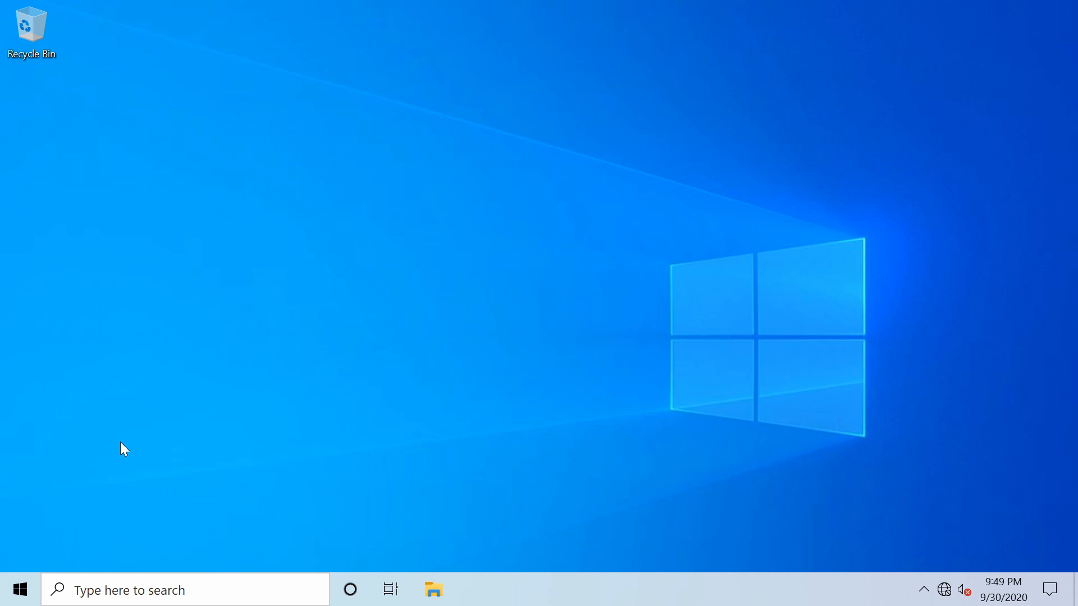
pyautogui.moveTo(250, 484)
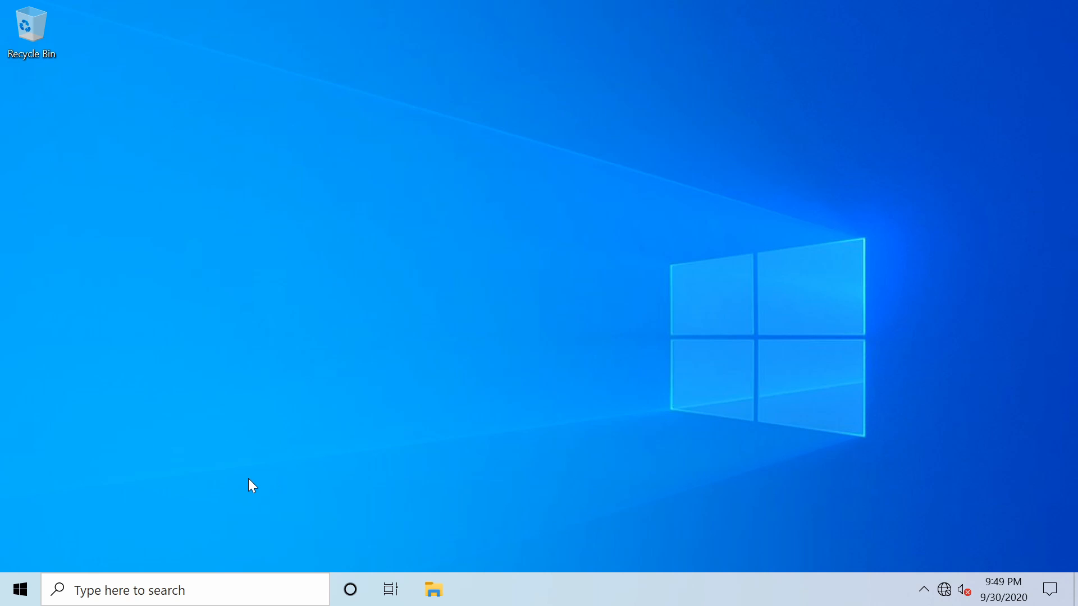
pyautogui.moveTo(433, 268)
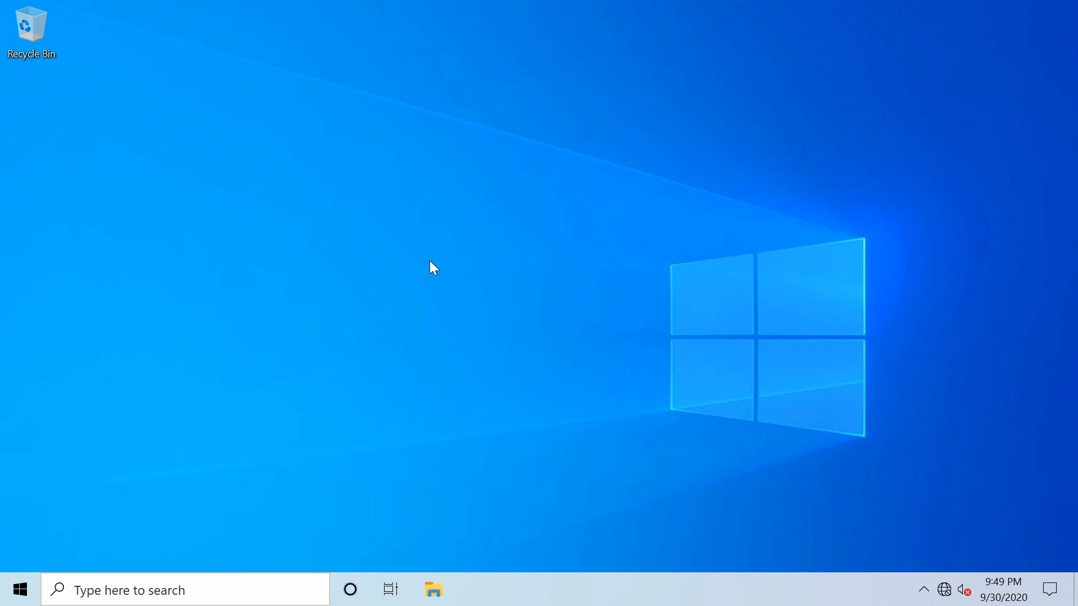
pyautogui.moveTo(402, 277)
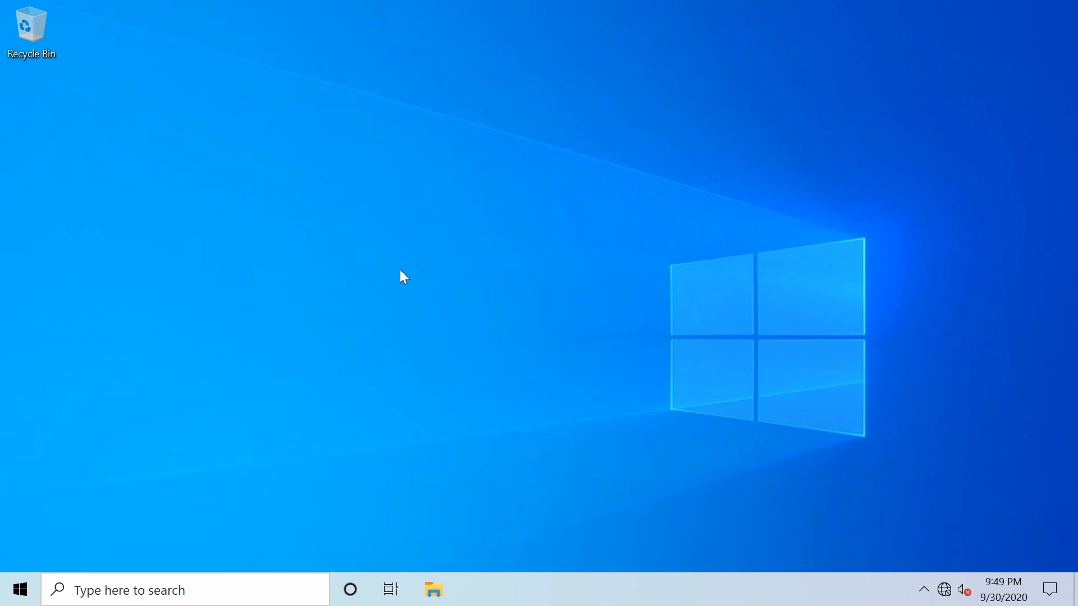
# Search Windows for 'disk' to find the Create and format hard disk partitions tool
pyautogui.click(126, 590)
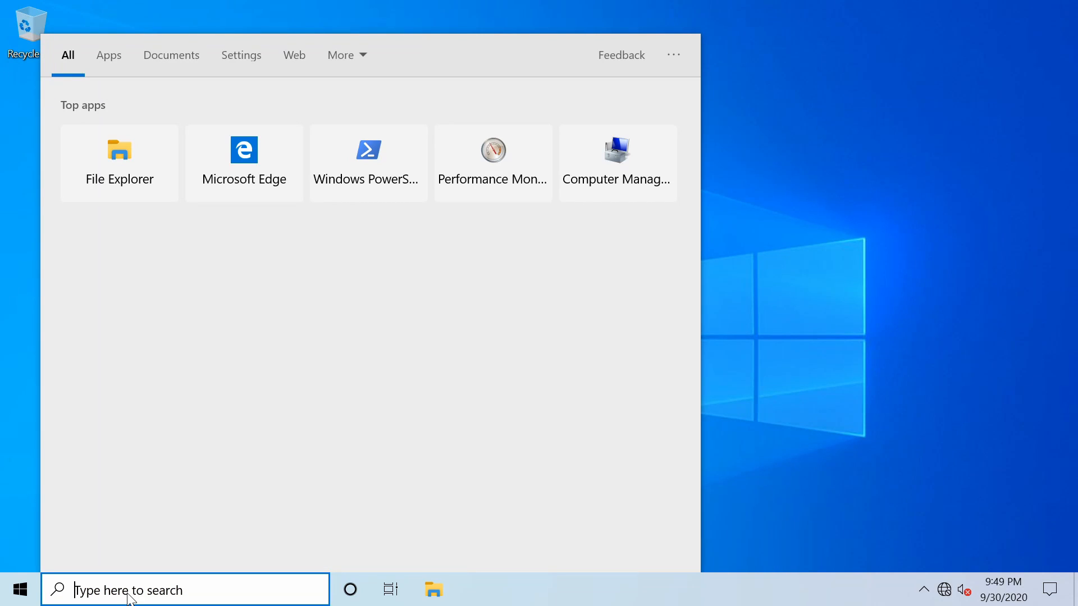
pyautogui.write('disk mang')
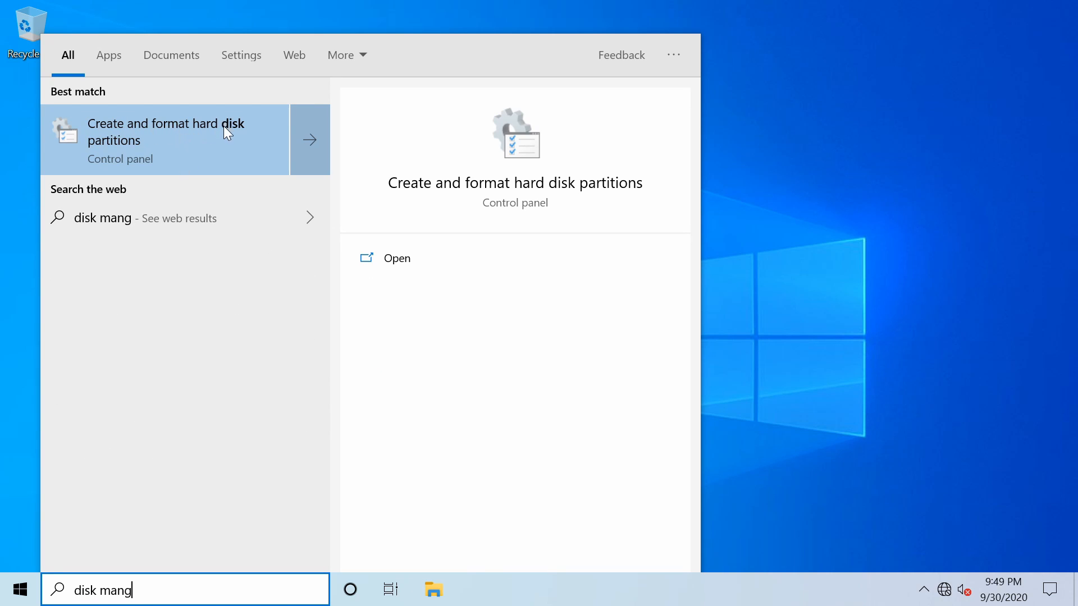
pyautogui.moveTo(160, 151)
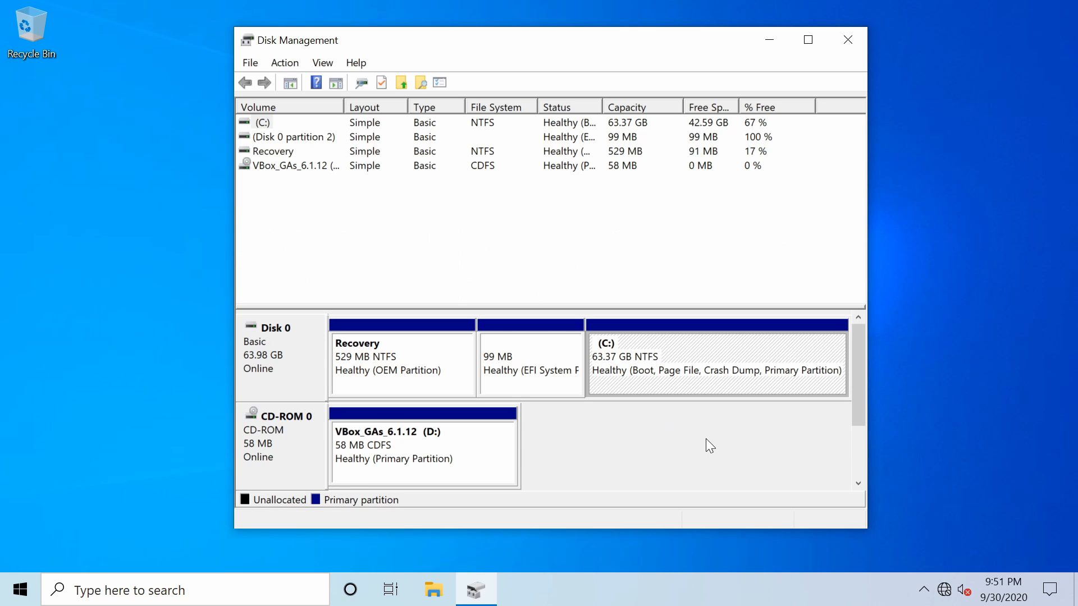
pyautogui.moveTo(729, 419)
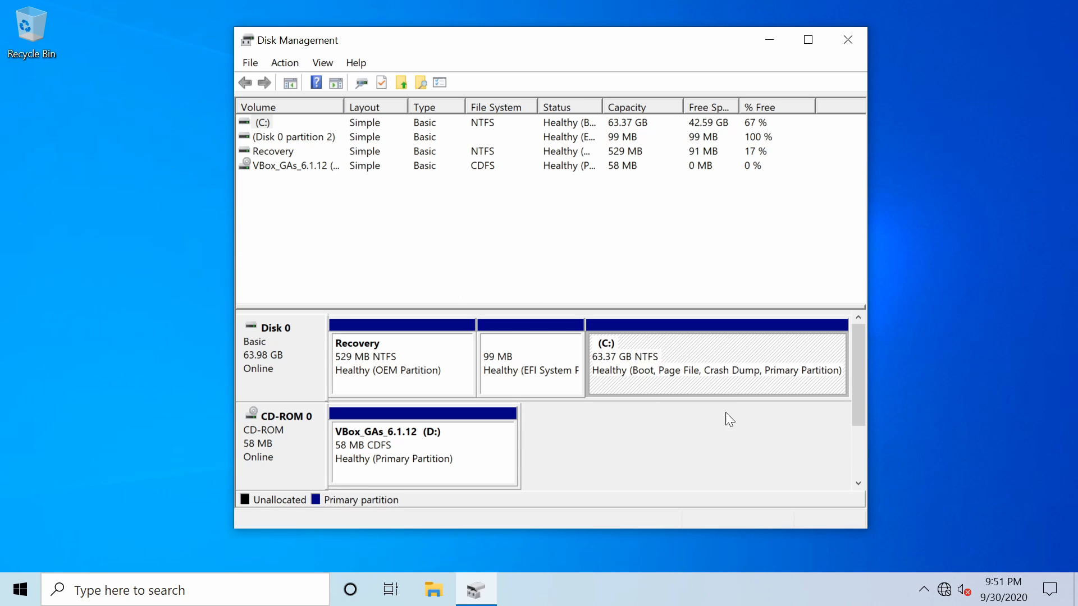
pyautogui.moveTo(637, 405)
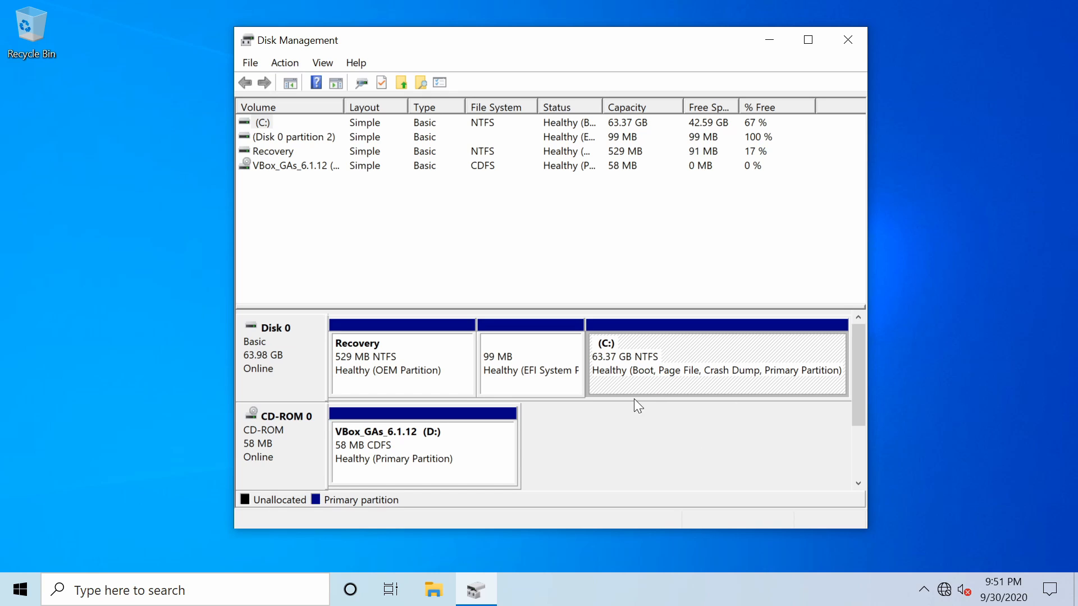
pyautogui.moveTo(668, 421)
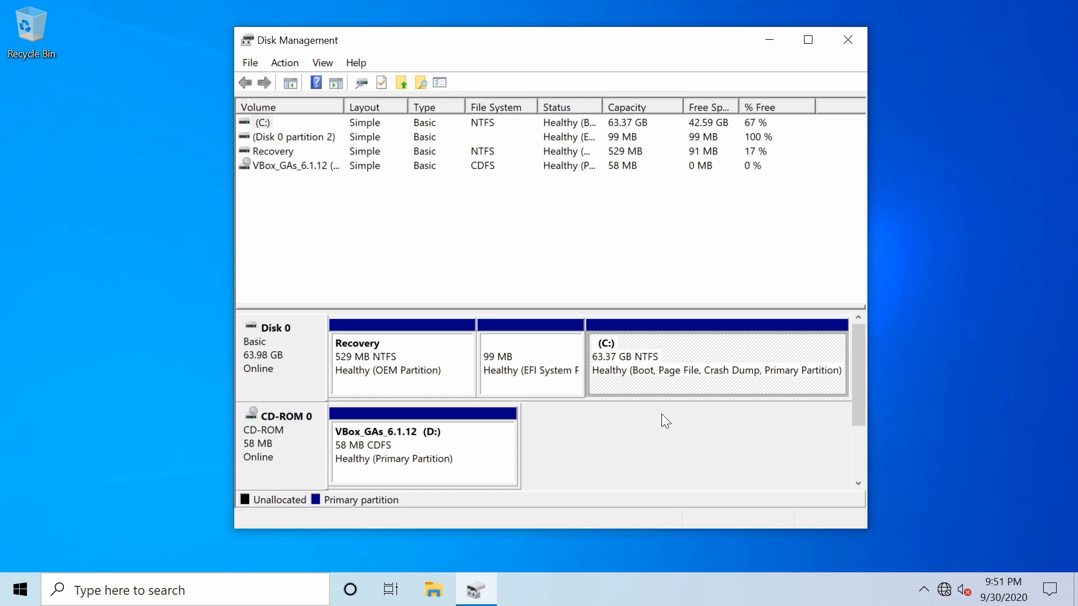
# Select the 63.37 GB C: partition on Disk 0 in Disk Management
pyautogui.click(279, 356)
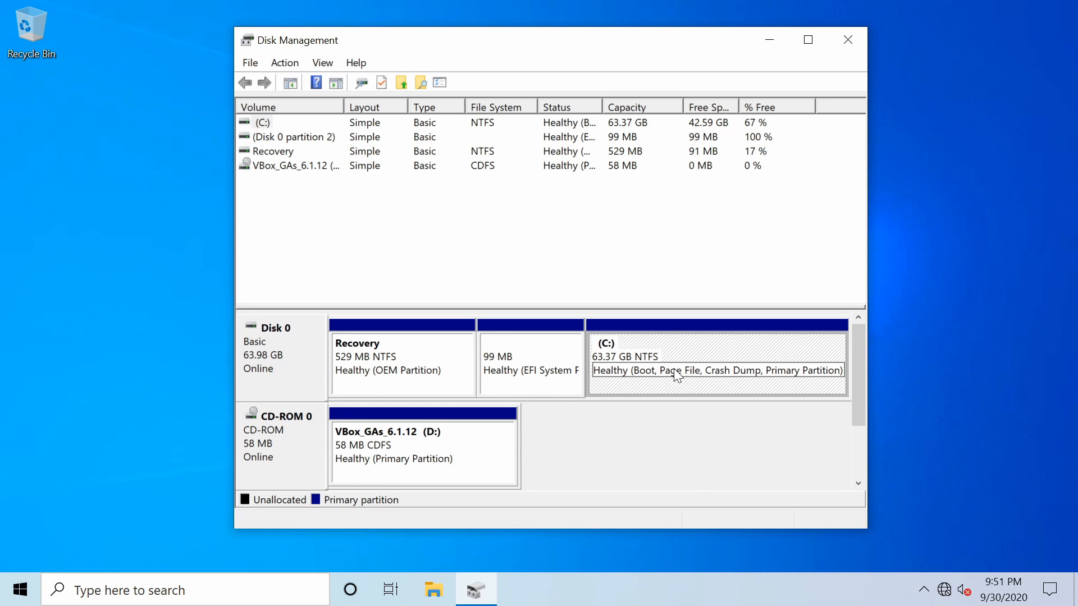
pyautogui.moveTo(668, 381)
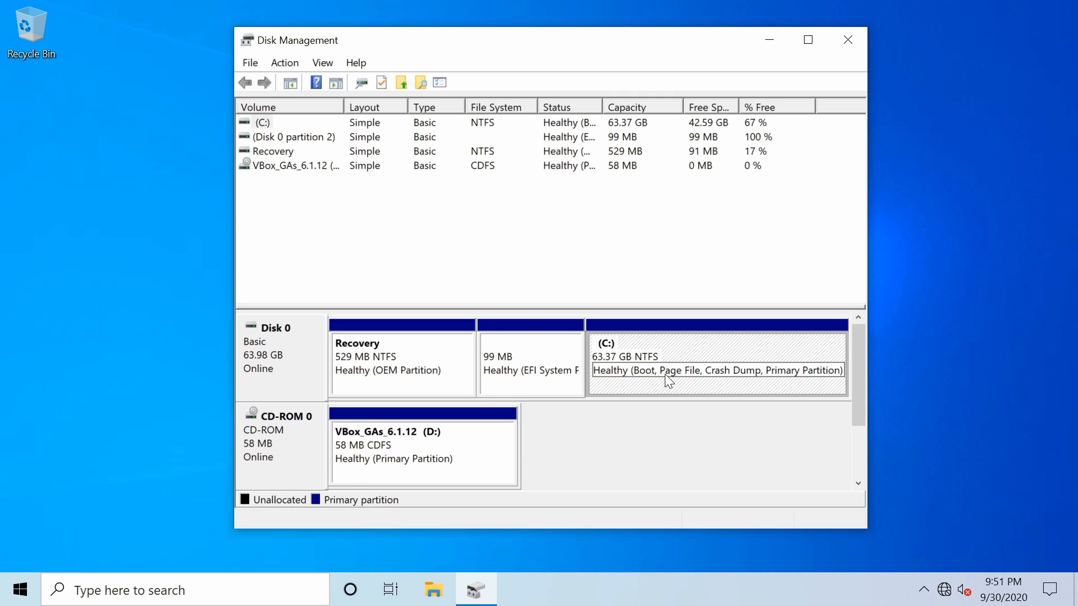
# Open Shrink Volume for C: and enter 32000 MB, leaving 32890 MB total
pyautogui.rightClick(670, 361)
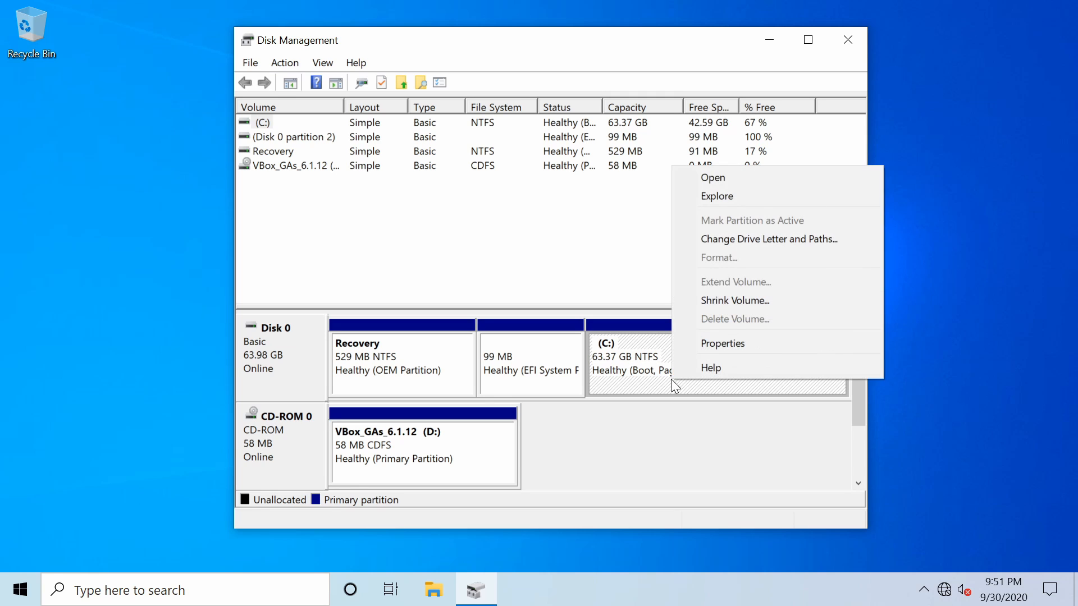
pyautogui.click(734, 300)
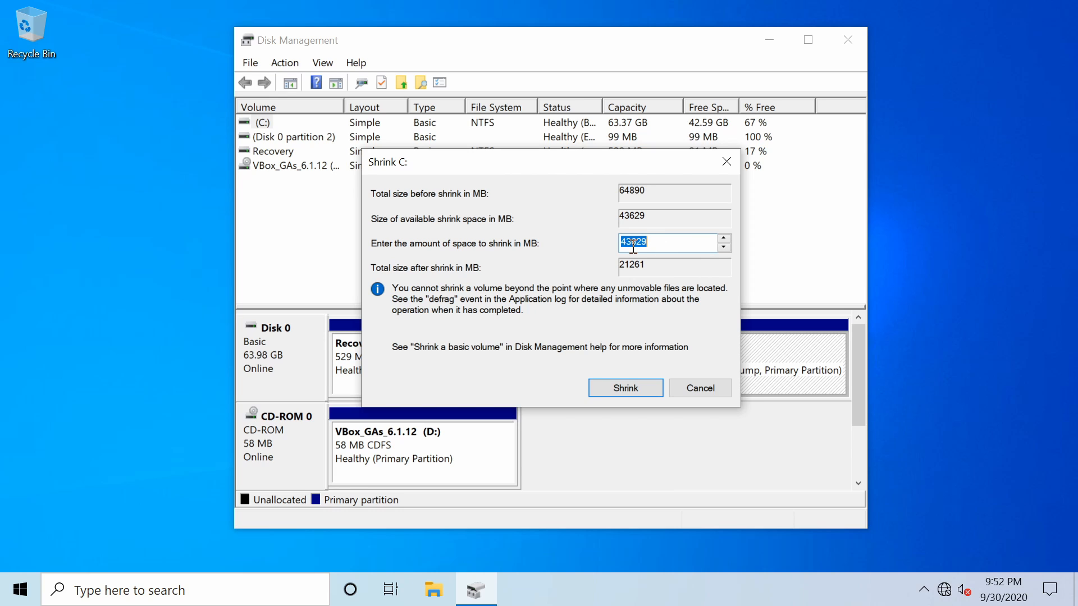
pyautogui.moveTo(593, 245)
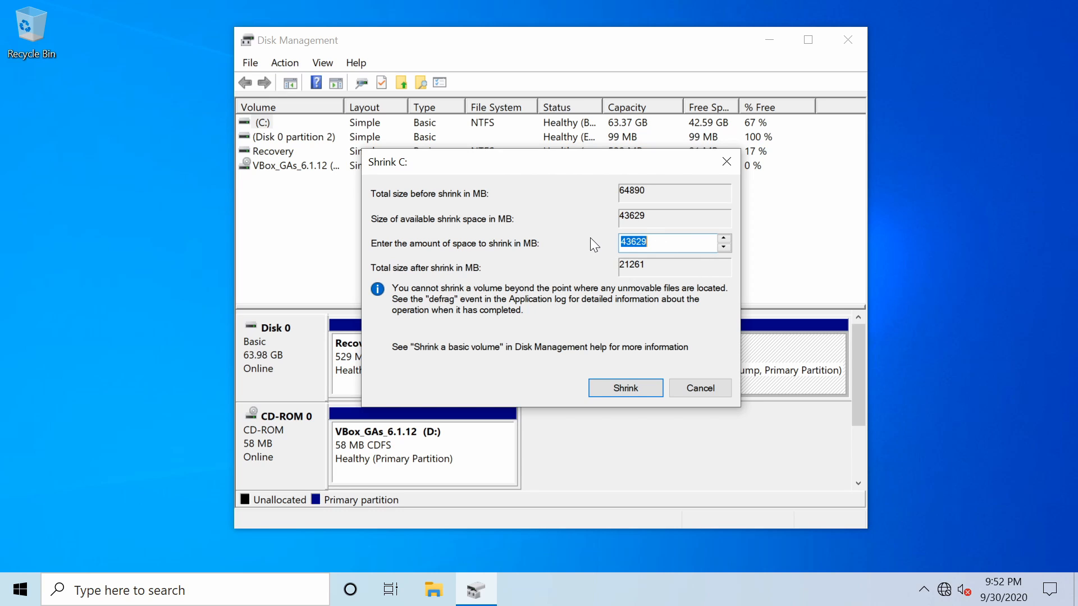
pyautogui.write('3200')
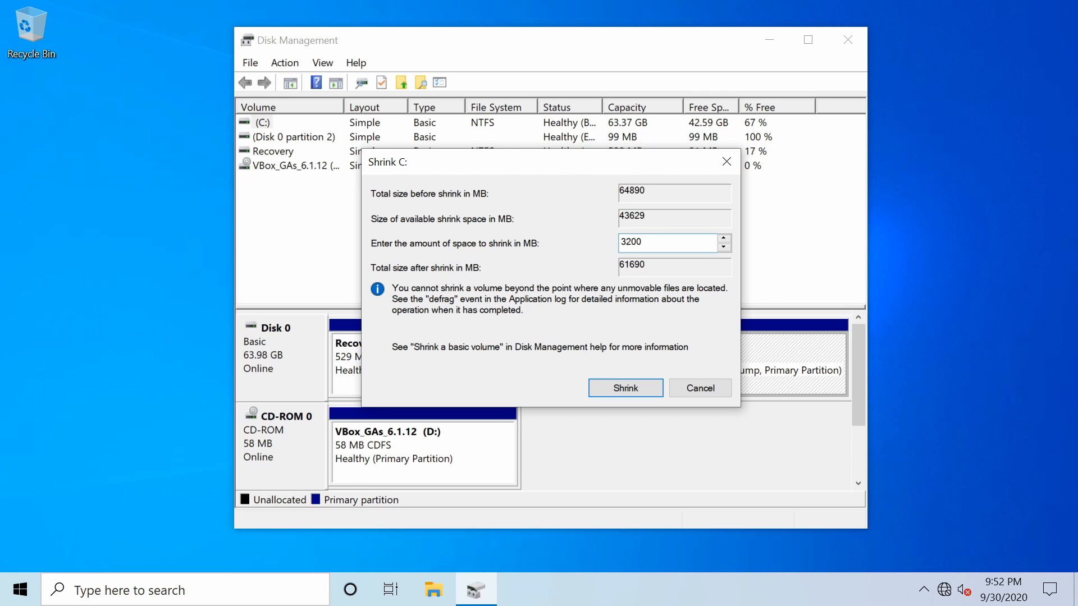
pyautogui.write('32000')
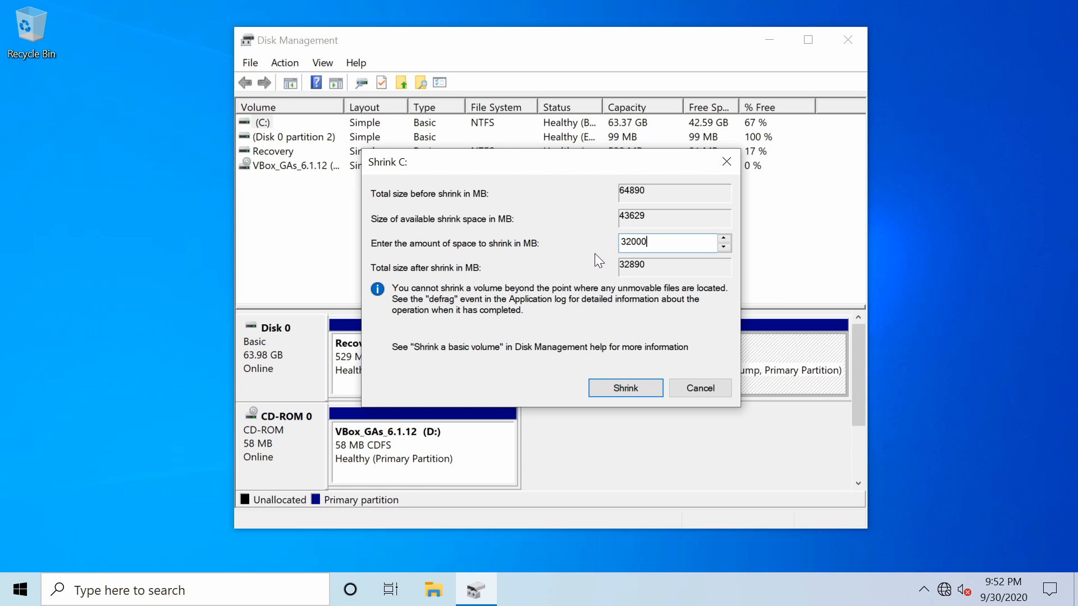
pyautogui.moveTo(546, 282)
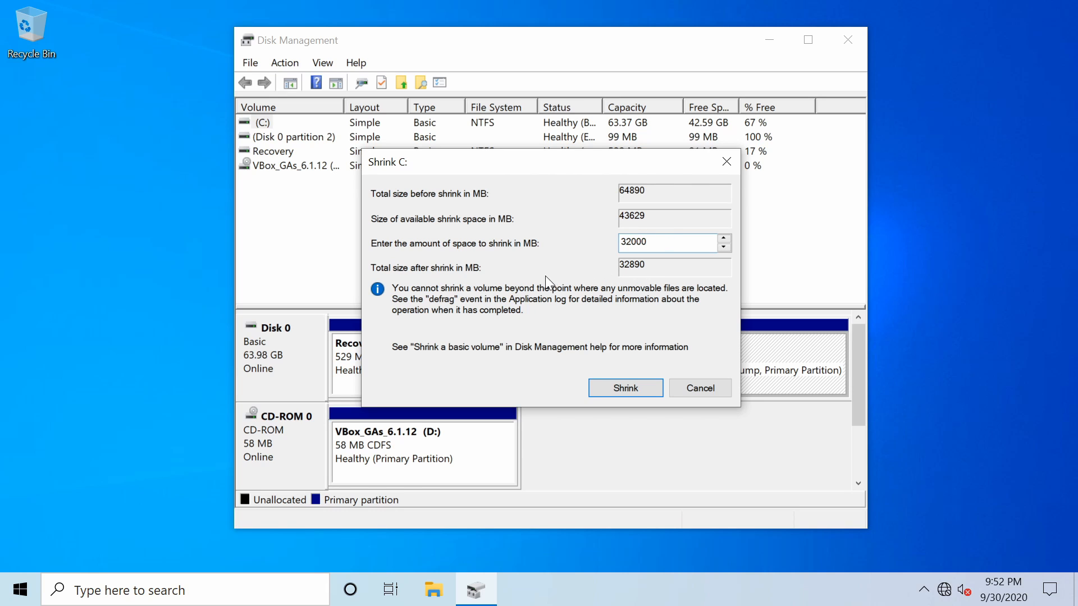
pyautogui.moveTo(567, 281)
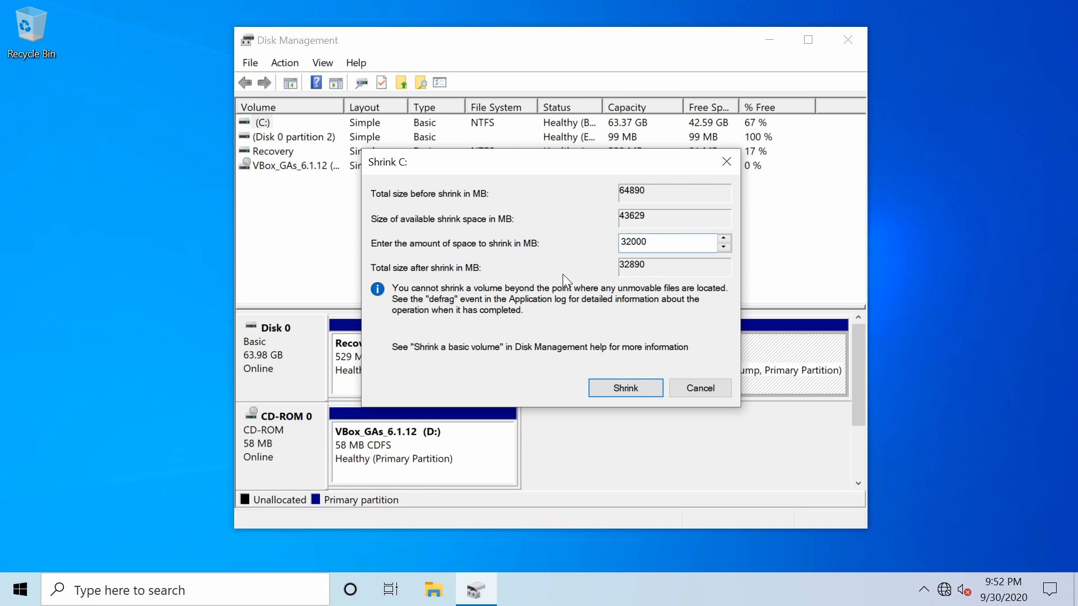
pyautogui.click(666, 242)
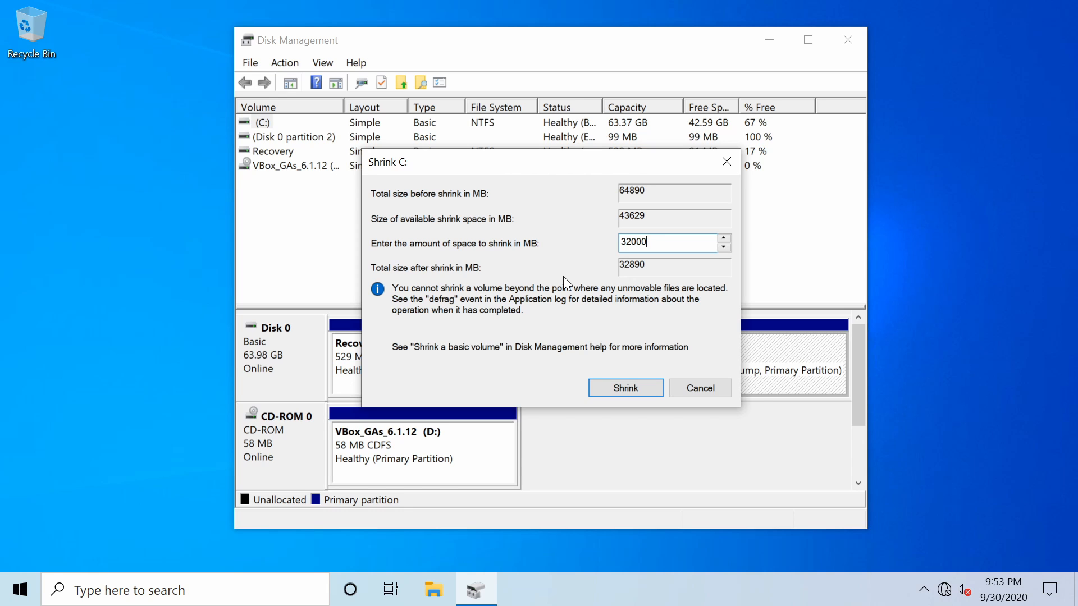
pyautogui.moveTo(567, 284)
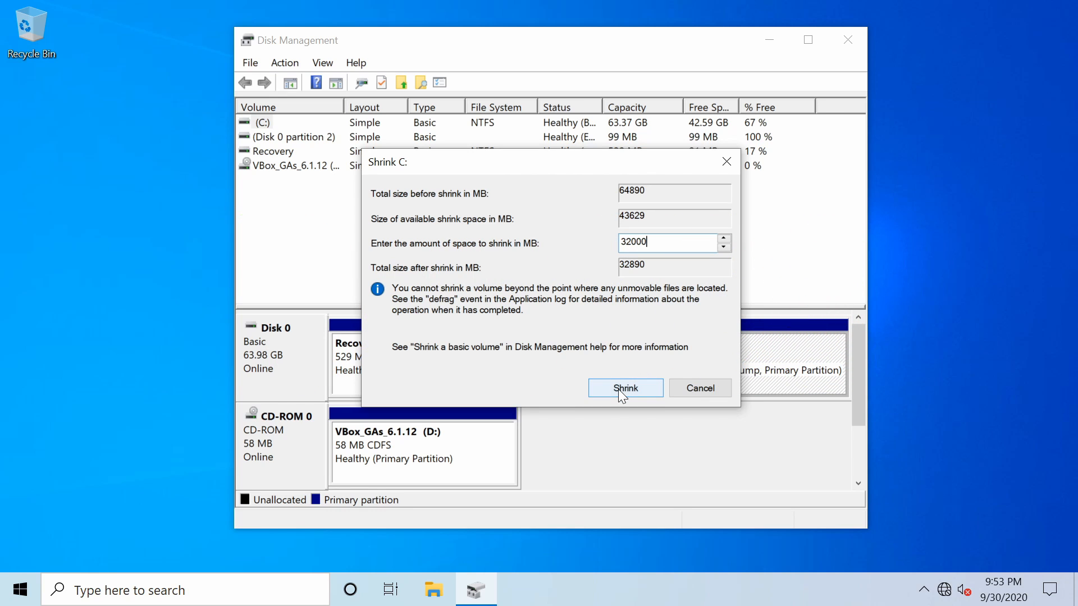
# Apply the shrink so C: becomes 32.12 GB with 31.25 GB unallocated
pyautogui.click(624, 388)
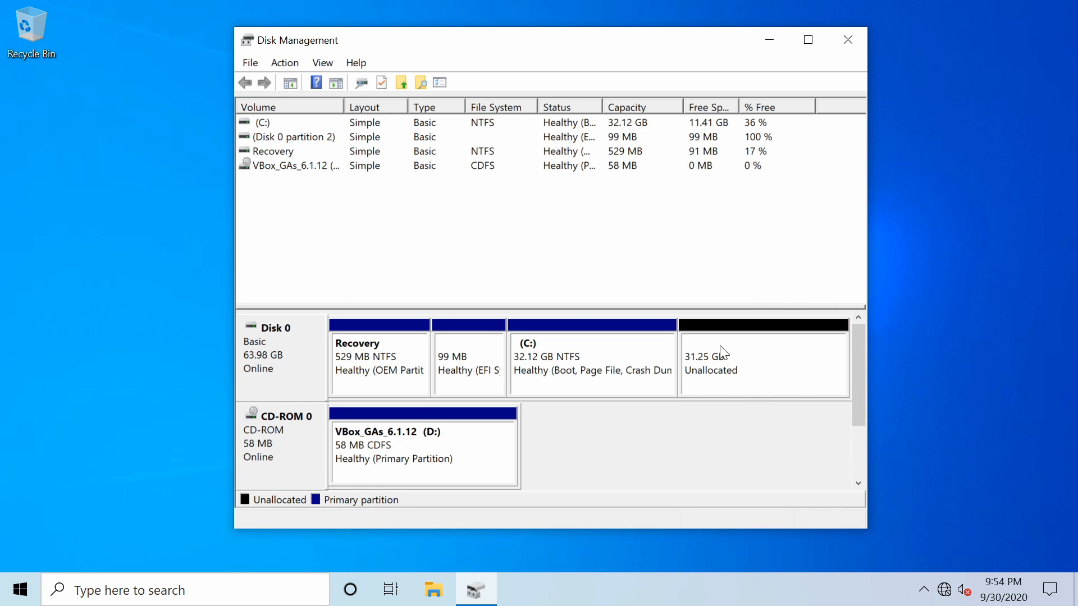
pyautogui.moveTo(684, 373)
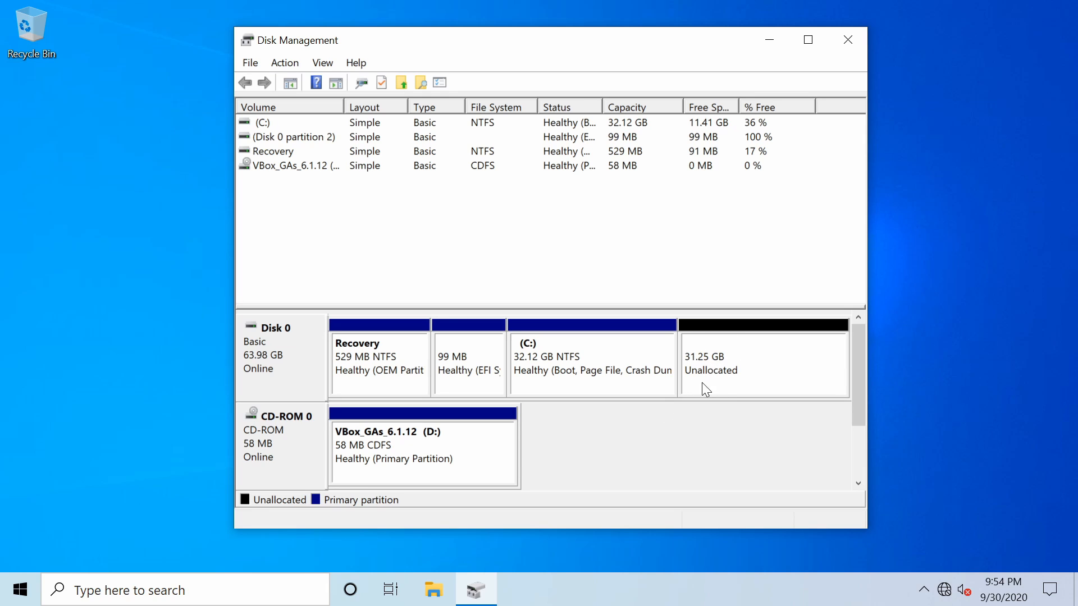
pyautogui.moveTo(689, 392)
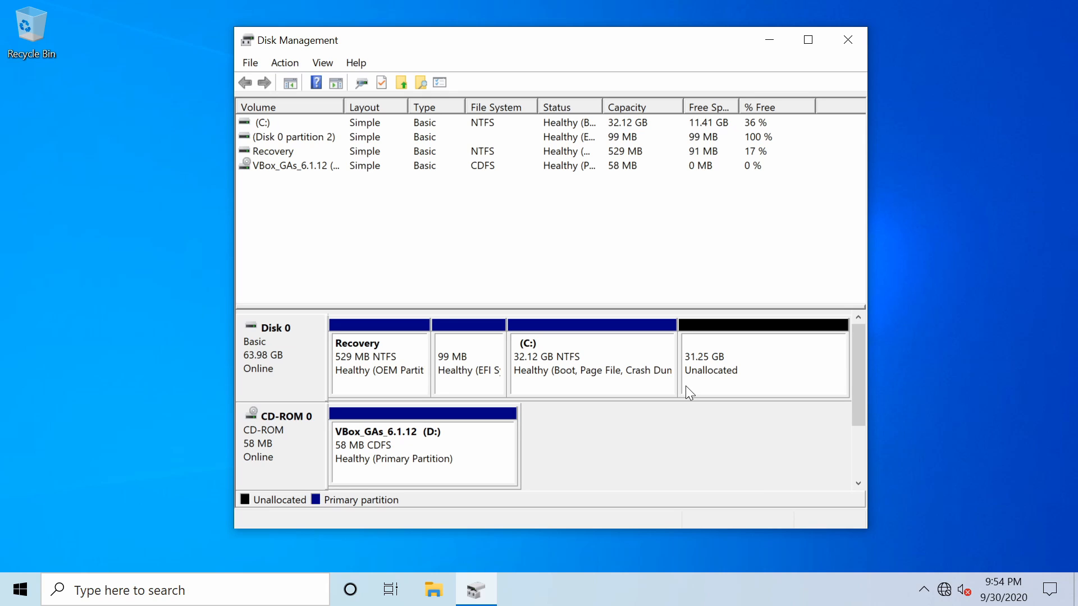
pyautogui.moveTo(719, 230)
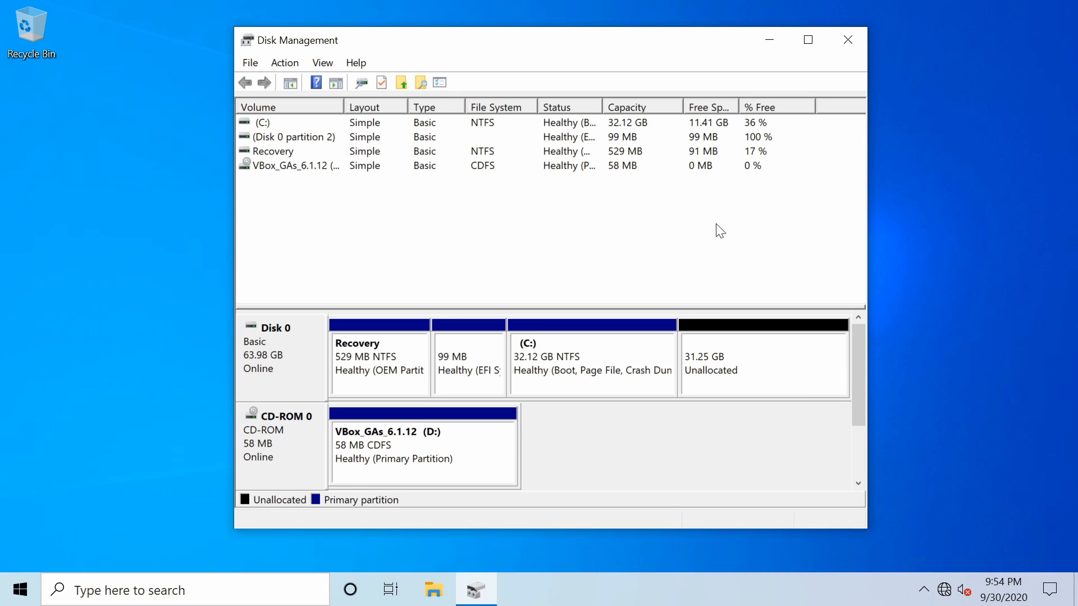
pyautogui.click(847, 40)
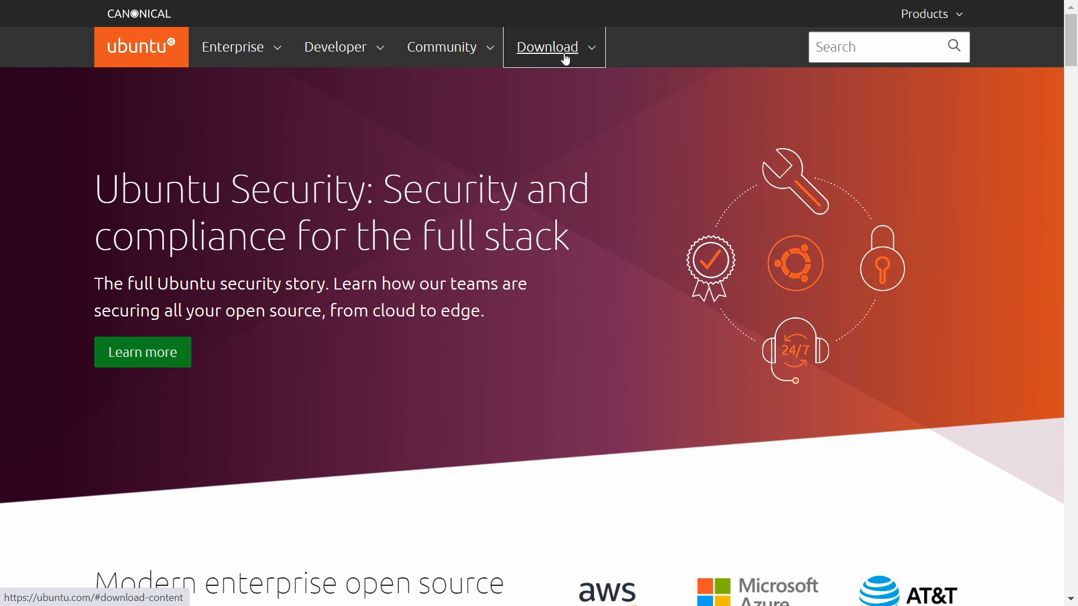
# Download Ubuntu Desktop 20.04 LTS from the ubuntu.com Download menu
pyautogui.click(554, 47)
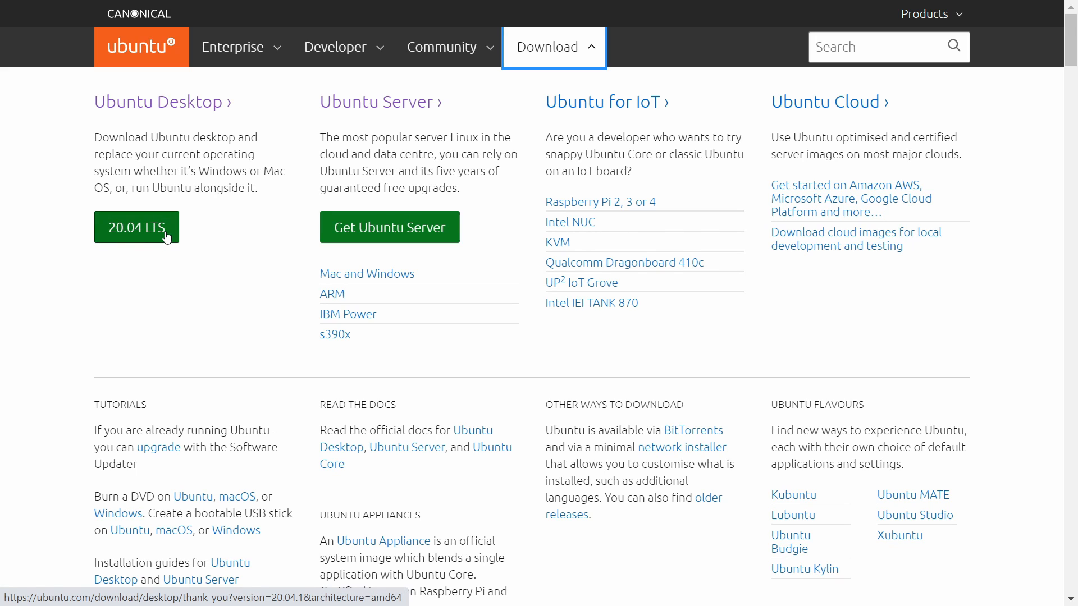
pyautogui.moveTo(167, 226)
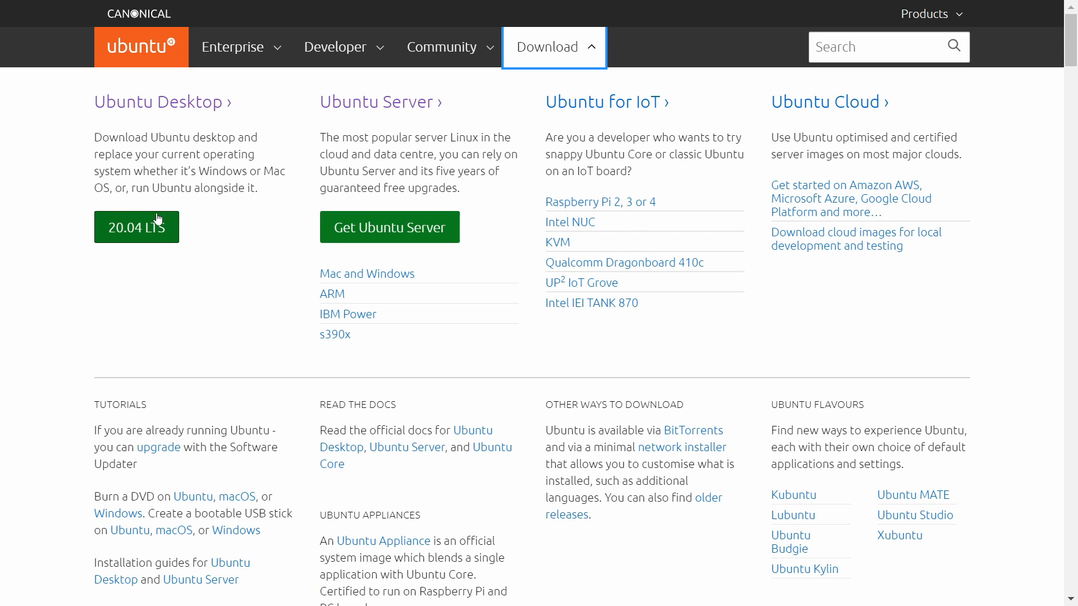
pyautogui.click(136, 227)
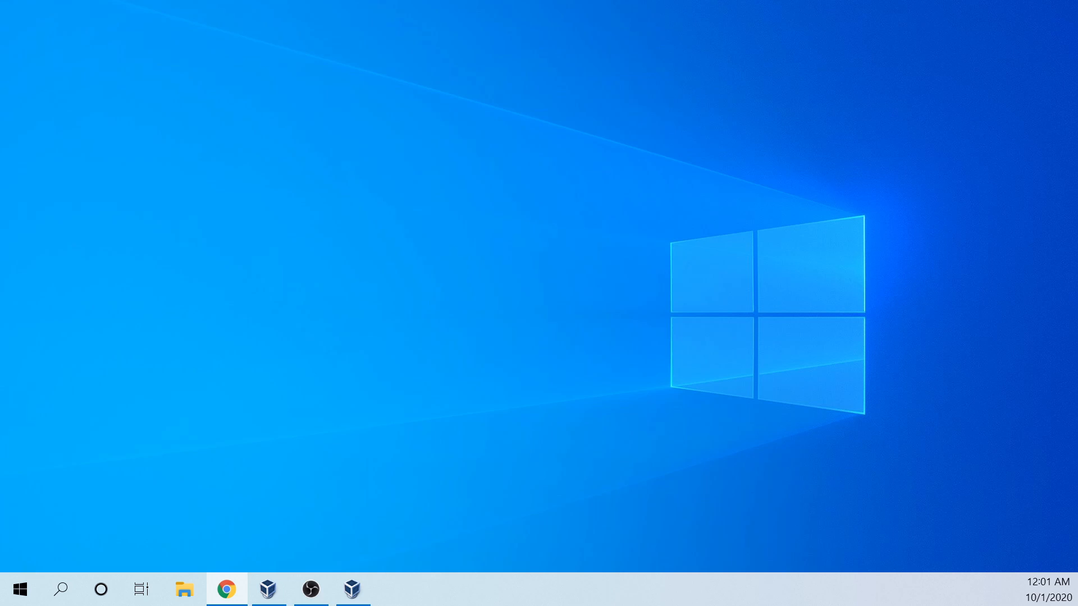
pyautogui.moveTo(19, 590)
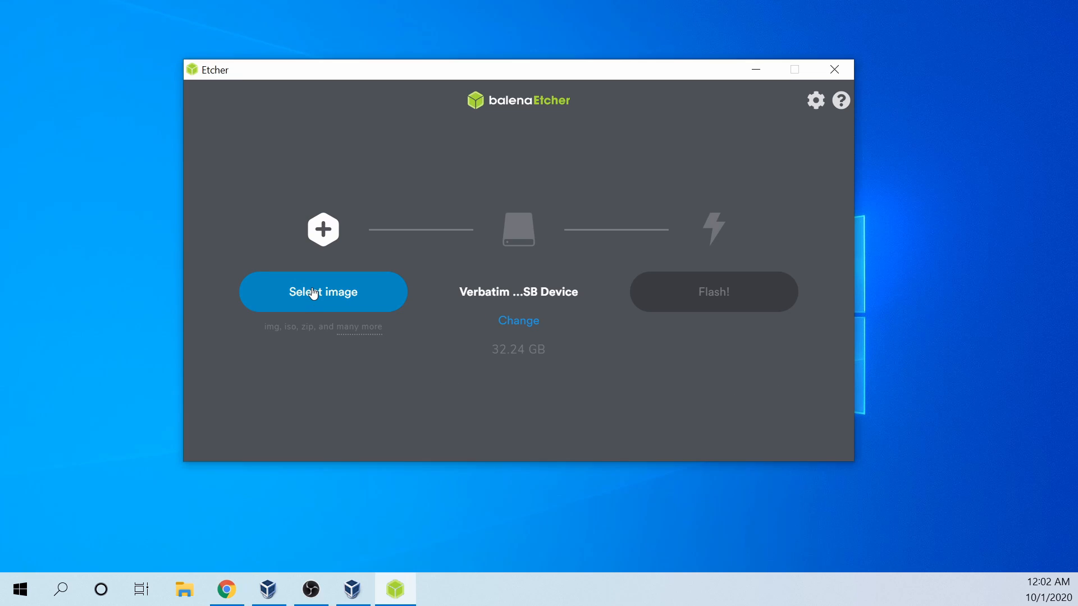
# Load ubuntu-20.04.1-desktop-amd64 from Downloads as the image in balenaEtcher
pyautogui.click(322, 291)
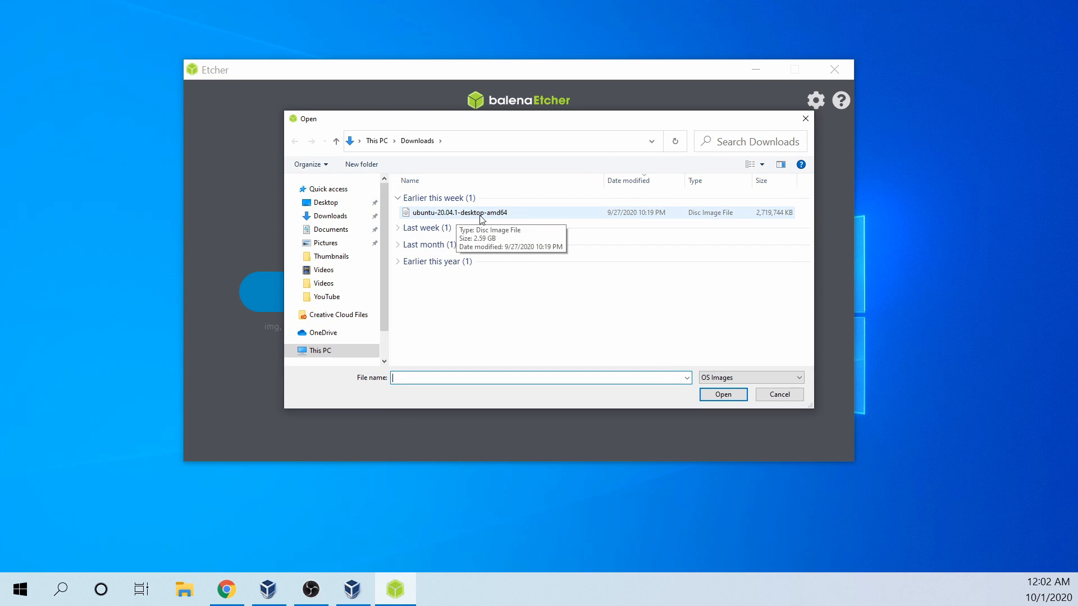
pyautogui.moveTo(505, 213)
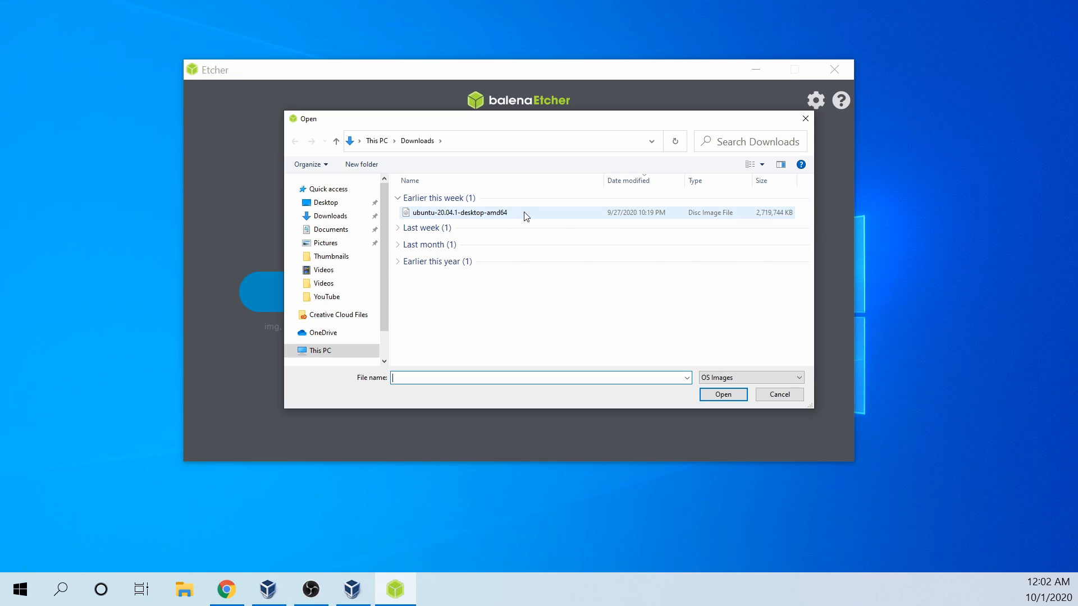
pyautogui.click(459, 211)
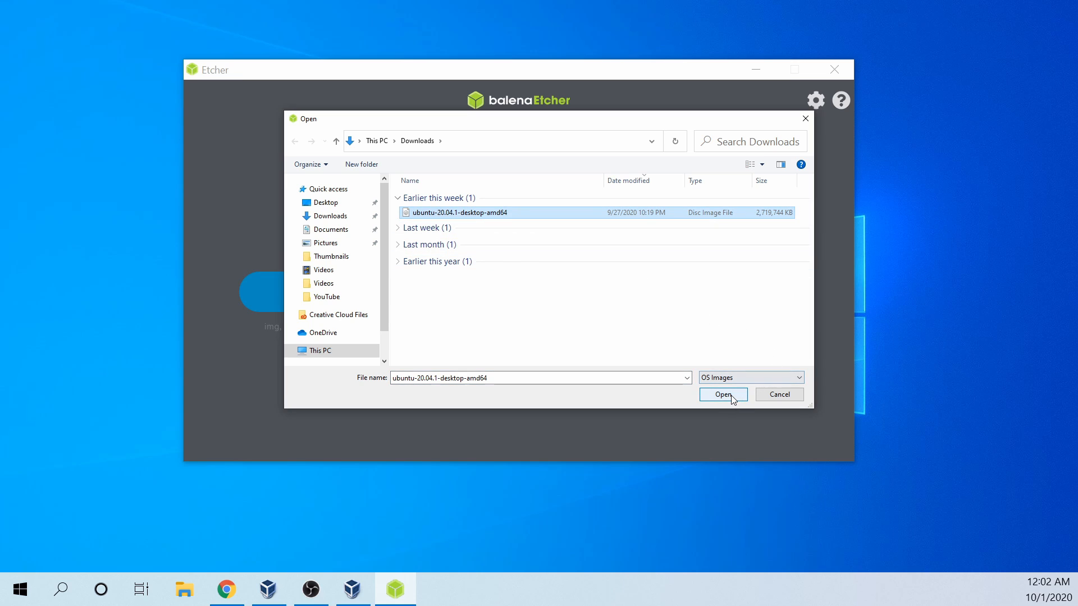
pyautogui.click(722, 394)
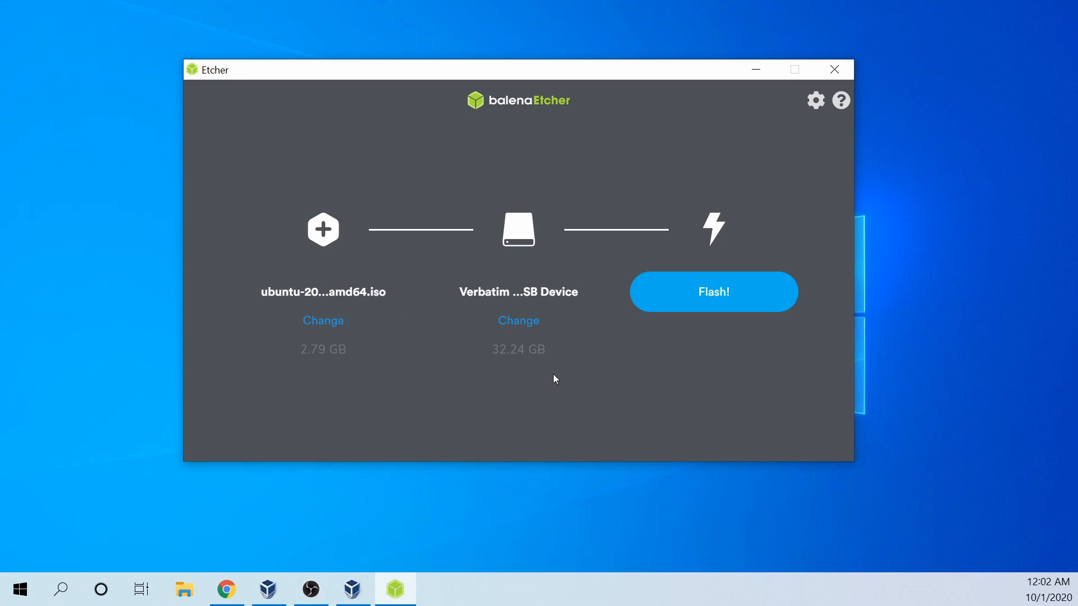
# Flash the Ubuntu ISO to the Verbatim USB drive, approving UAC, then close Etcher
pyautogui.click(518, 321)
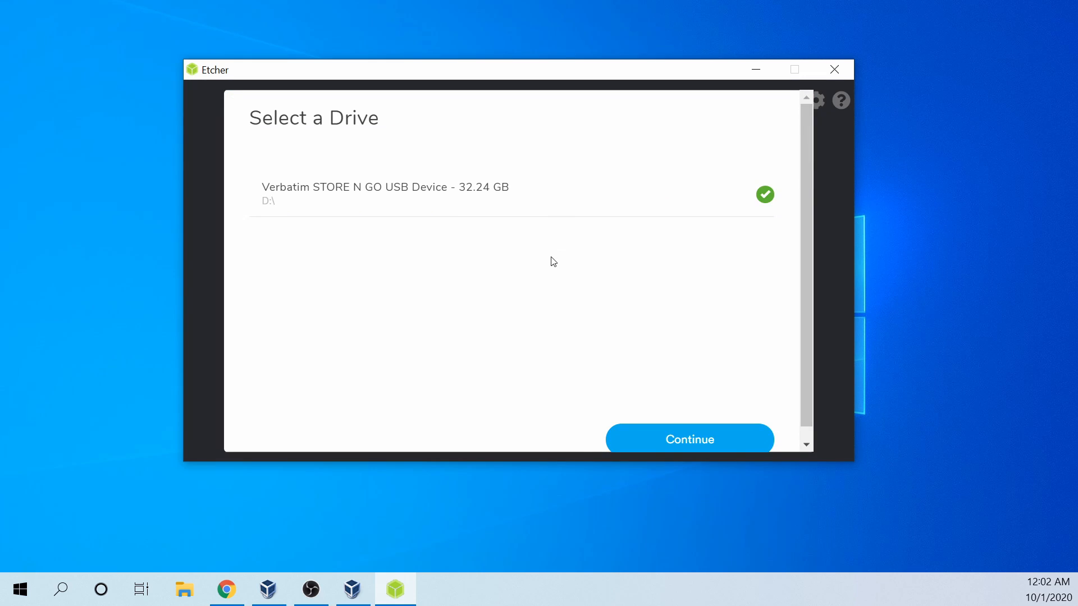
pyautogui.moveTo(543, 260)
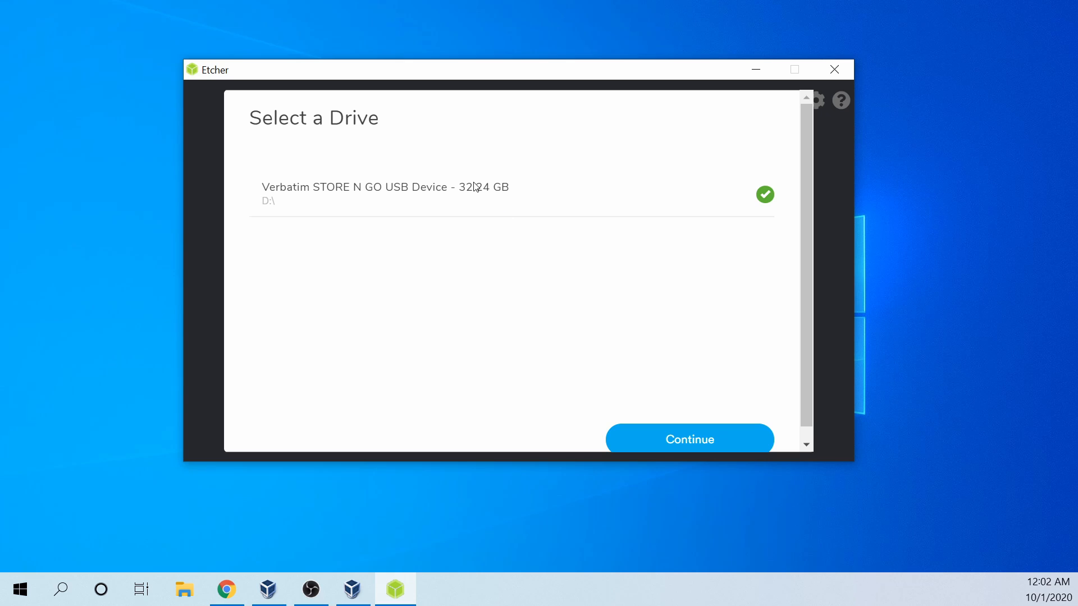
pyautogui.moveTo(490, 238)
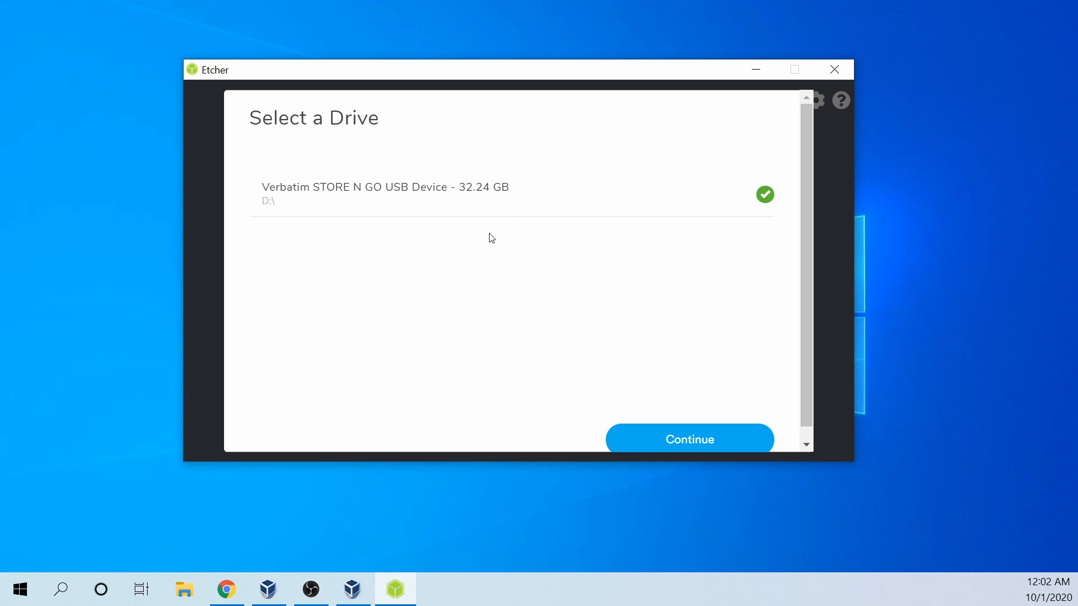
pyautogui.moveTo(497, 268)
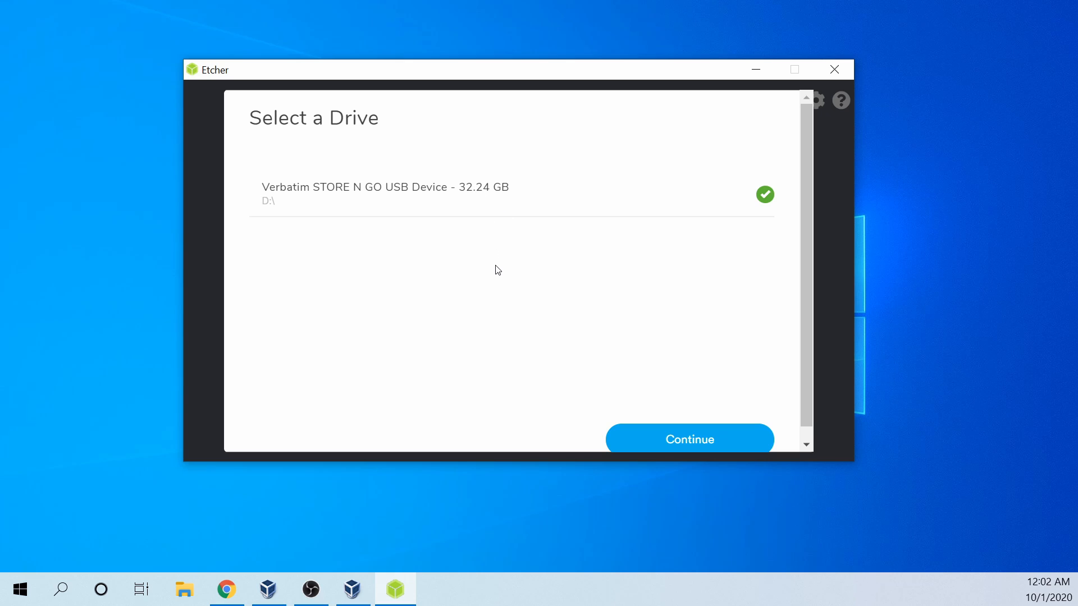
pyautogui.moveTo(484, 273)
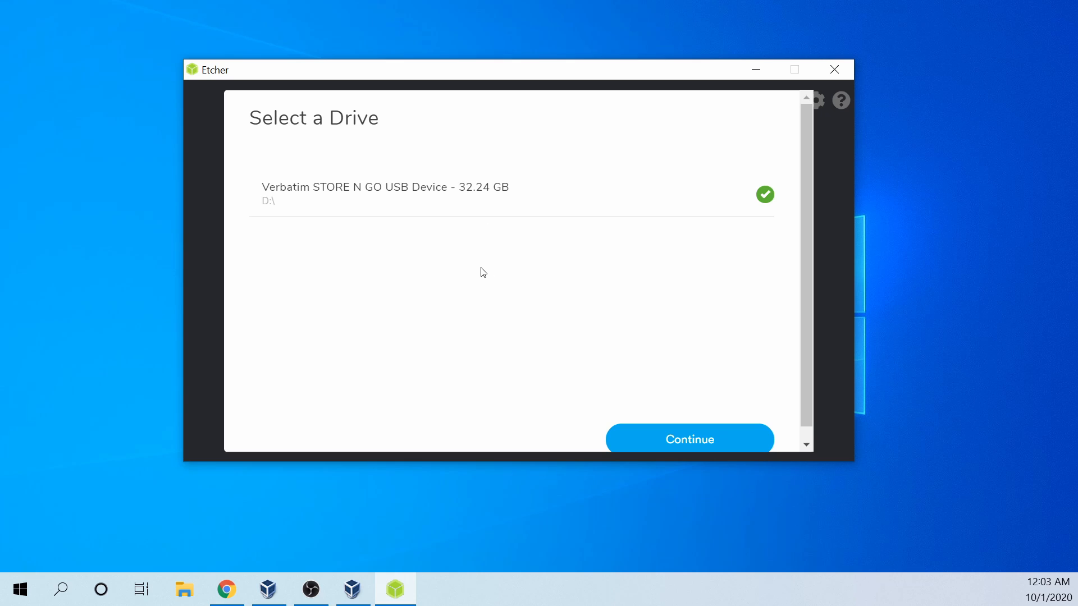
pyautogui.moveTo(404, 189)
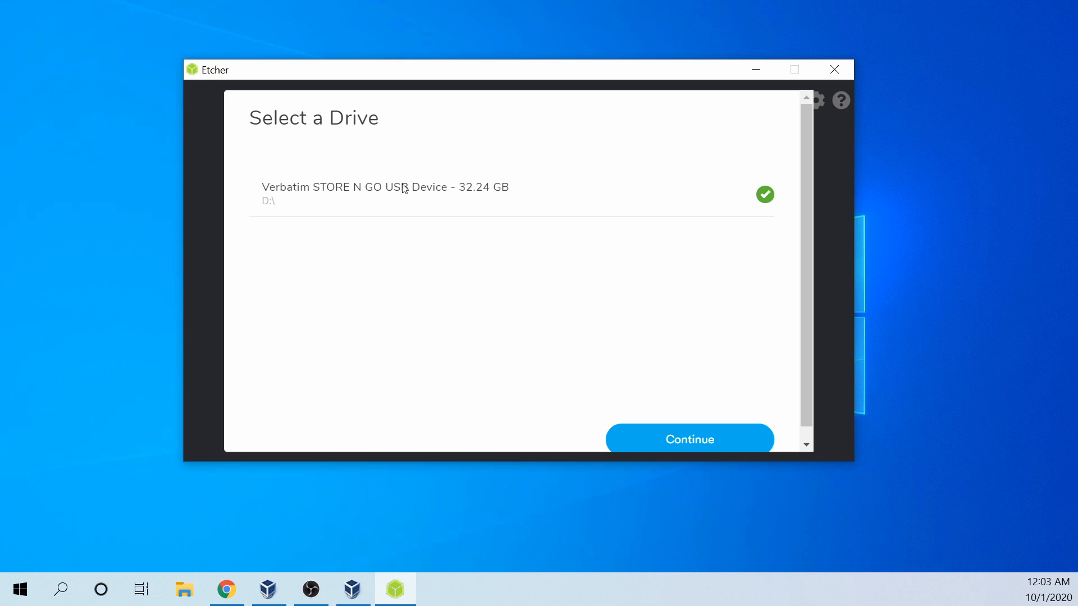
pyautogui.moveTo(760, 199)
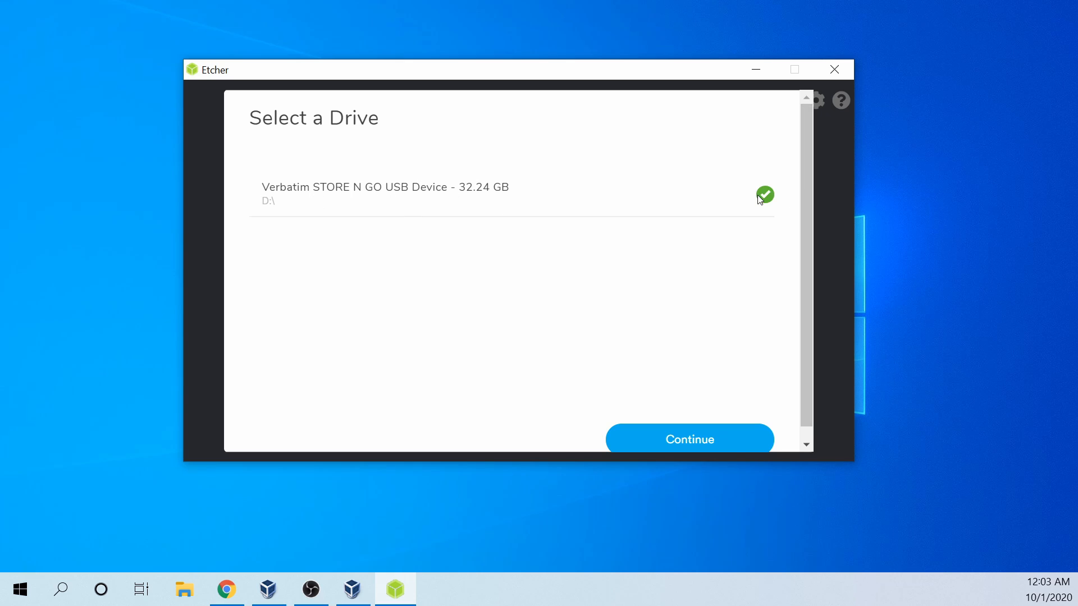
pyautogui.moveTo(456, 215)
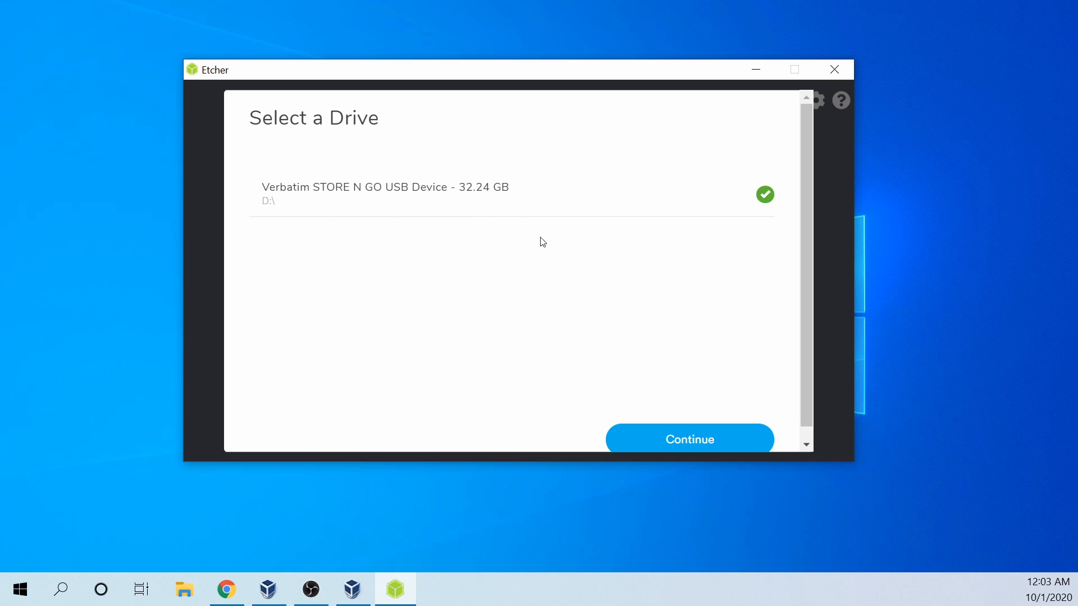
pyautogui.click(689, 438)
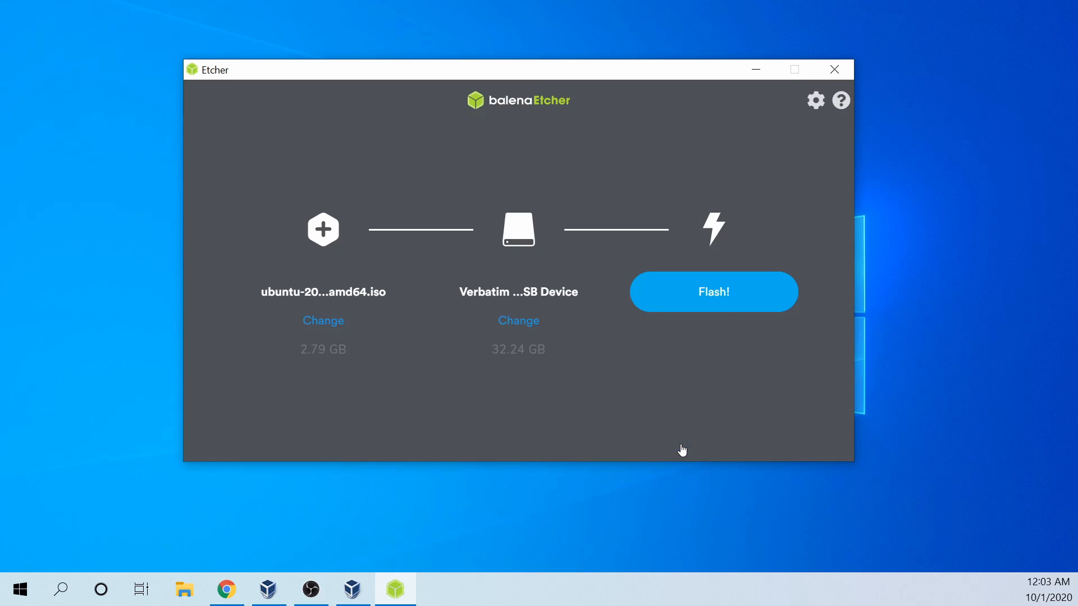
pyautogui.click(713, 291)
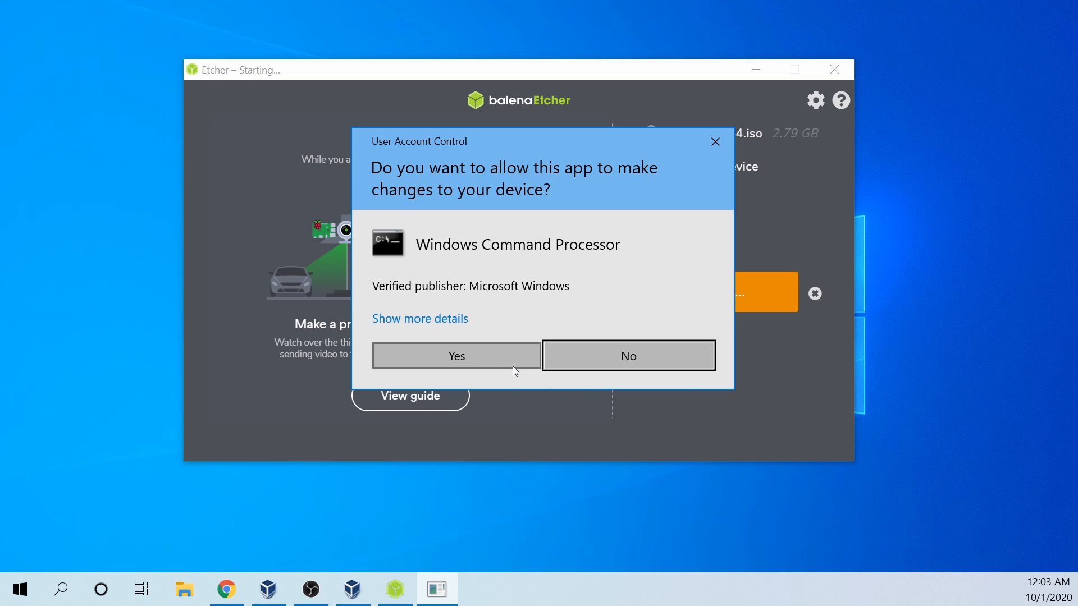
pyautogui.click(455, 355)
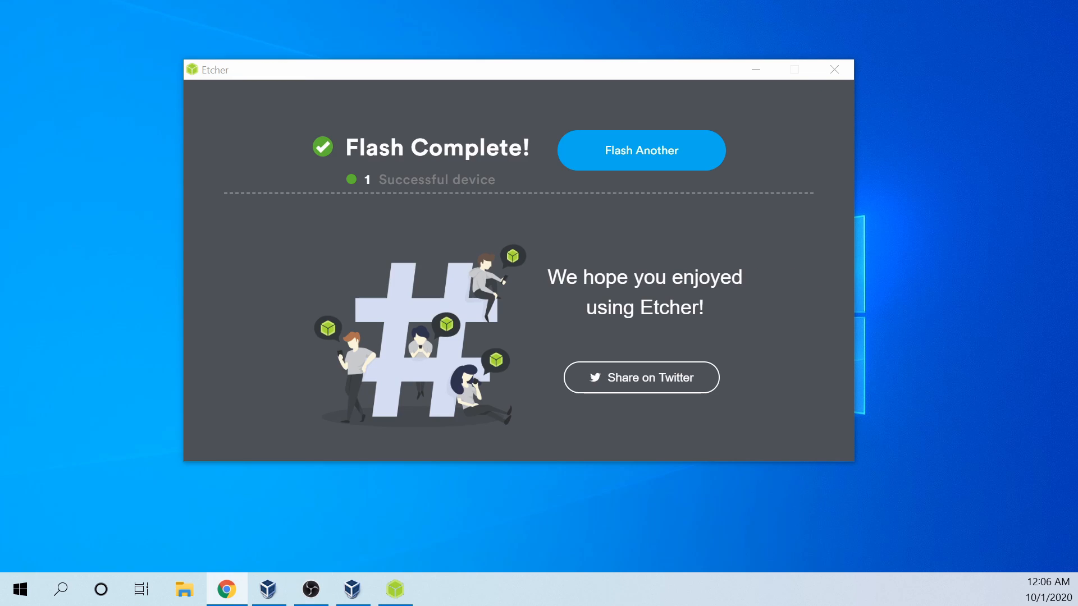
pyautogui.click(833, 69)
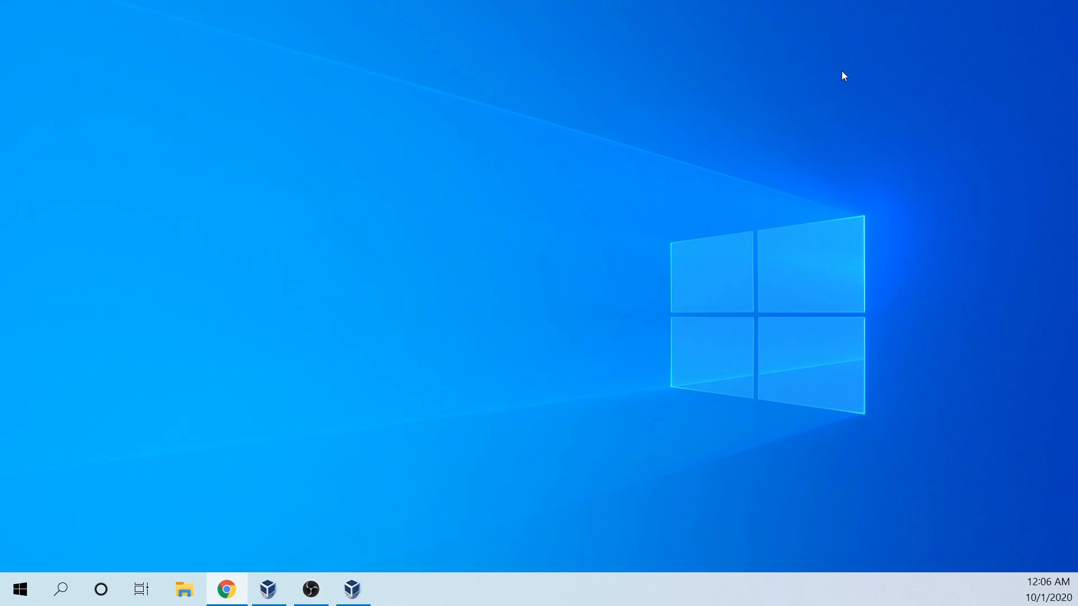
pyautogui.moveTo(711, 141)
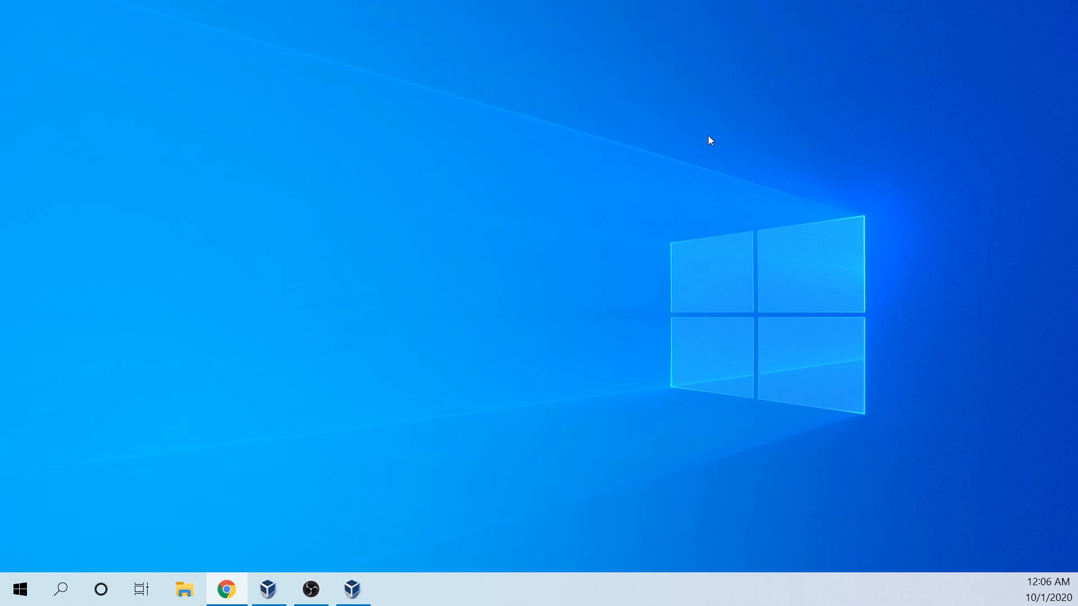
pyautogui.moveTo(509, 276)
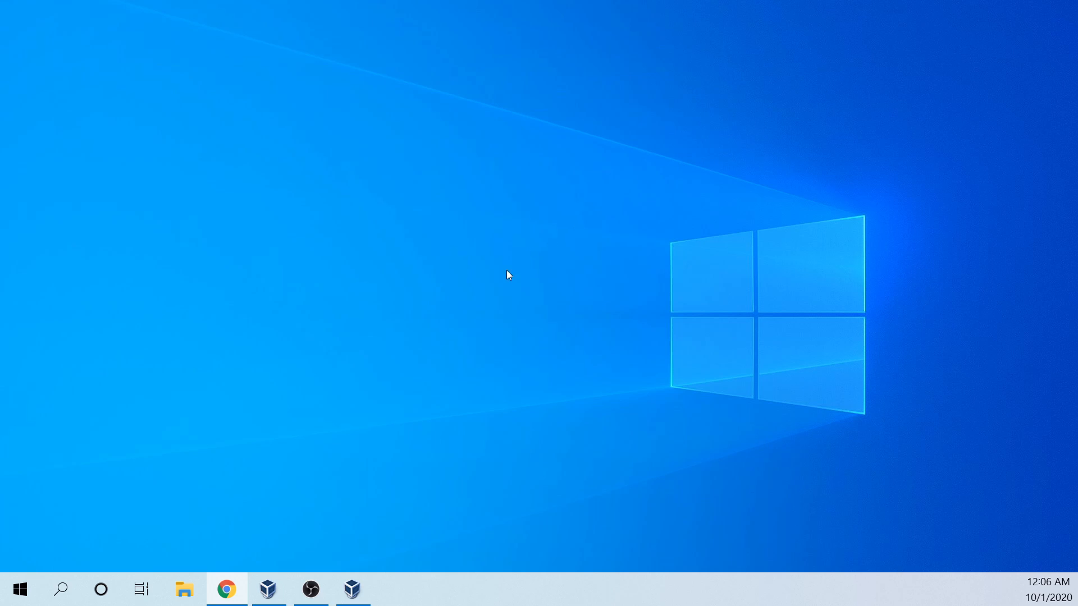
pyautogui.moveTo(442, 315)
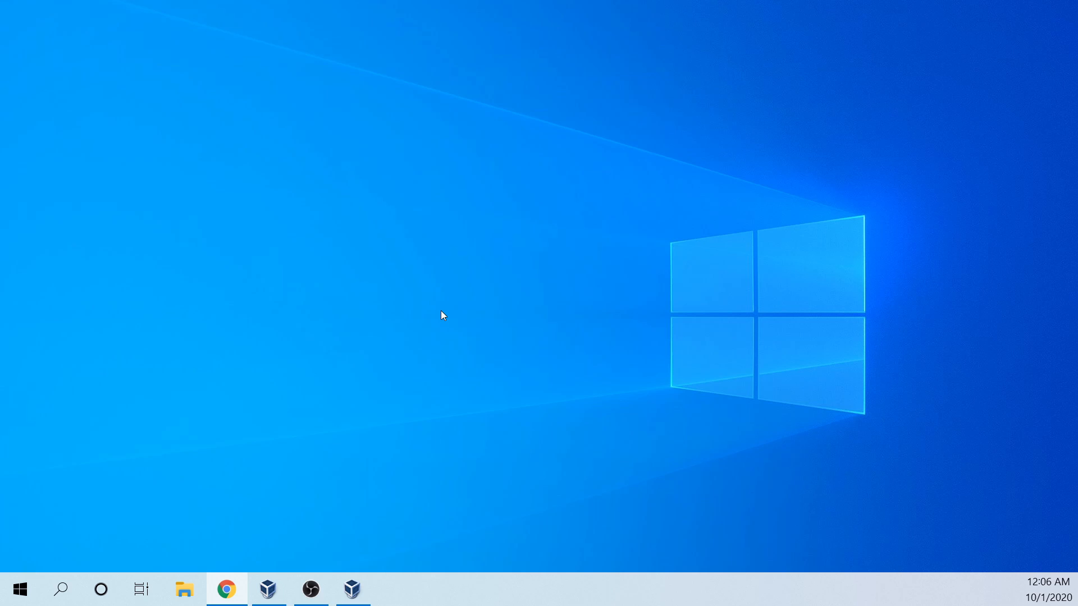
pyautogui.moveTo(324, 365)
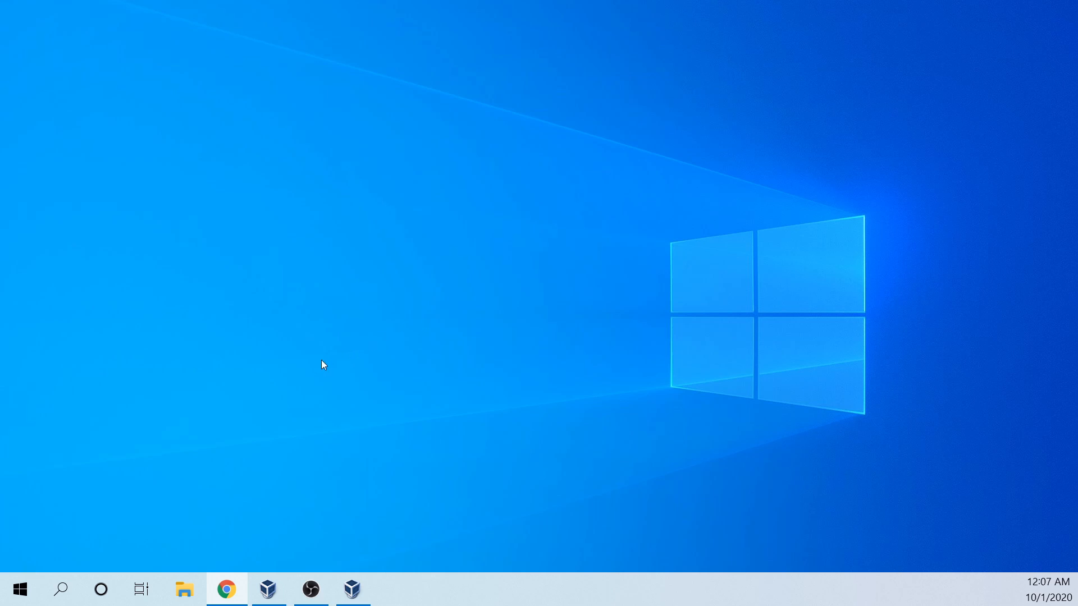
# Search 'boot menu' and restart via Advanced startup into the UEFI BIOS
pyautogui.click(19, 589)
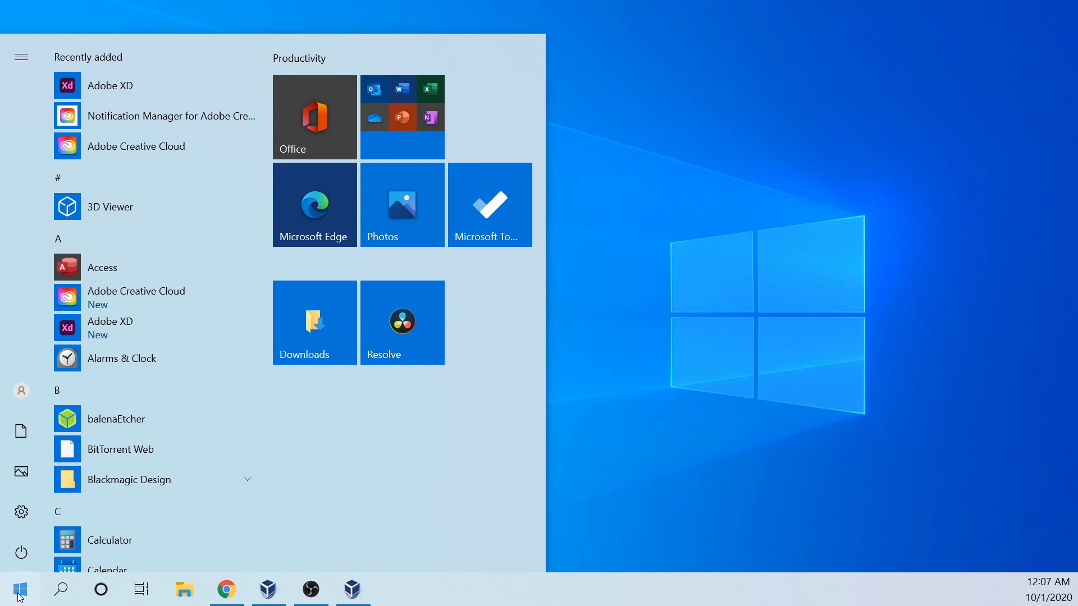
pyautogui.write('boot menu')
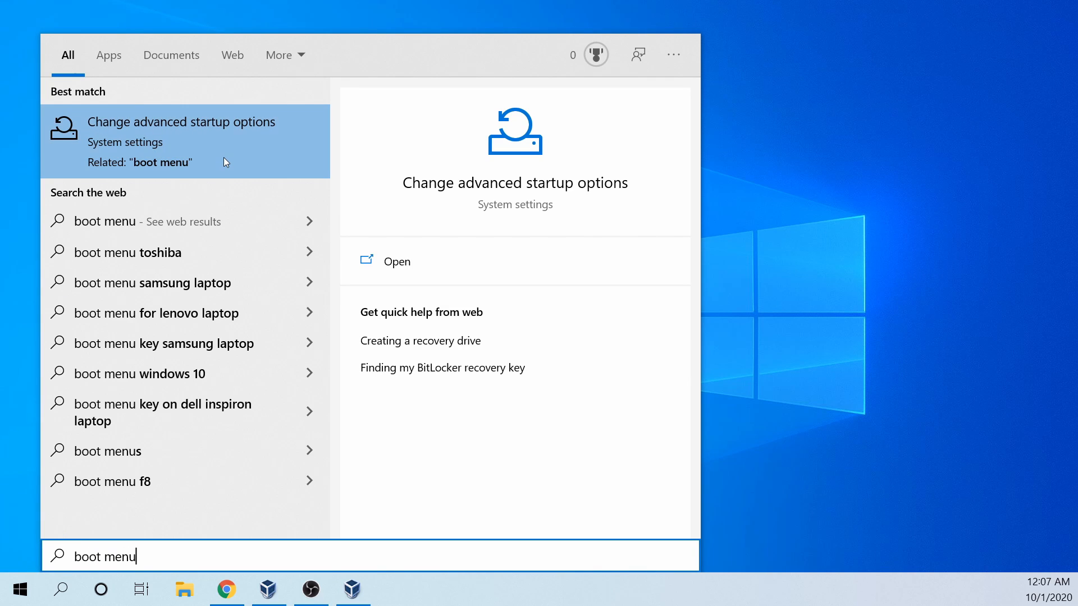
pyautogui.moveTo(126, 135)
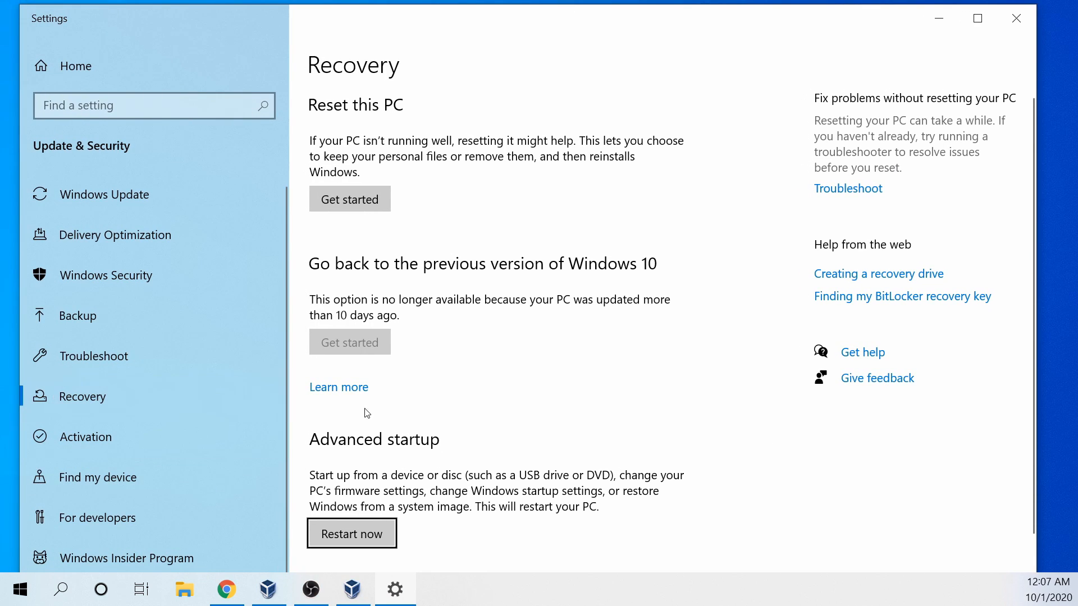
pyautogui.moveTo(444, 445)
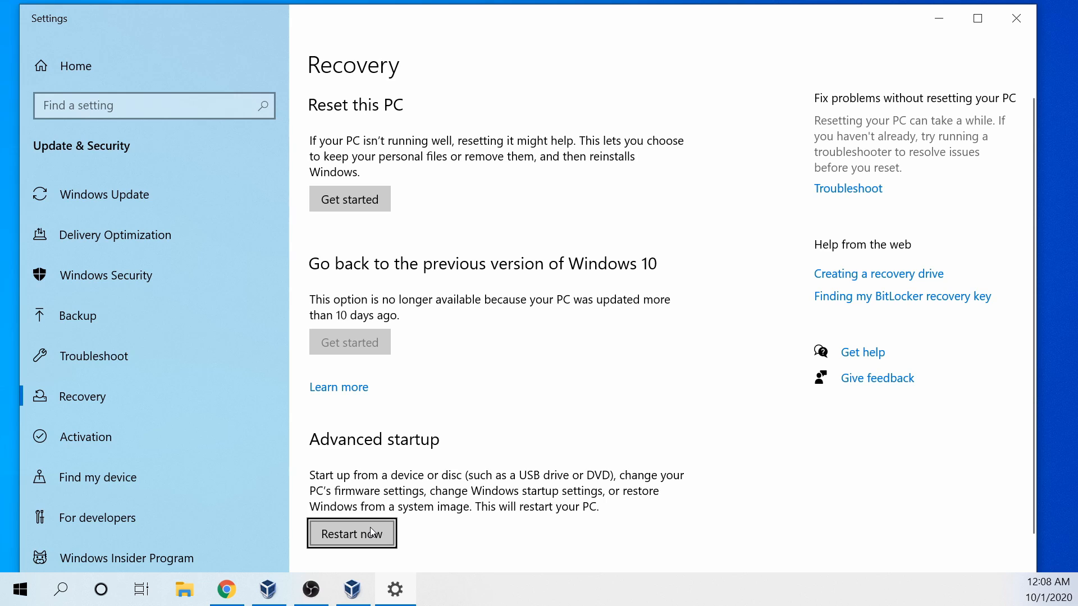
pyautogui.click(352, 533)
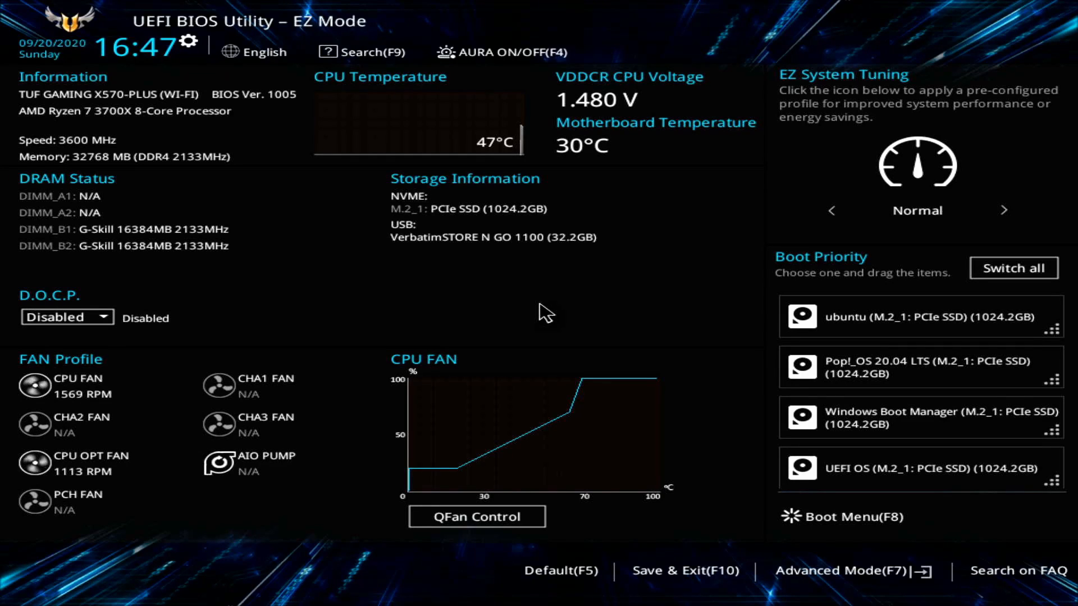
pyautogui.moveTo(321, 154)
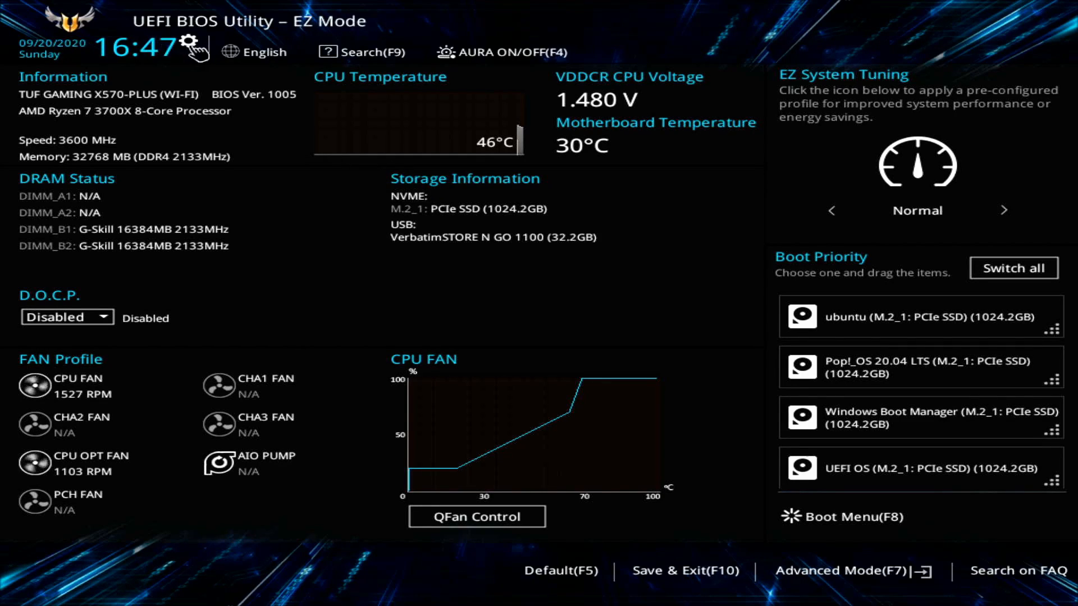
pyautogui.moveTo(249, 40)
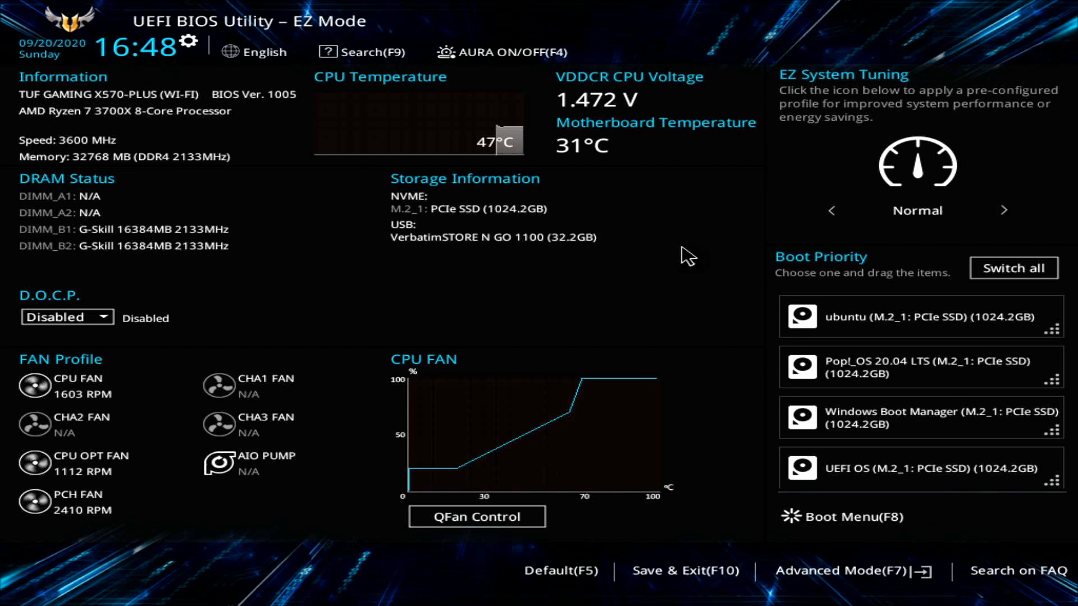
pyautogui.moveTo(725, 405)
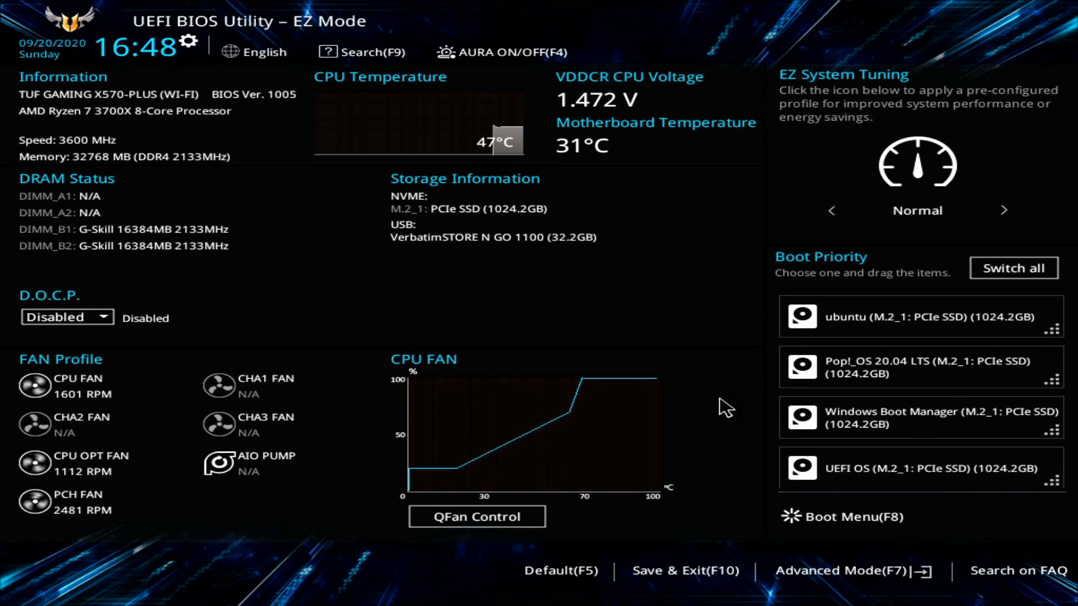
# Review the boot menu showing two UEFI Verbatim USB entries, then cancel it
pyautogui.click(834, 517)
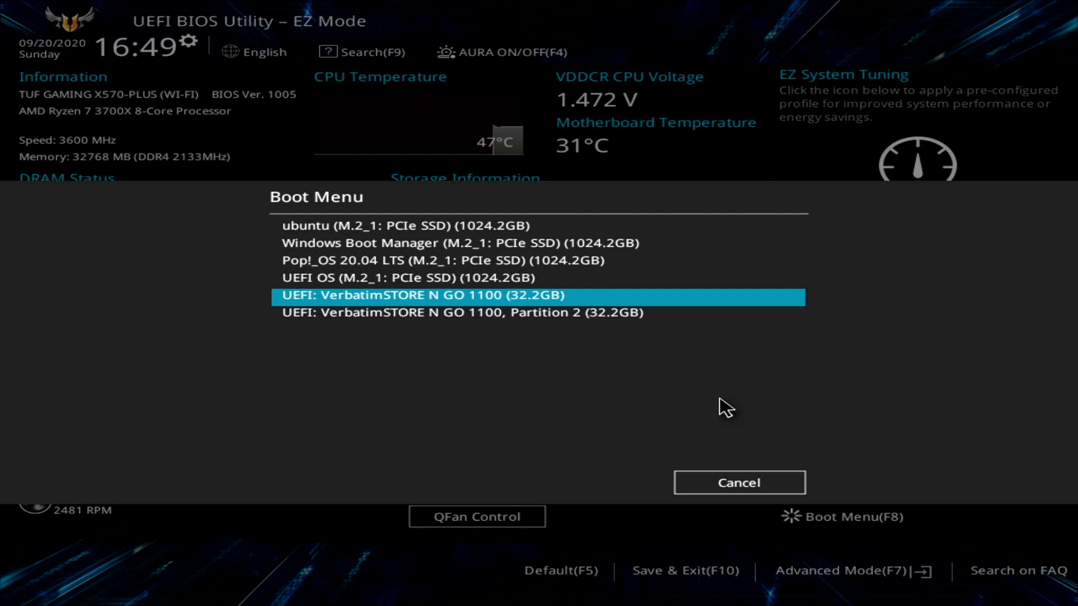
pyautogui.click(739, 481)
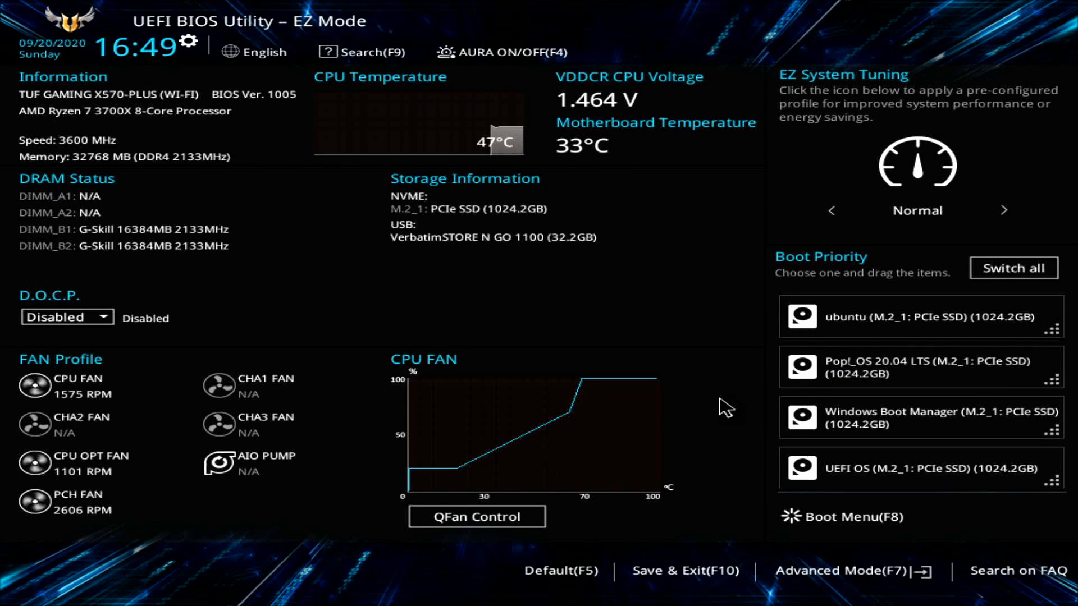
# Set Boot Option #1 to UEFI: VerbatimSTORE N GO 1100 in Advanced Mode
pyautogui.click(823, 570)
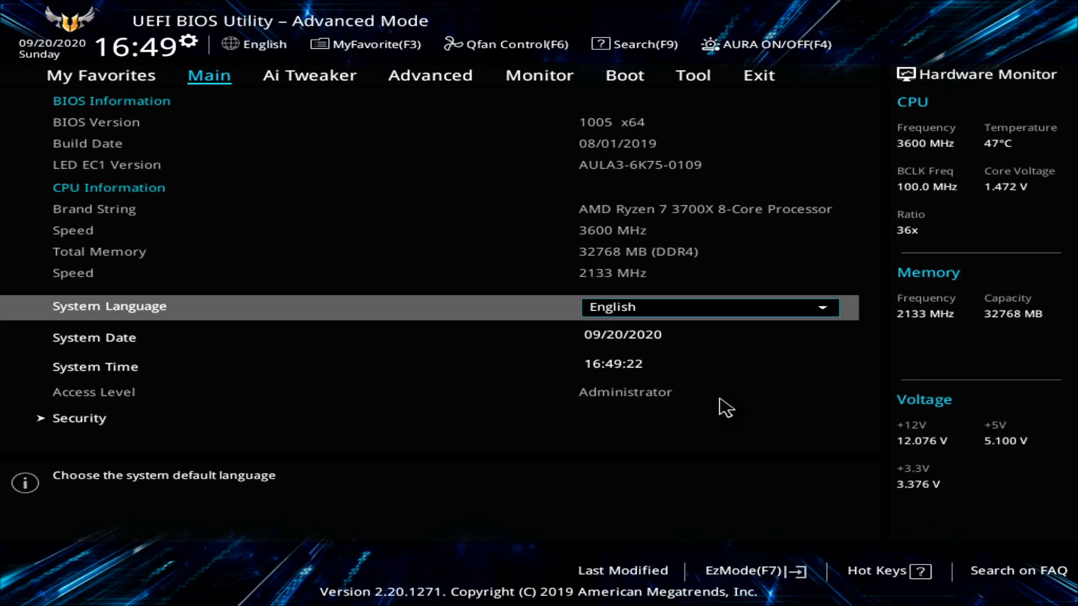
pyautogui.click(431, 76)
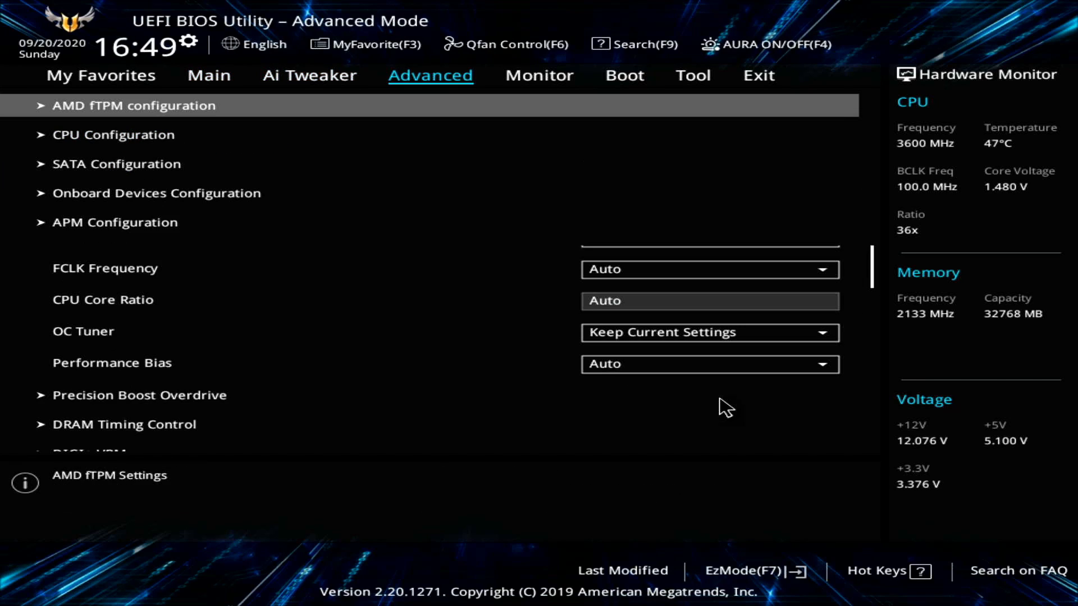
pyautogui.click(623, 76)
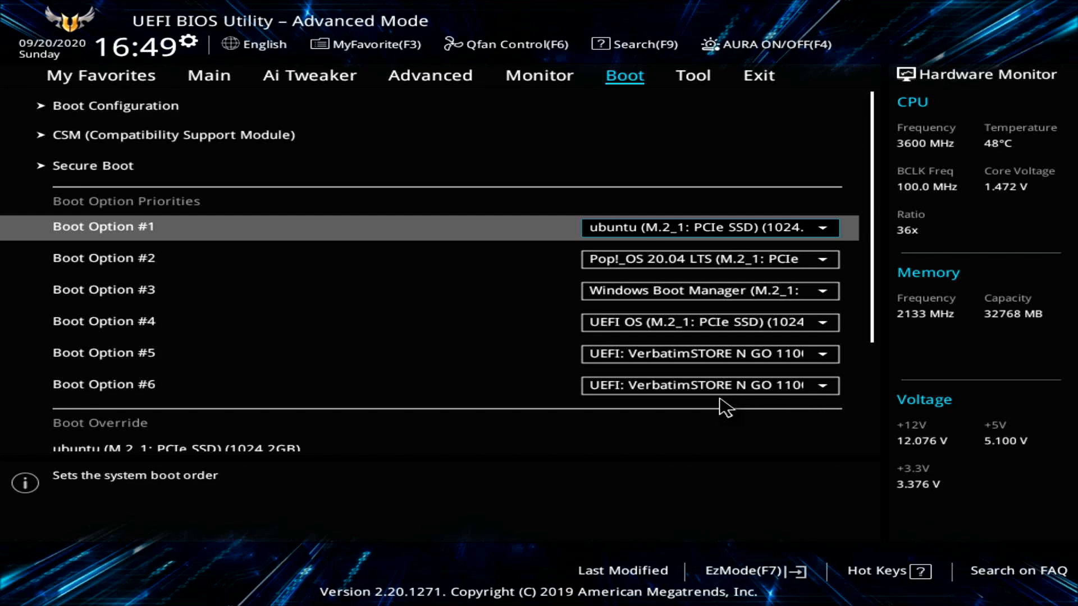
pyautogui.click(823, 228)
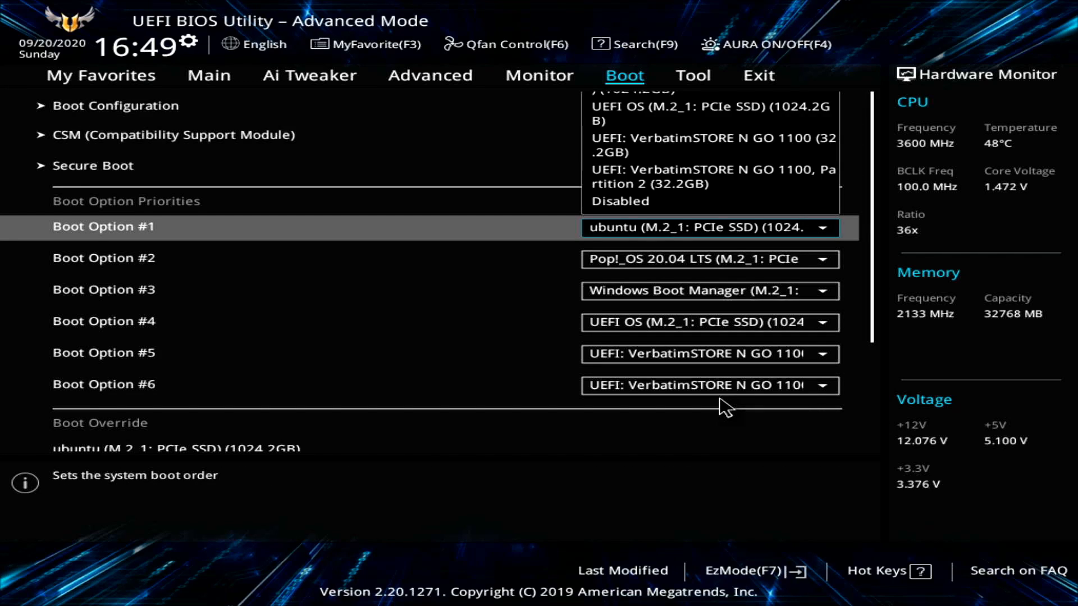
pyautogui.moveTo(711, 146)
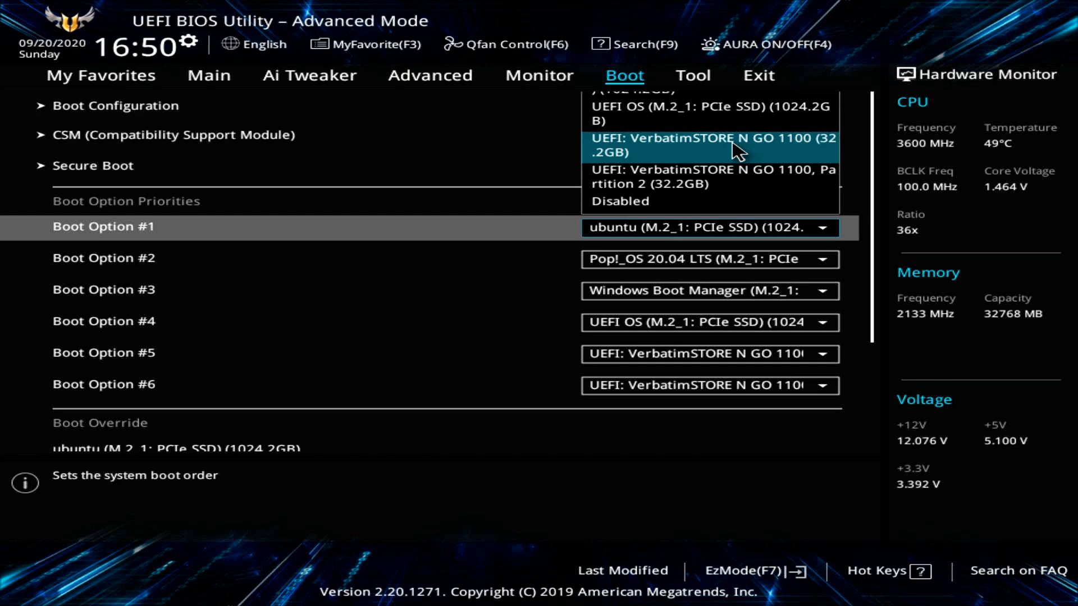
pyautogui.click(707, 144)
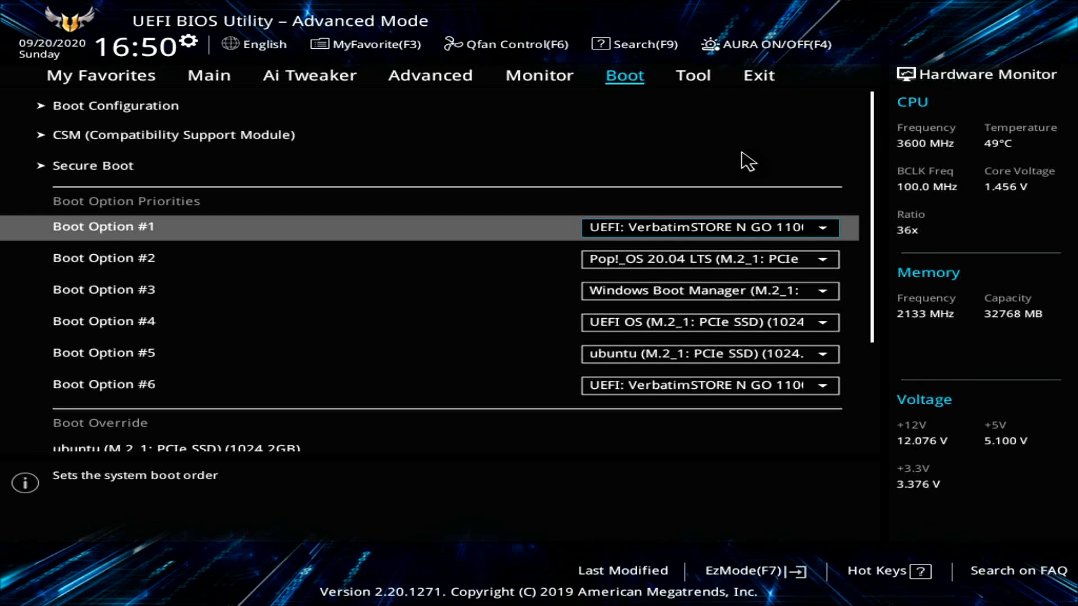
pyautogui.moveTo(139, 249)
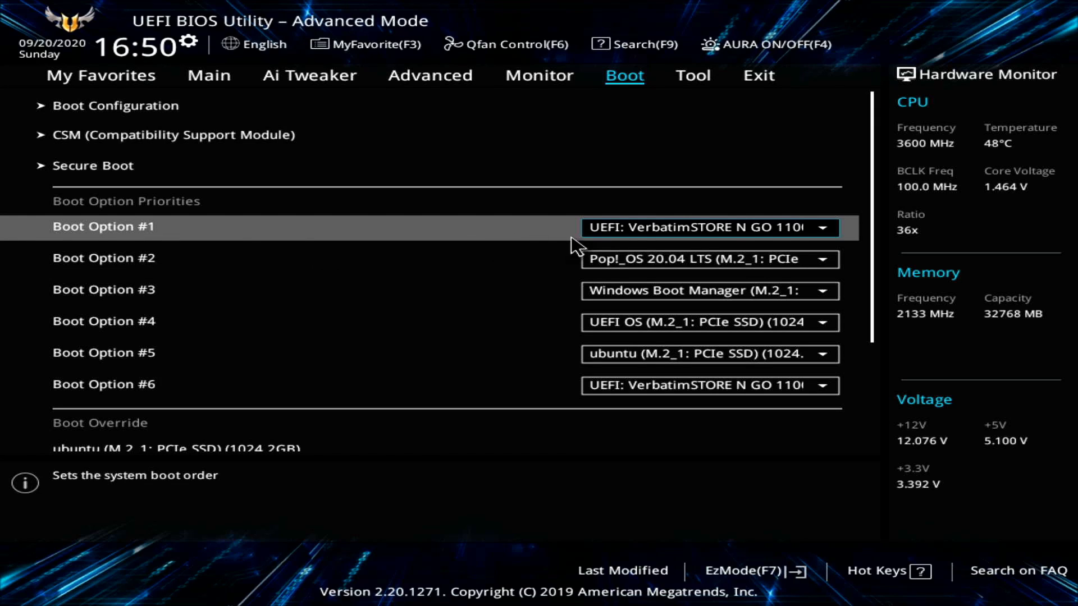
pyautogui.moveTo(902, 235)
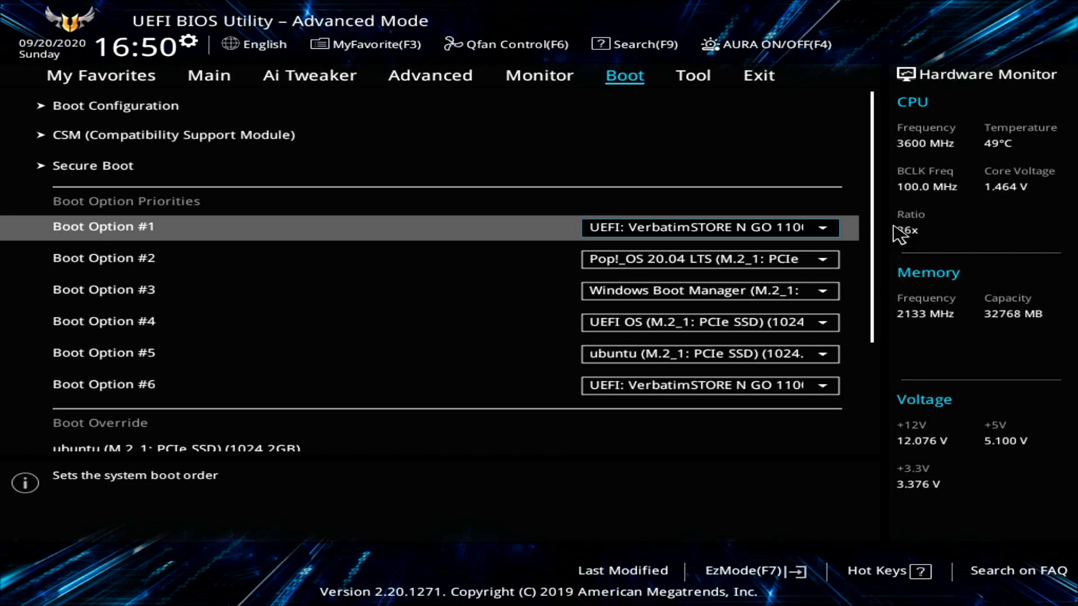
pyautogui.moveTo(213, 170)
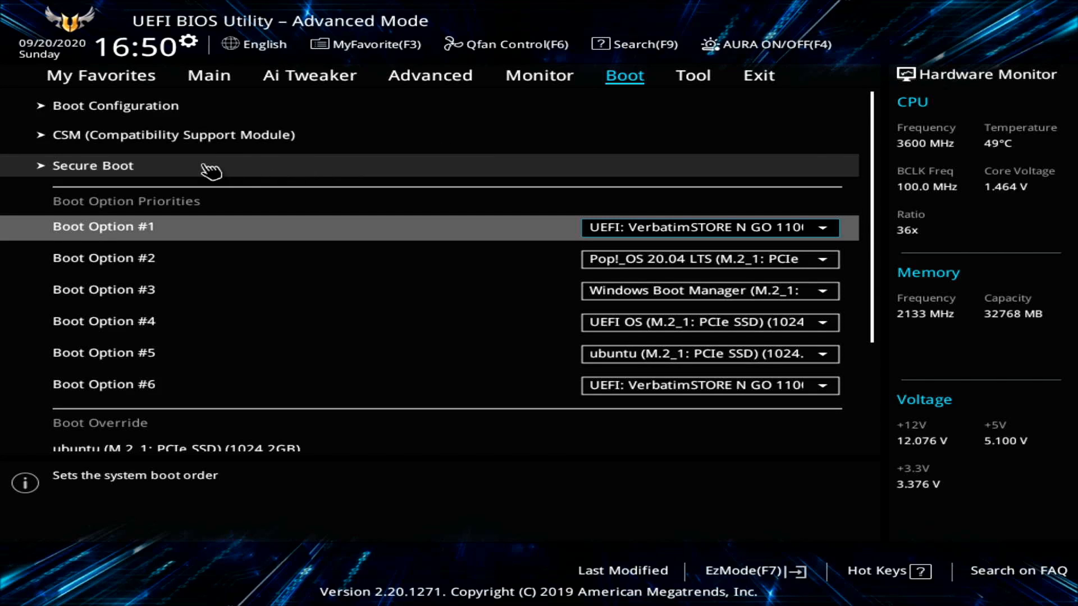
# Check Secure Boot, then save the firmware settings with Save Changes & Reset and confirm
pyautogui.click(104, 165)
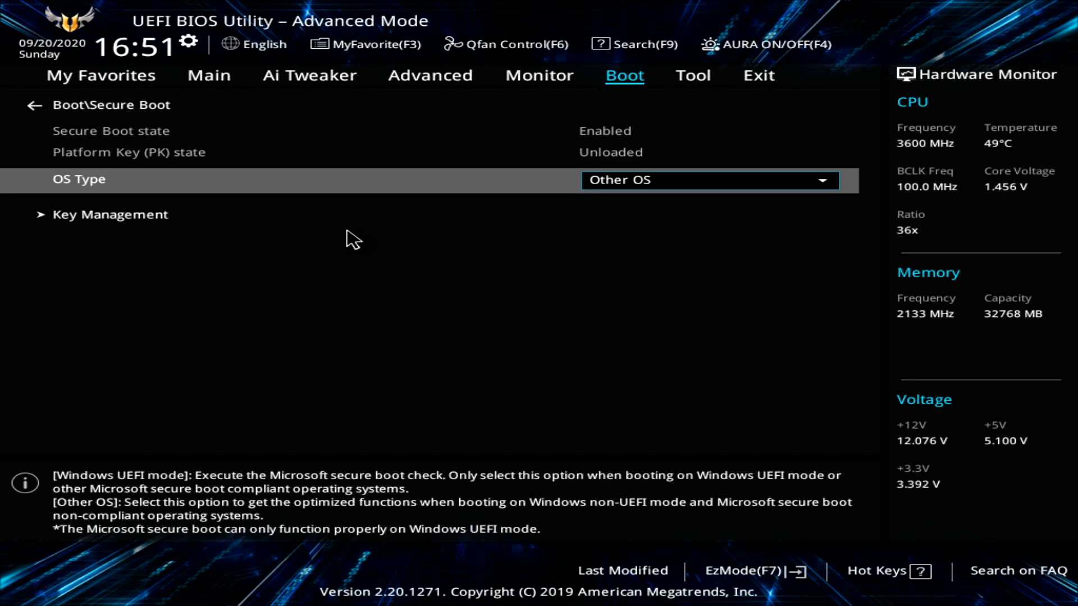
pyautogui.click(693, 75)
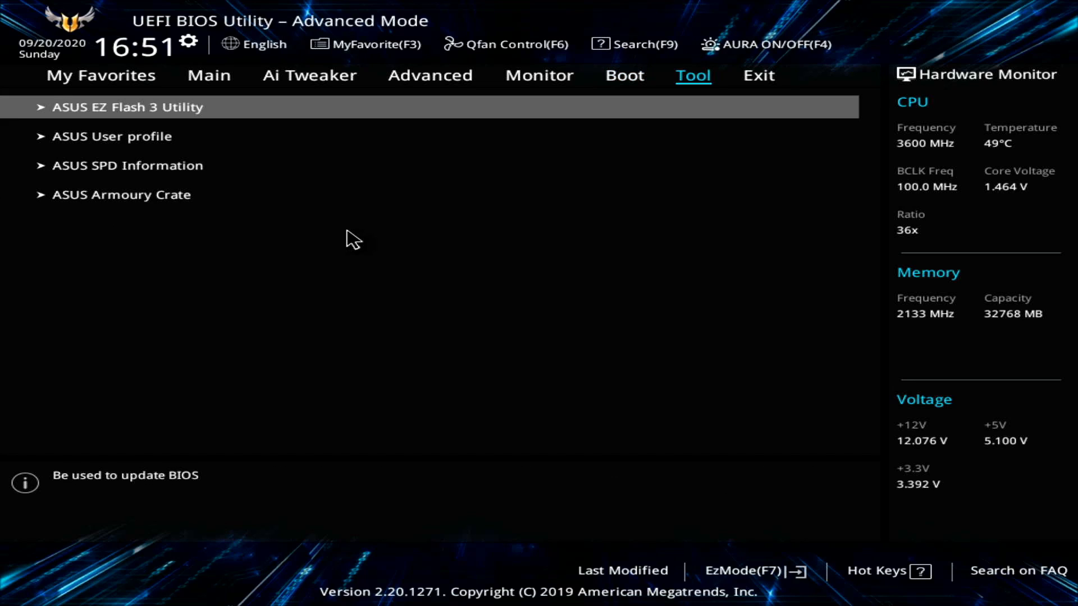
pyautogui.click(759, 76)
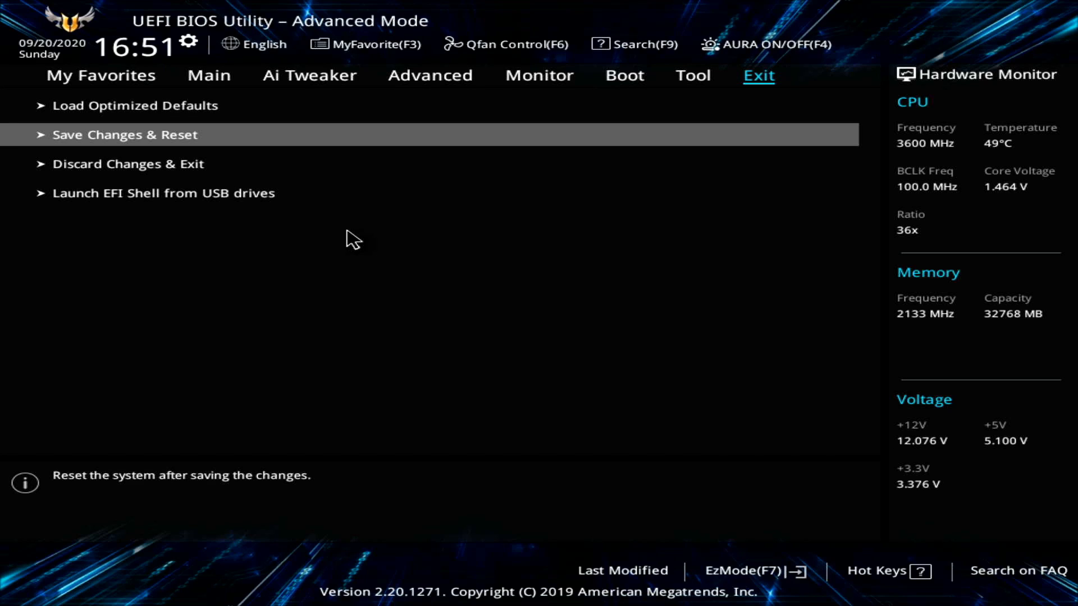
pyautogui.click(125, 134)
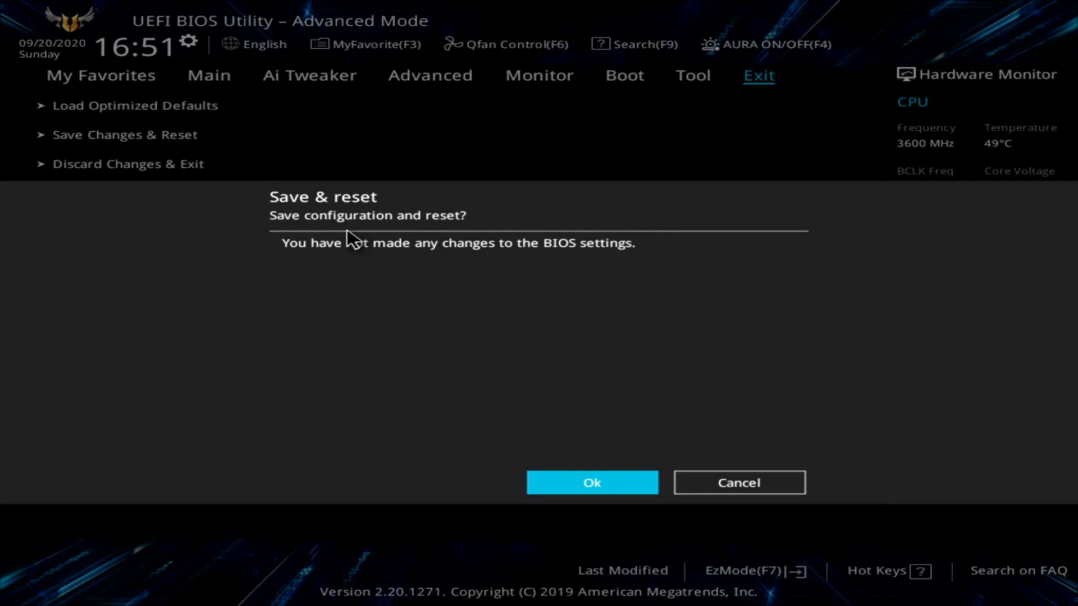
pyautogui.click(591, 481)
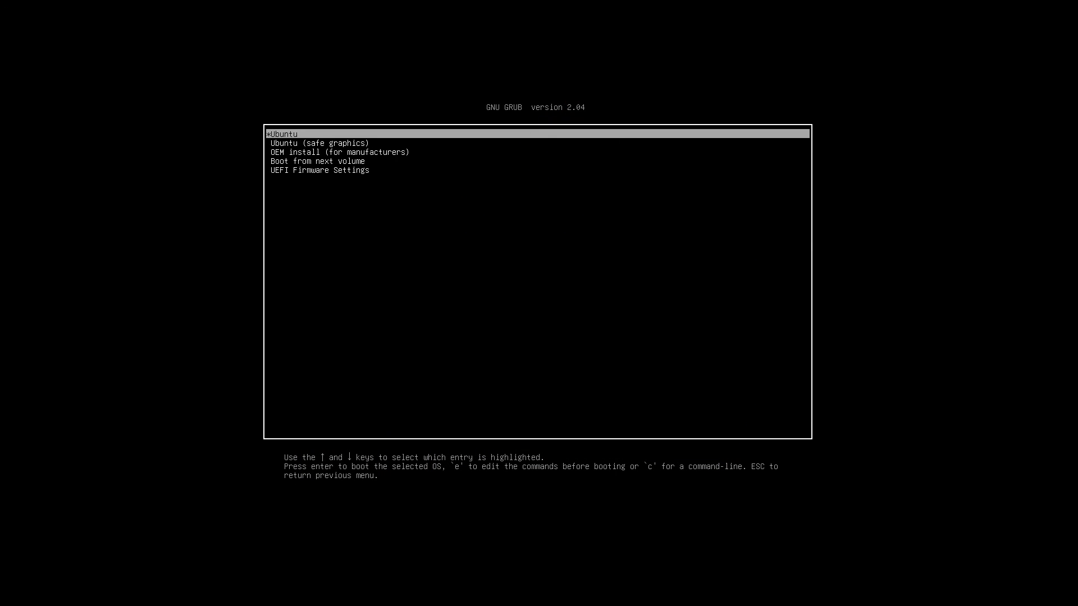
# Boot the plain Ubuntu entry from the GRUB menu, not the safe graphics one
pyautogui.press('Down')
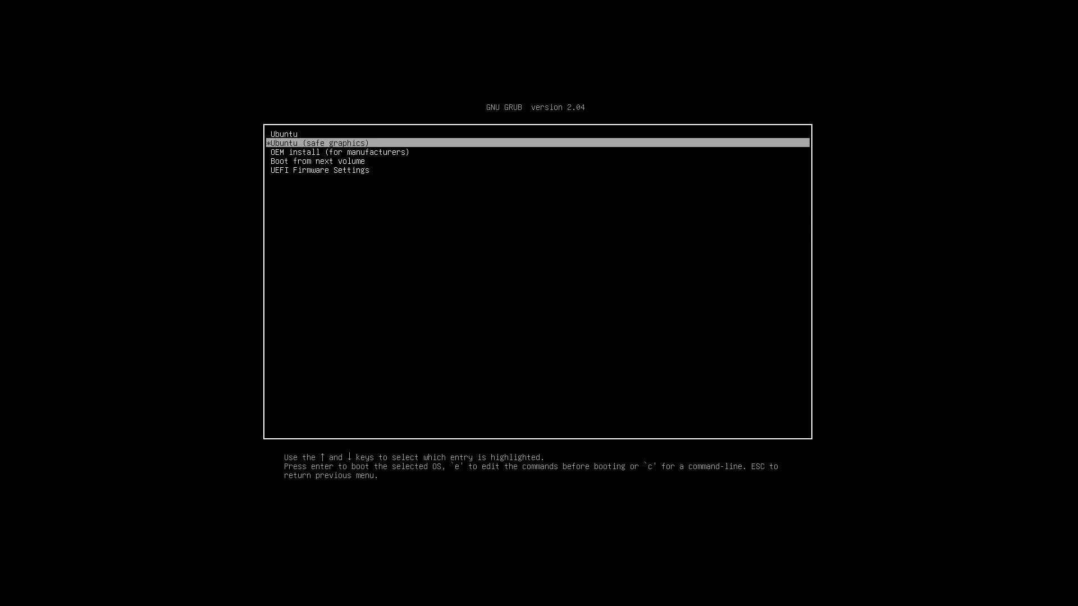
pyautogui.press('Up')
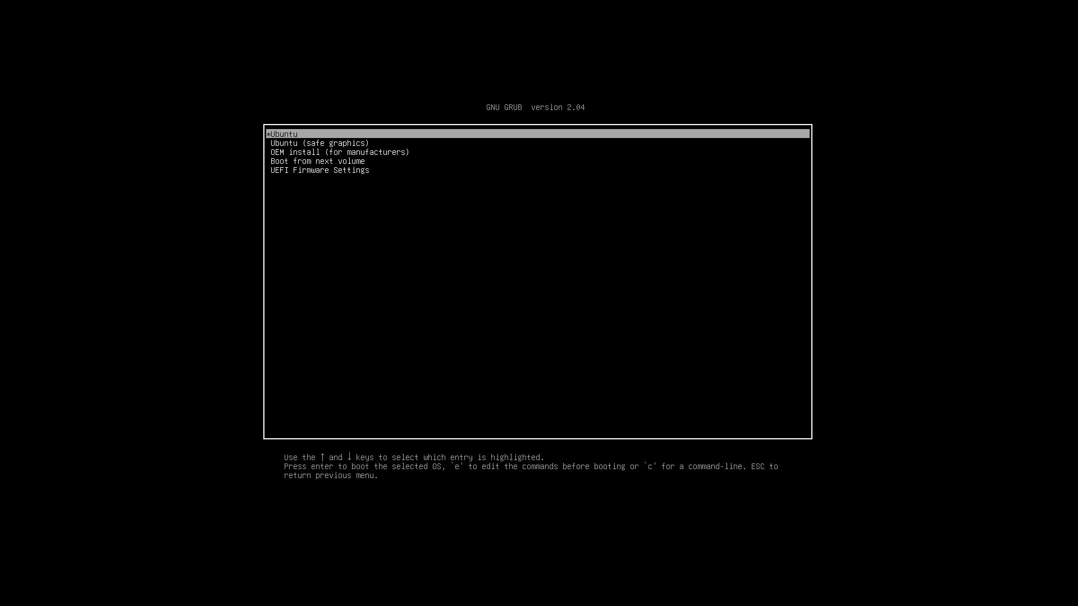
pyautogui.press('Return')
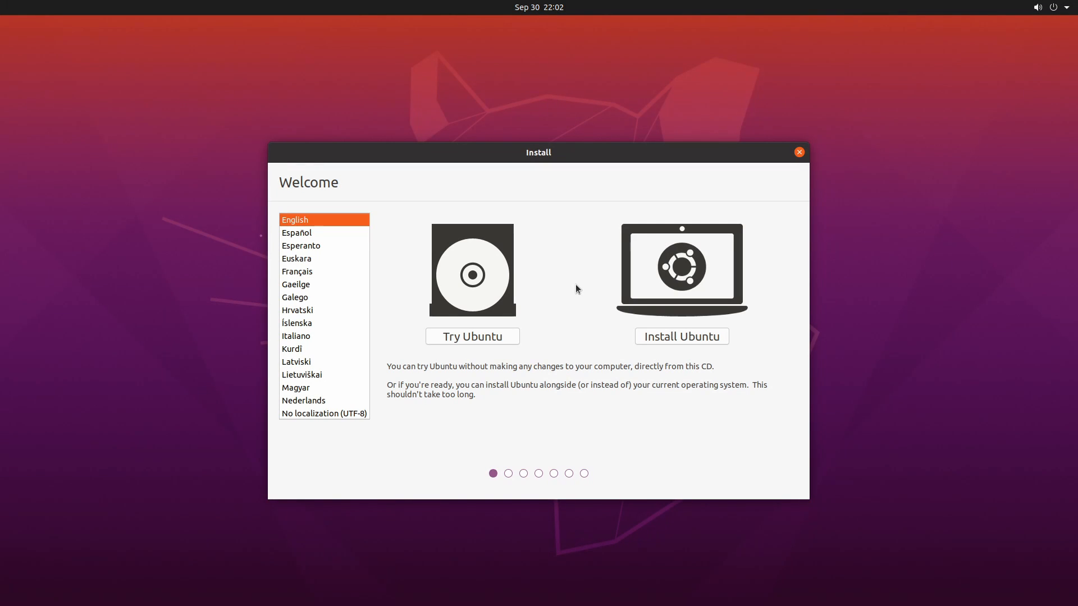
pyautogui.moveTo(369, 198)
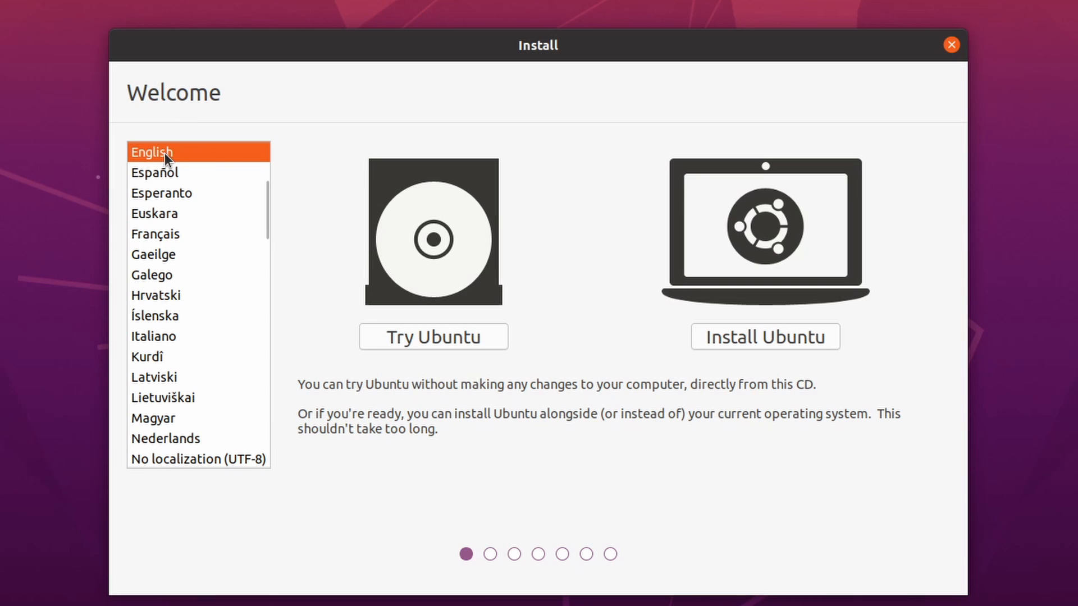
pyautogui.moveTo(744, 345)
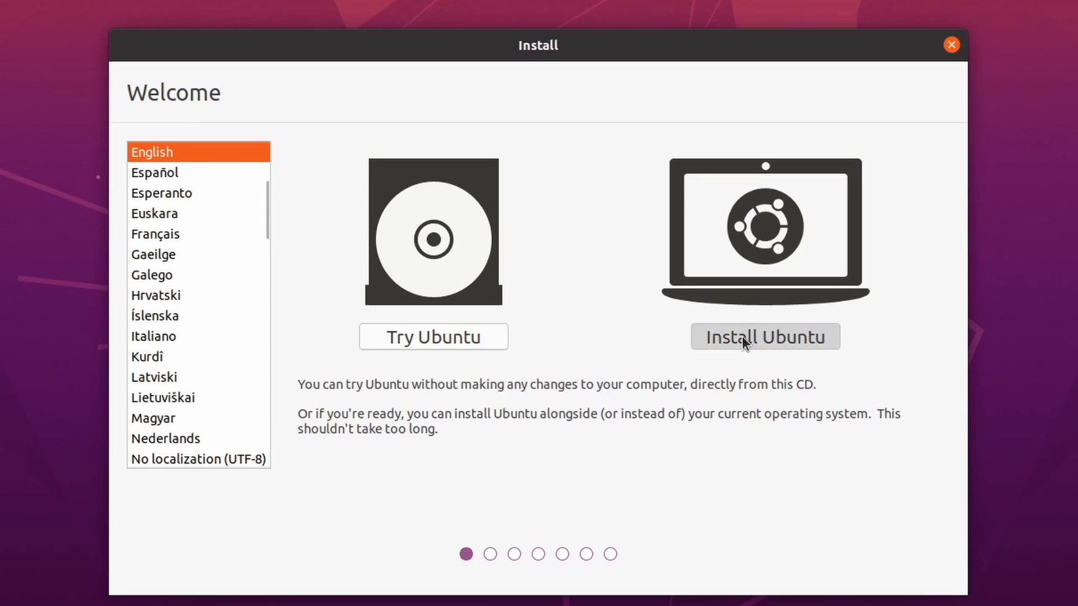
# Start Install Ubuntu and test the English (US) layout by typing 'qwerty'
pyautogui.click(763, 337)
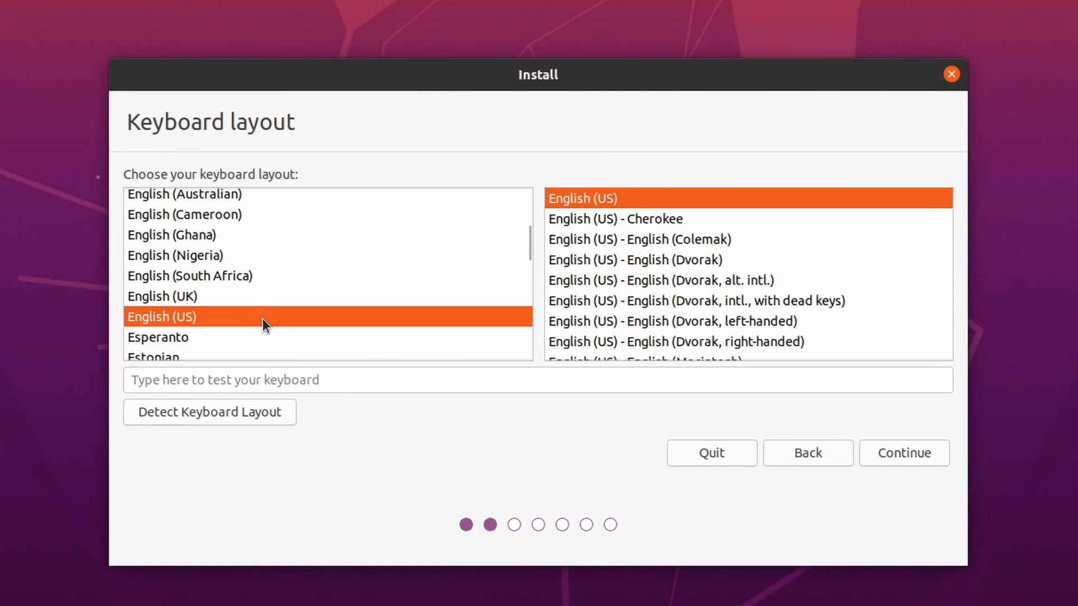
pyautogui.click(297, 380)
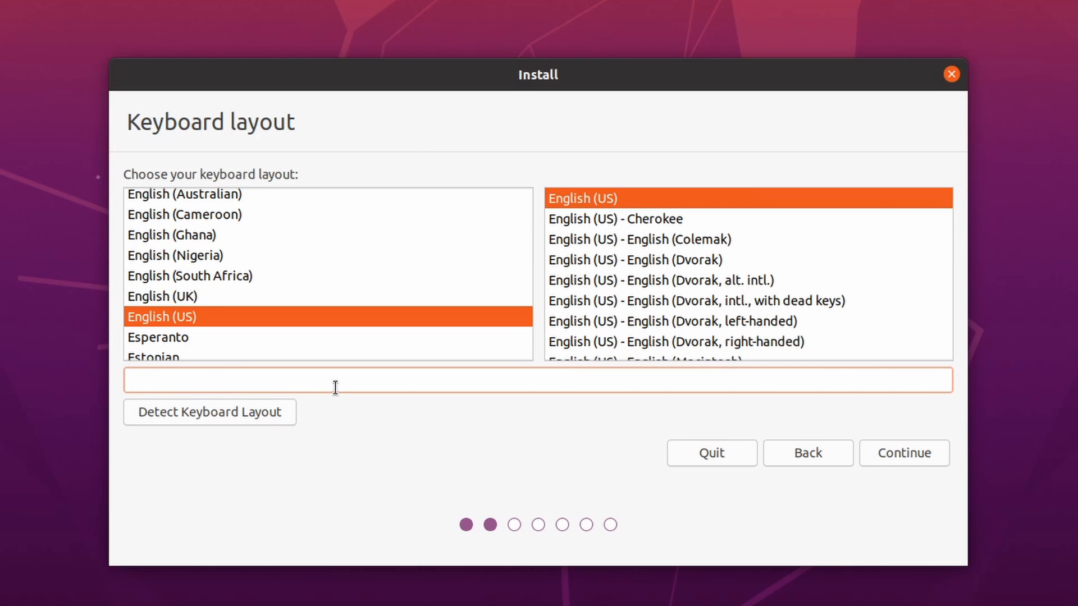
pyautogui.write('qwerty')
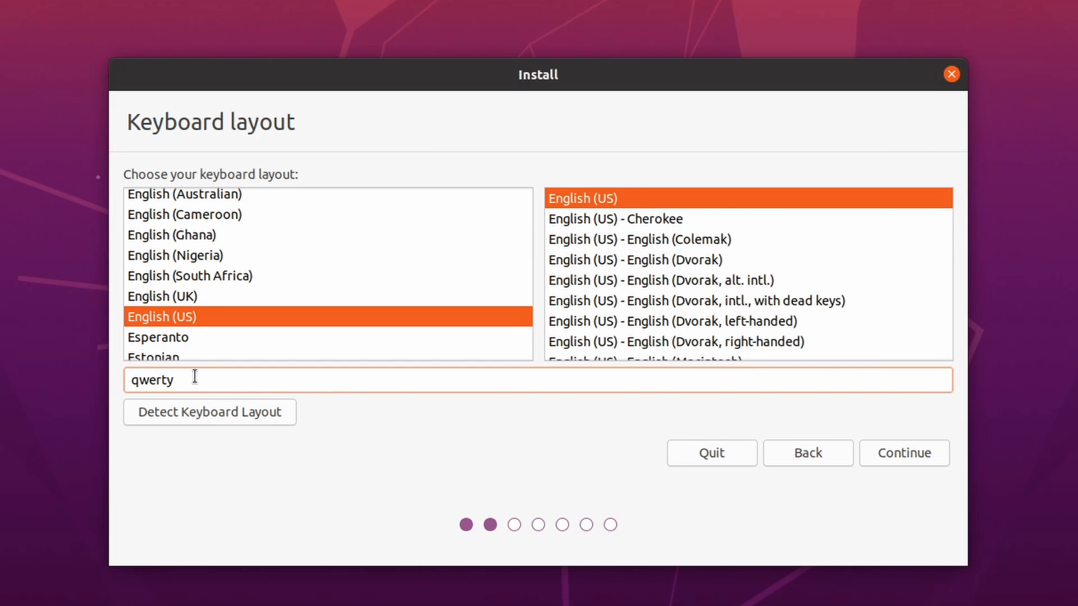
pyautogui.moveTo(200, 436)
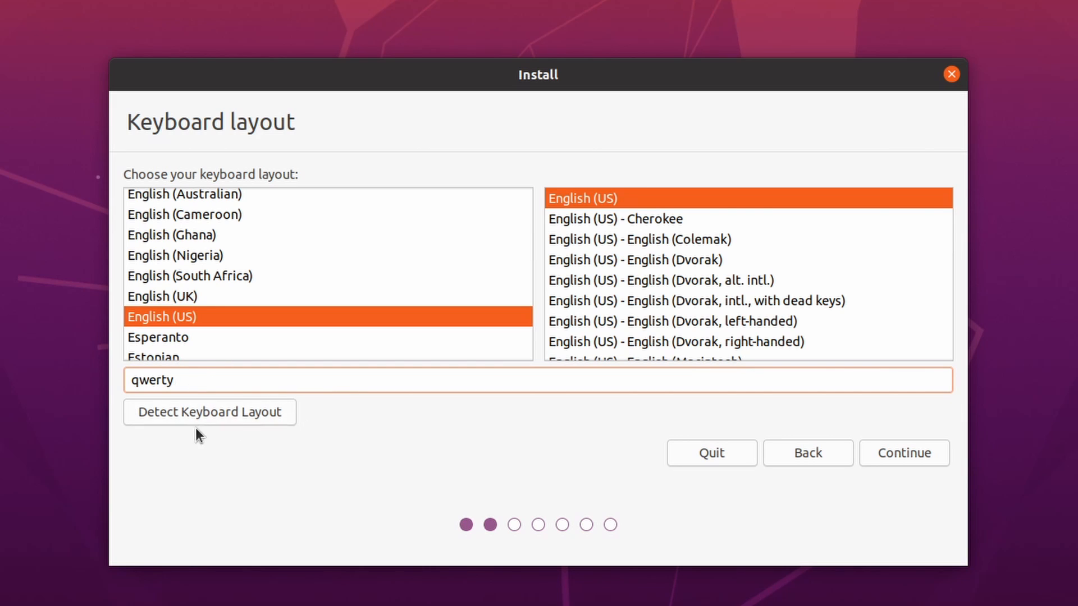
pyautogui.moveTo(521, 442)
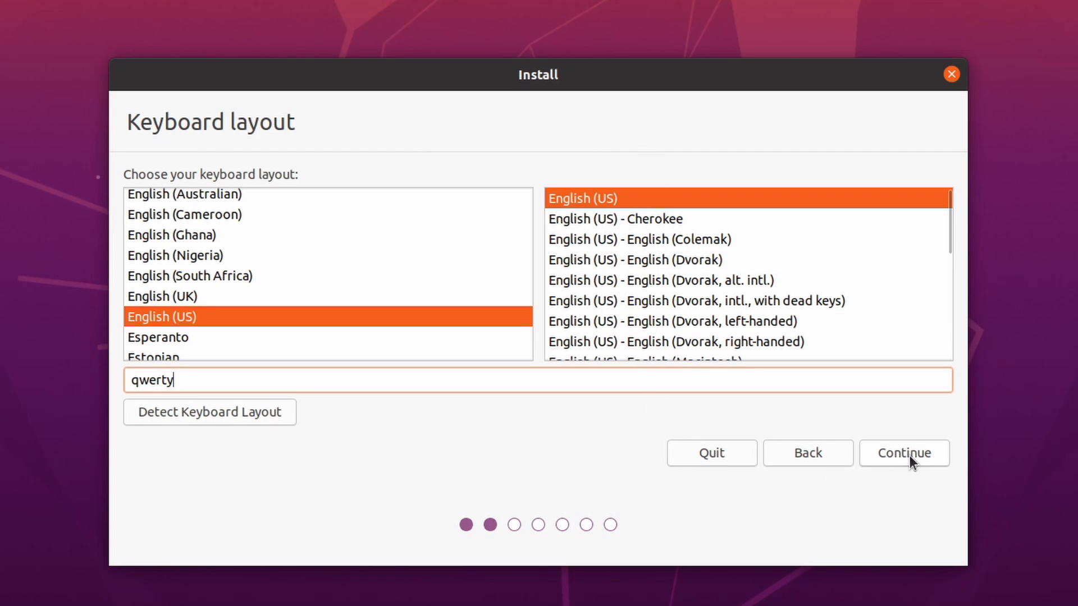
# Advance to Updates and other software with Normal installation and no third-party software
pyautogui.click(903, 453)
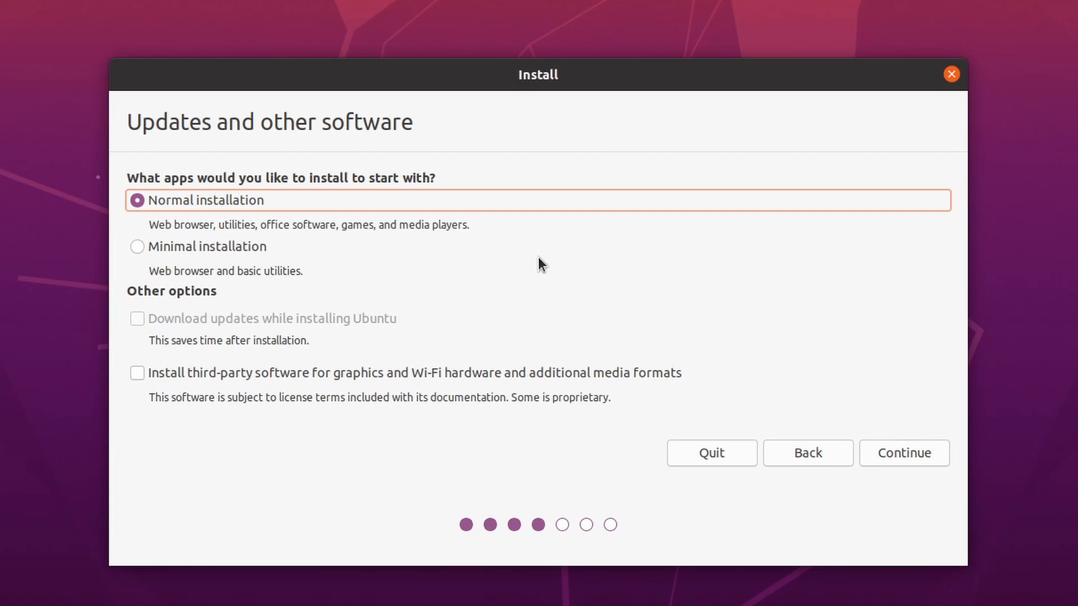
pyautogui.moveTo(258, 268)
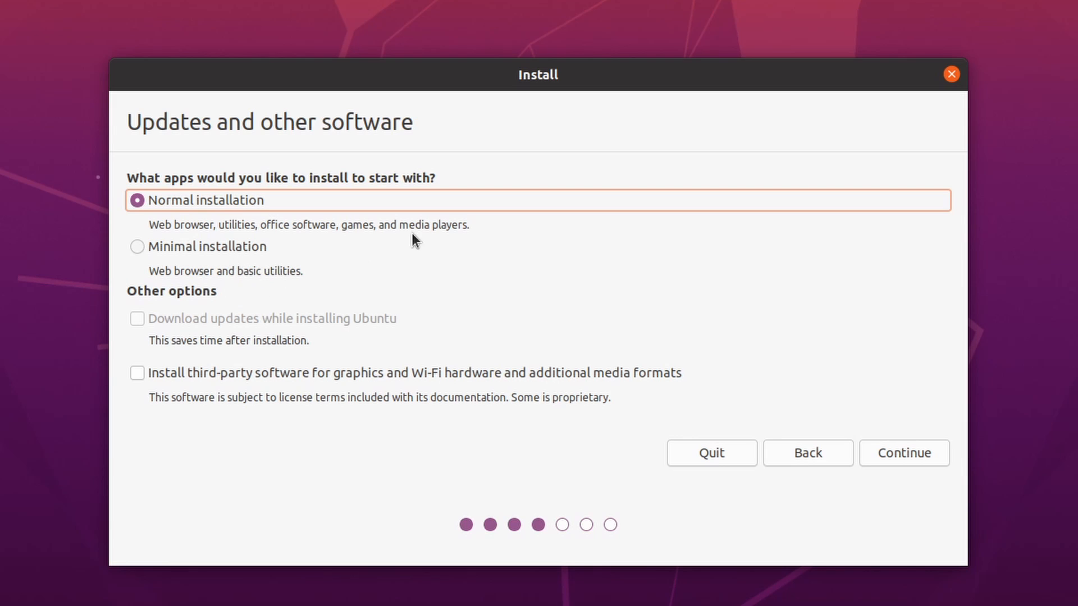
pyautogui.moveTo(178, 224); pyautogui.dragTo(469, 225)
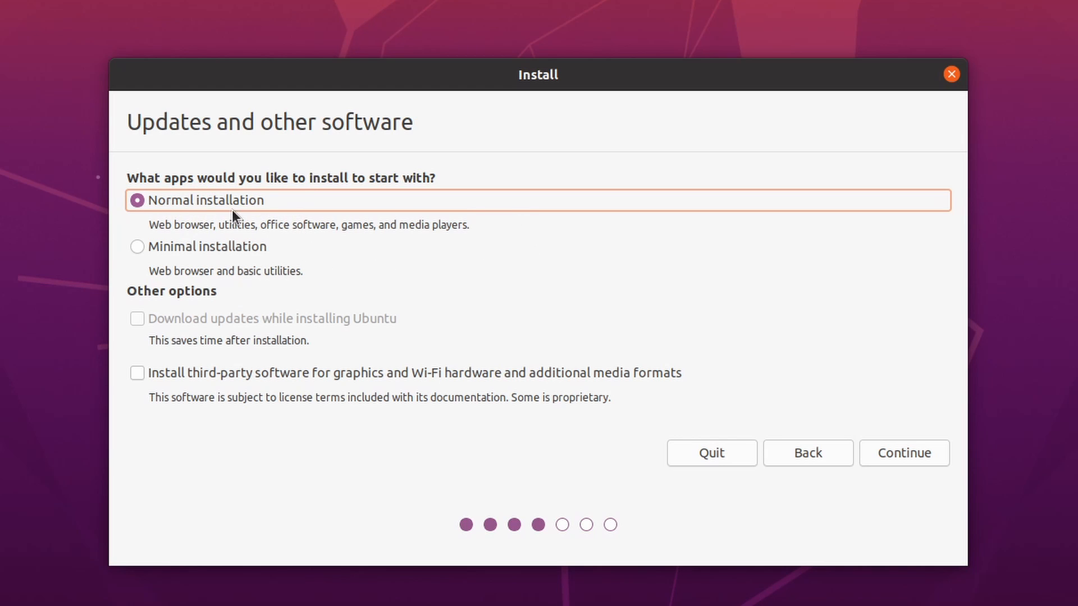
pyautogui.moveTo(255, 377)
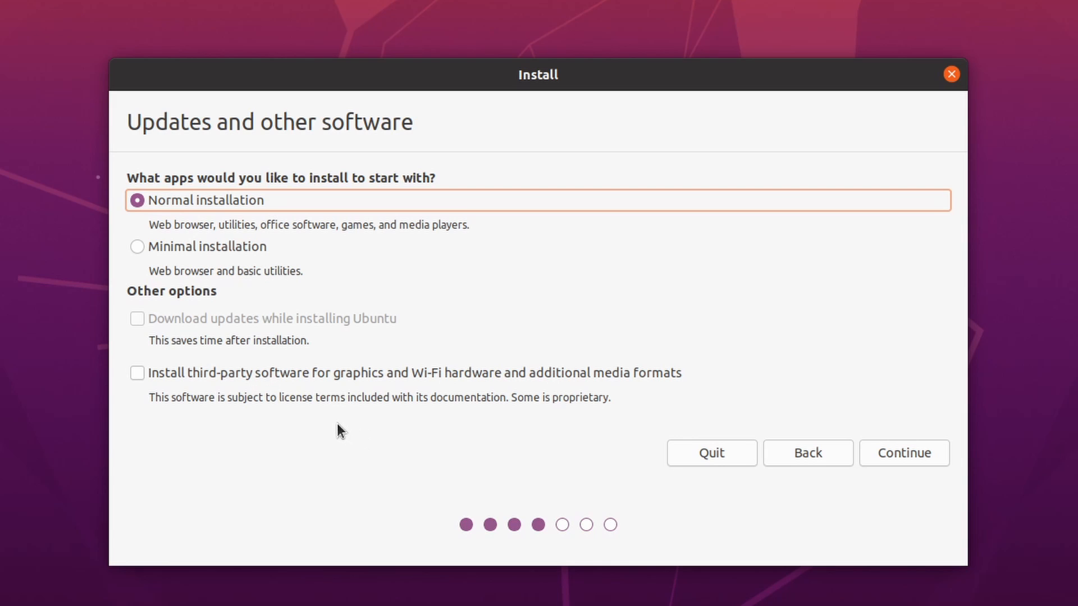
pyautogui.moveTo(426, 397)
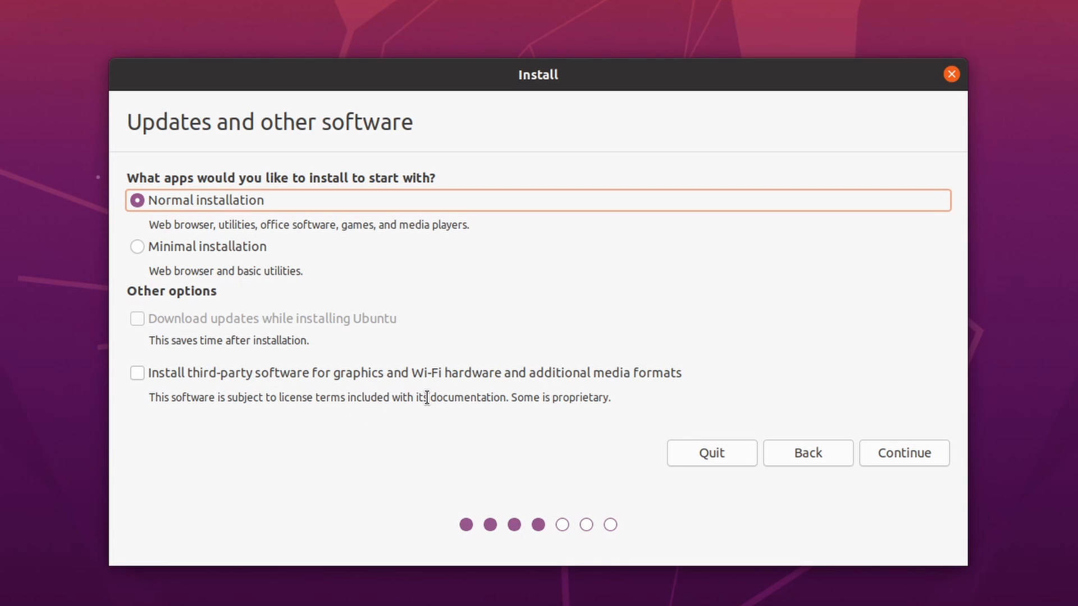
pyautogui.moveTo(220, 374)
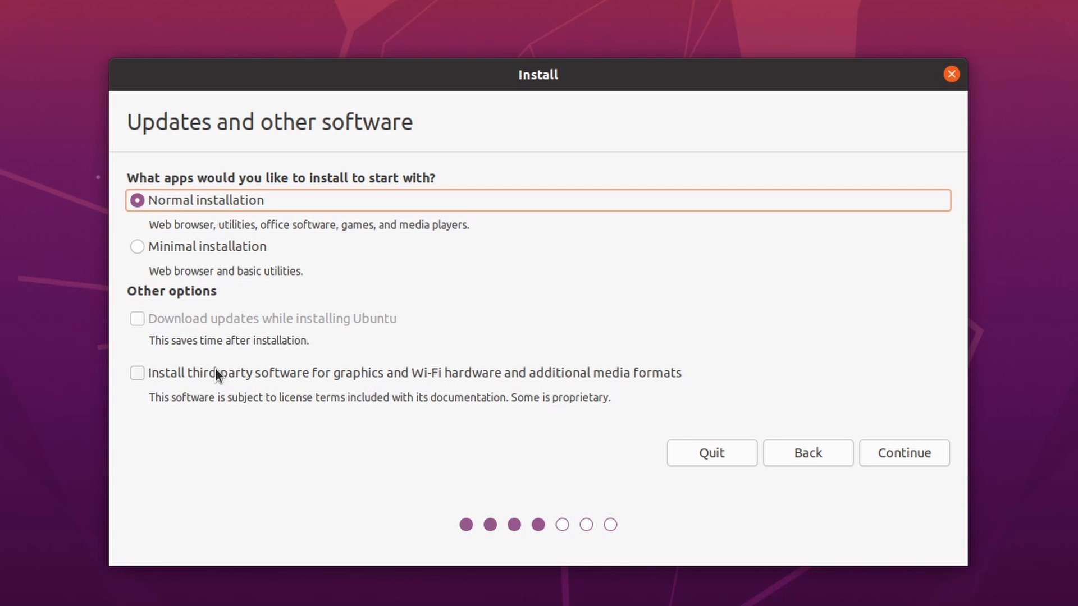
pyautogui.moveTo(204, 391)
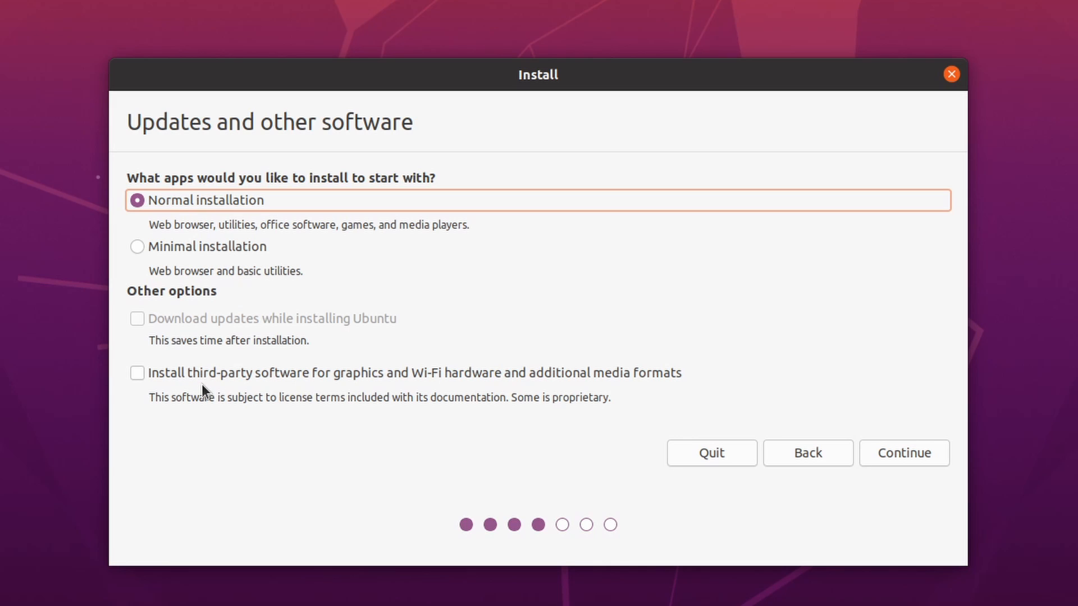
pyautogui.moveTo(171, 385)
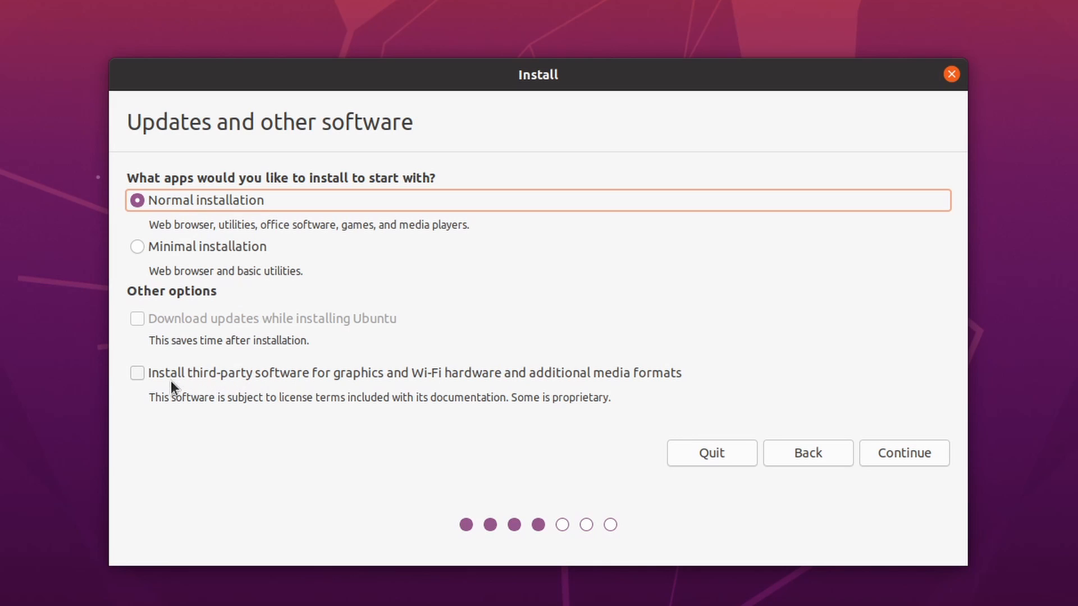
pyautogui.moveTo(481, 403)
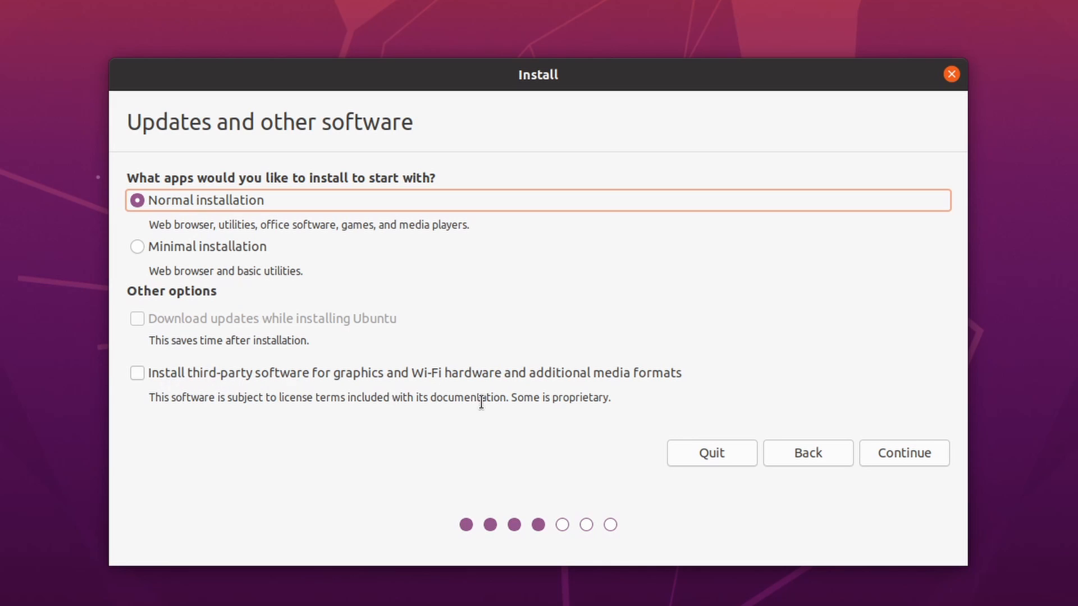
pyautogui.moveTo(893, 455)
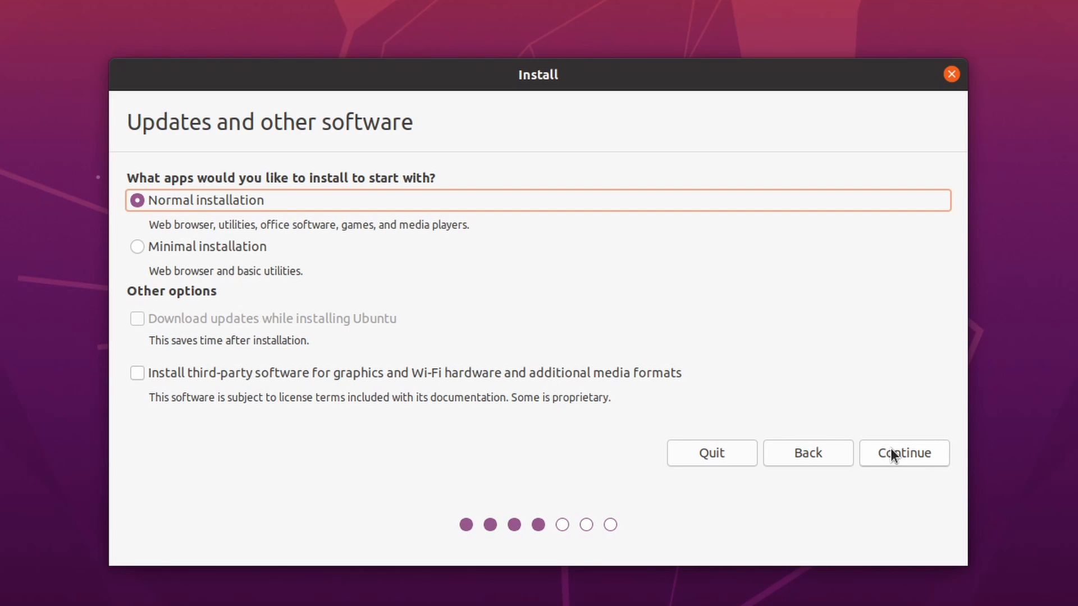
# Advance to Installation type and select 'Something else' for manual partitioning
pyautogui.click(904, 453)
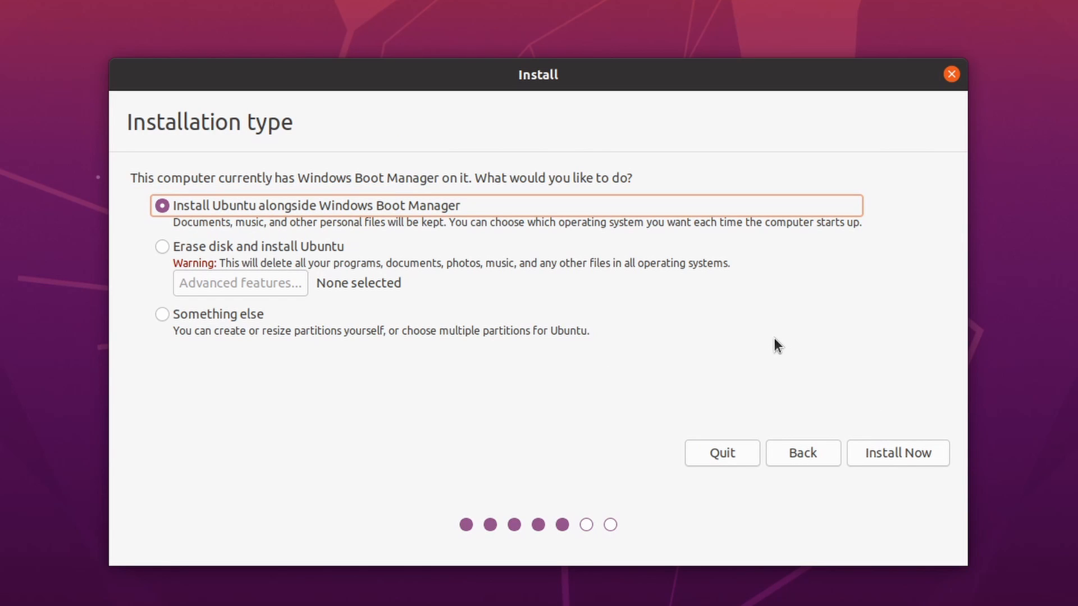
pyautogui.moveTo(653, 316)
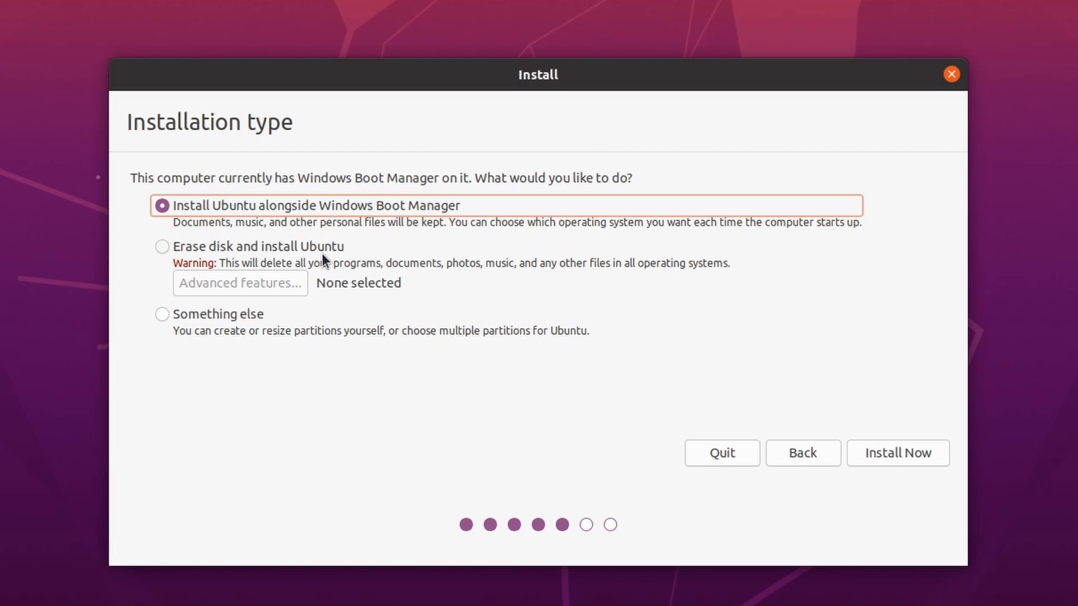
pyautogui.moveTo(371, 268)
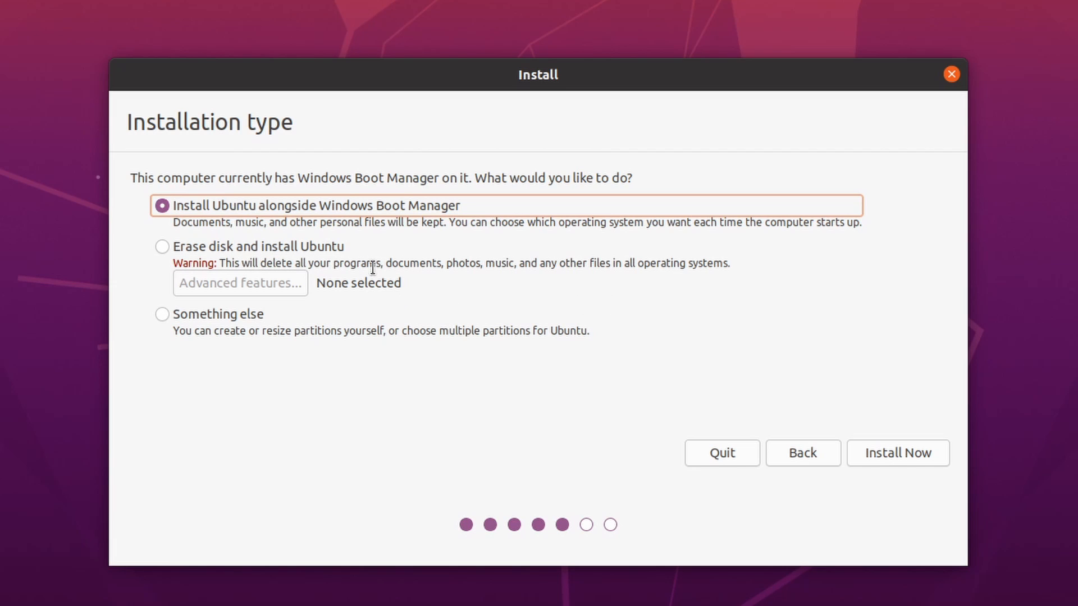
pyautogui.moveTo(454, 165)
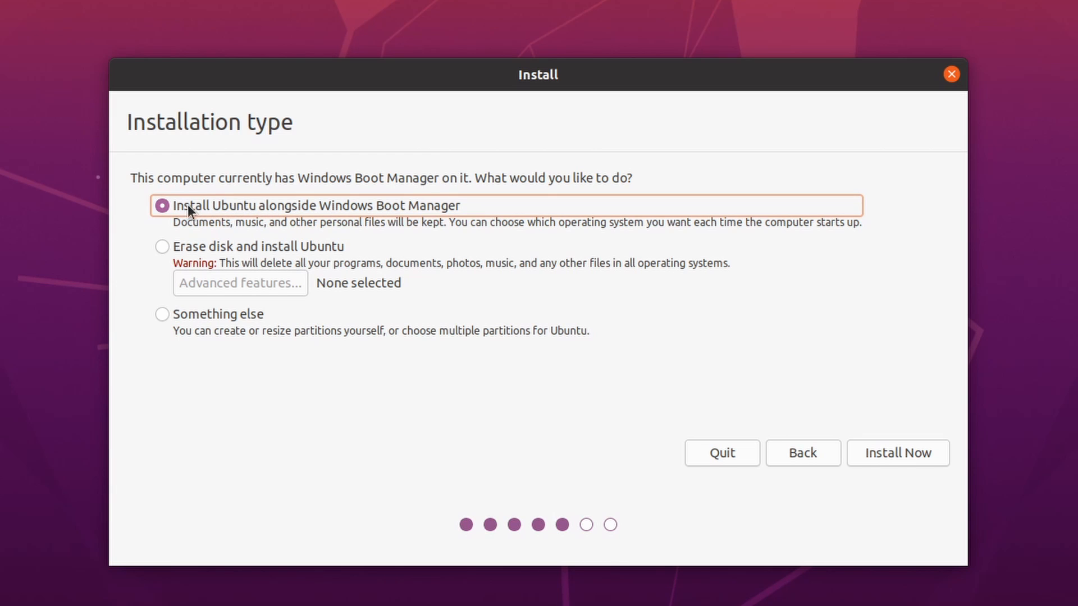
pyautogui.moveTo(408, 213)
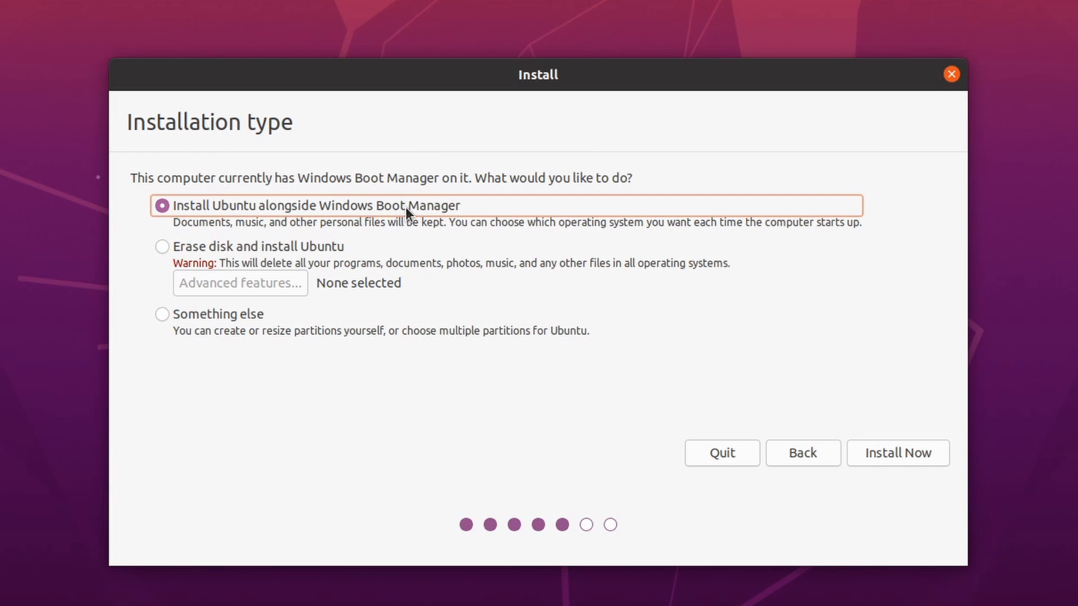
pyautogui.moveTo(413, 220)
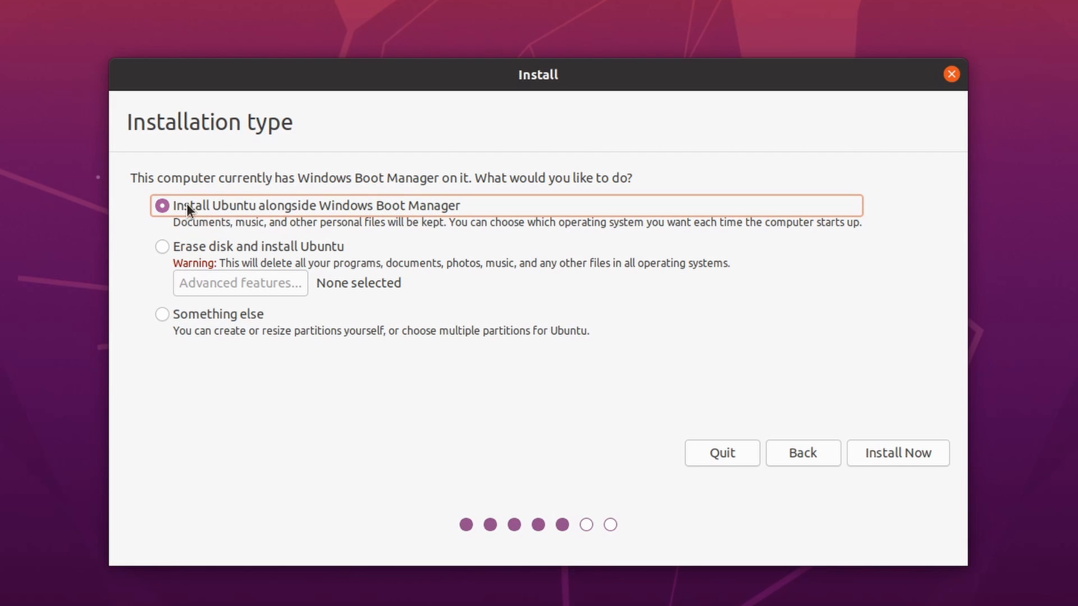
pyautogui.moveTo(264, 218)
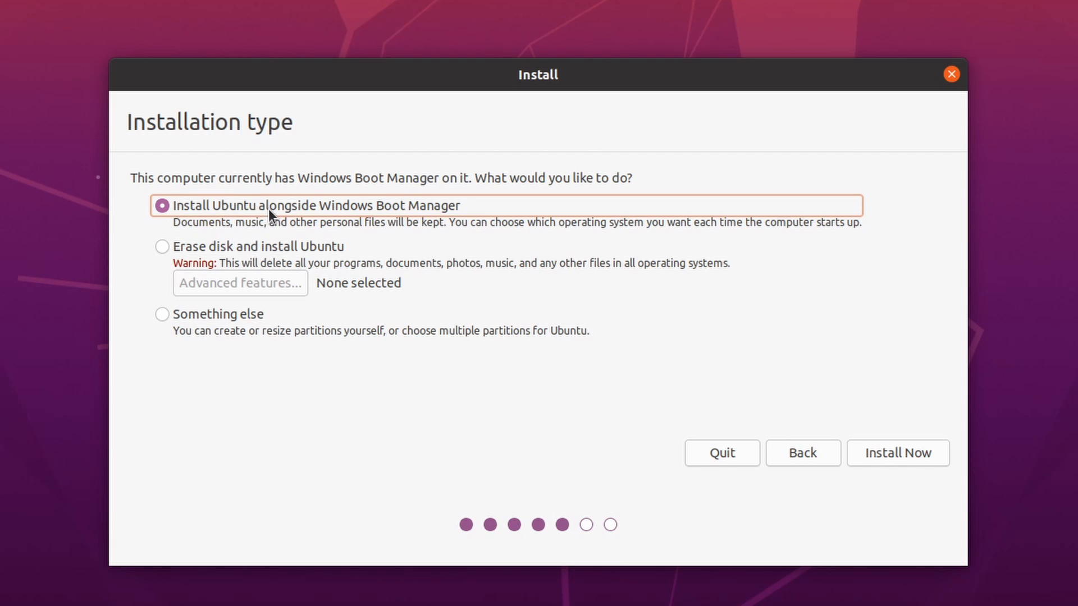
pyautogui.moveTo(220, 350)
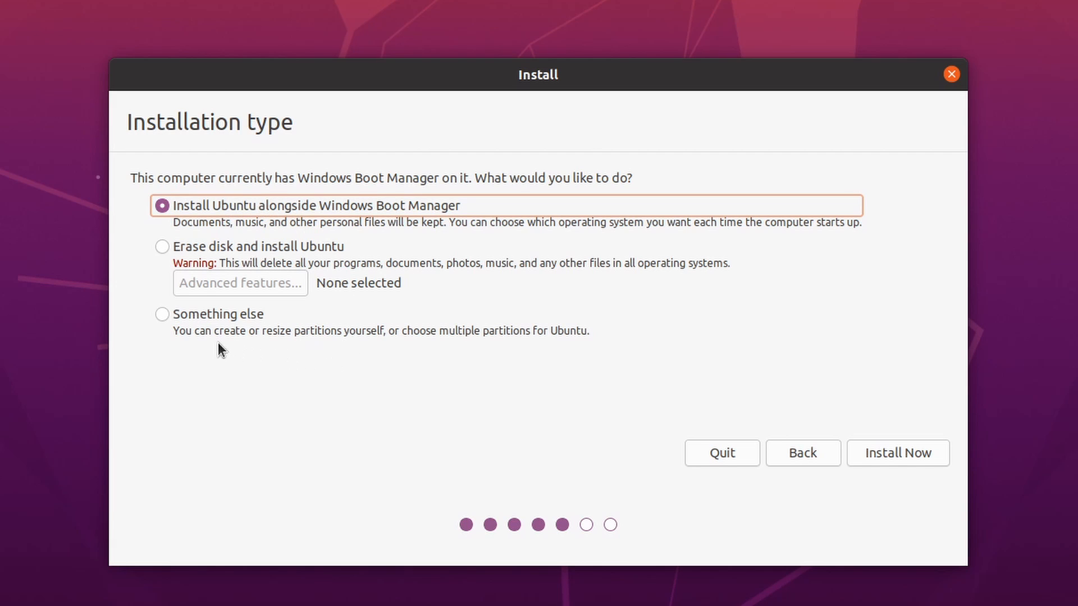
pyautogui.moveTo(203, 349)
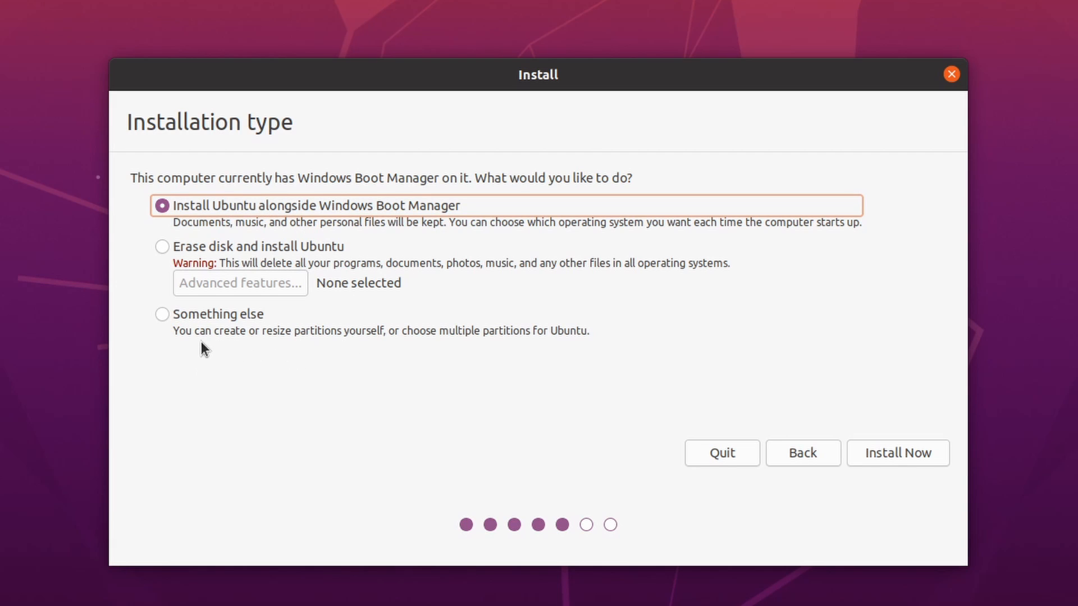
pyautogui.click(162, 314)
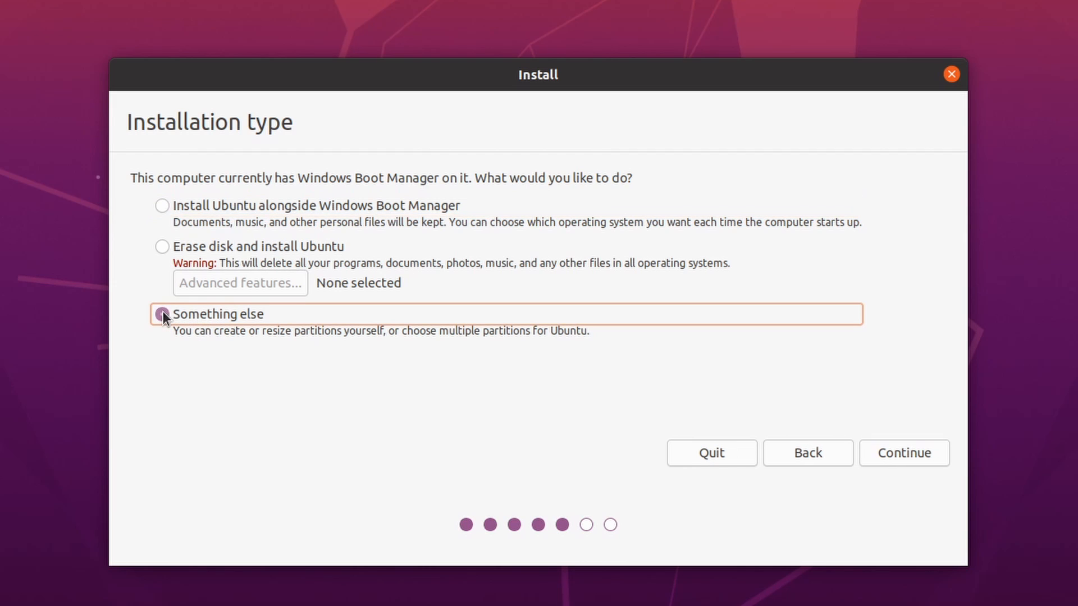
pyautogui.click(162, 314)
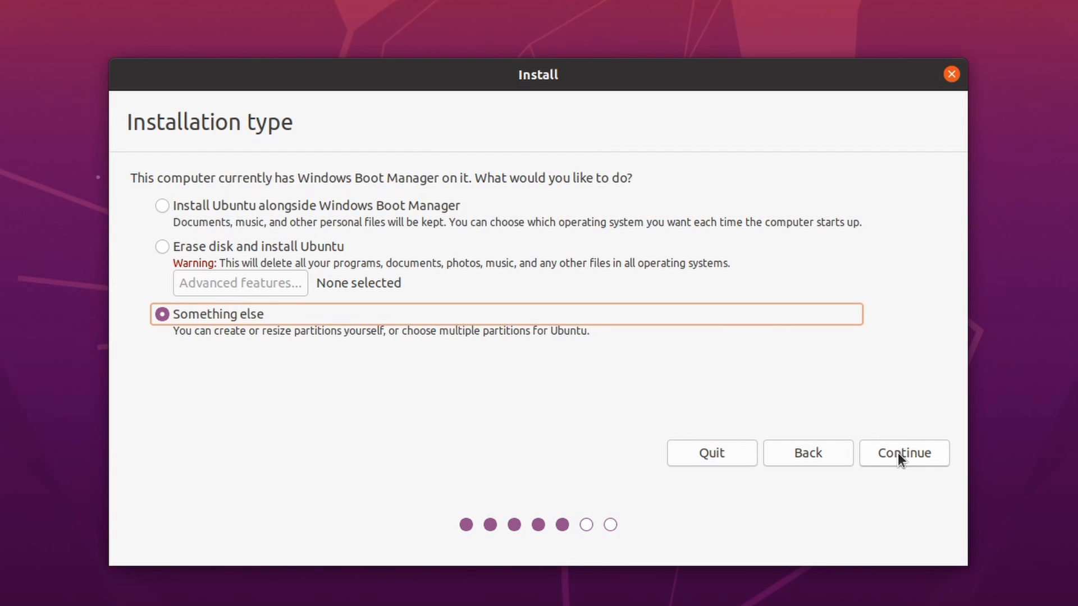
# Enter the partition table and select /dev/sda with its 33555 MB free space
pyautogui.click(902, 453)
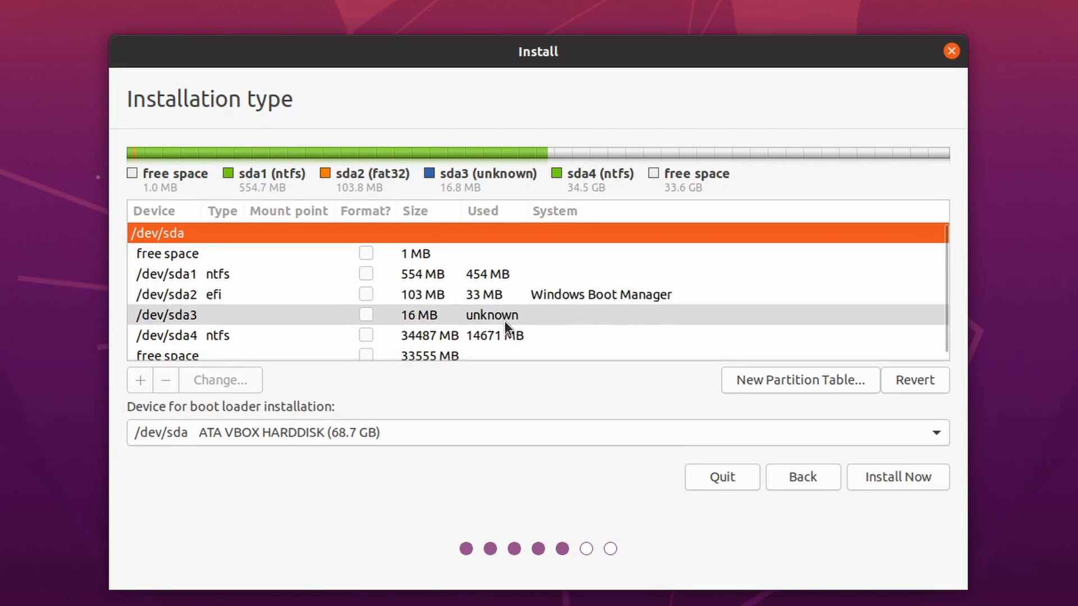
pyautogui.click(165, 232)
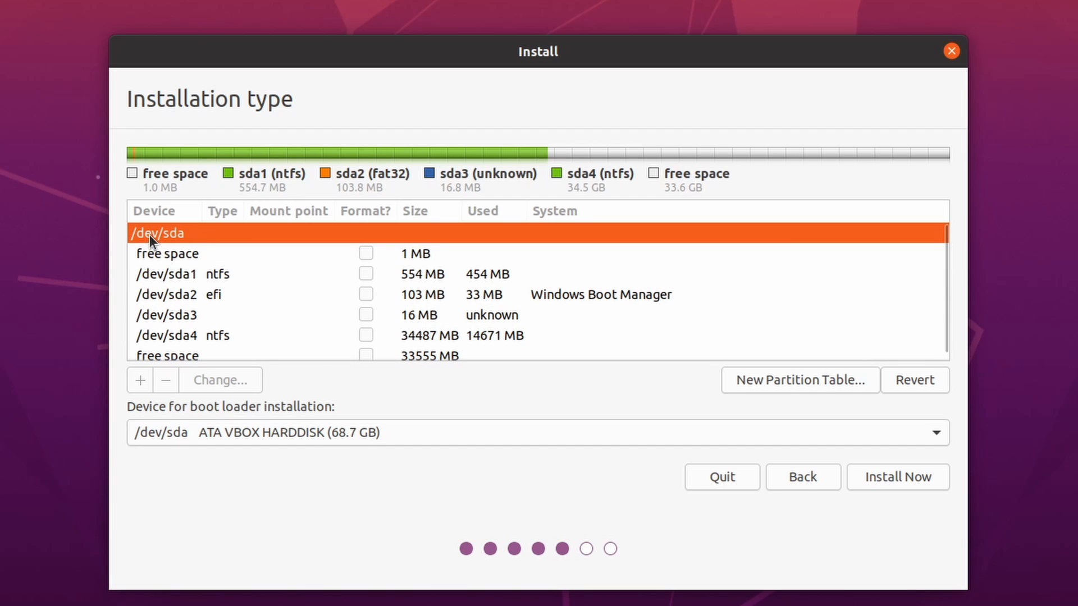
pyautogui.moveTo(564, 229)
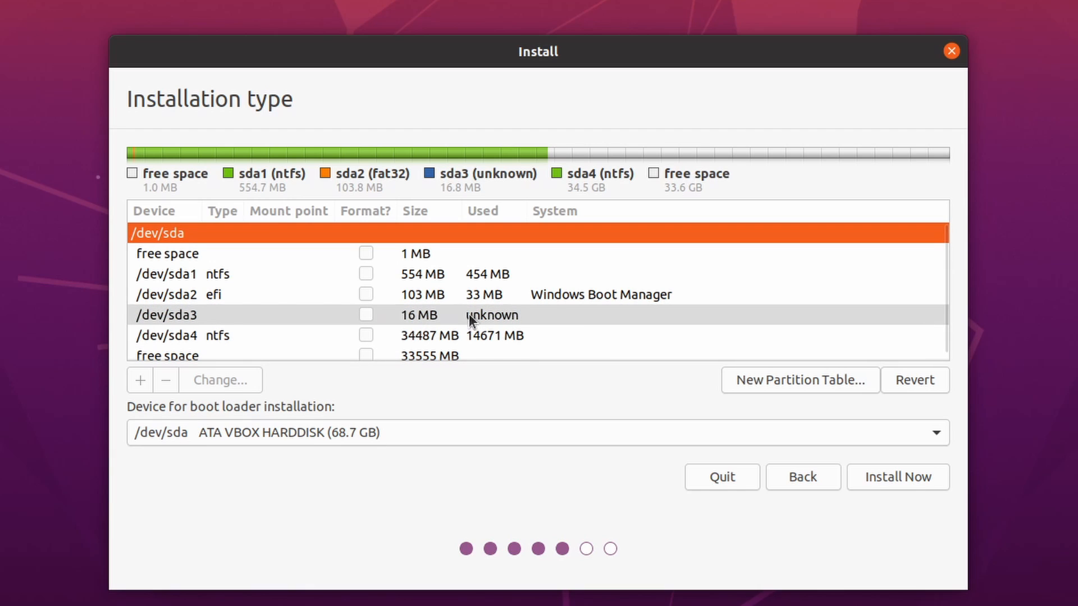
pyautogui.moveTo(823, 245)
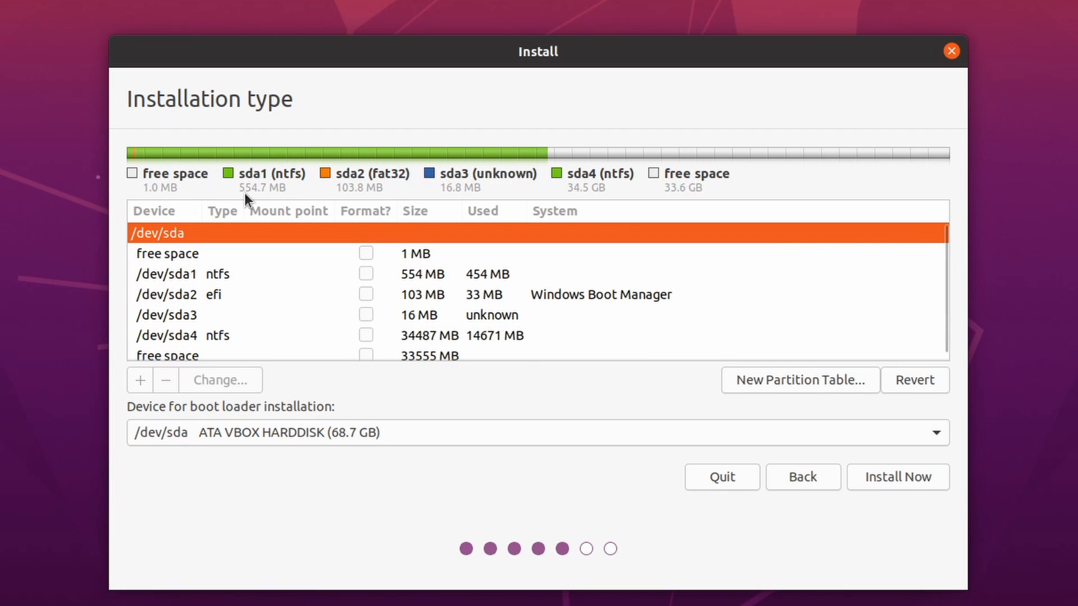
pyautogui.moveTo(227, 189)
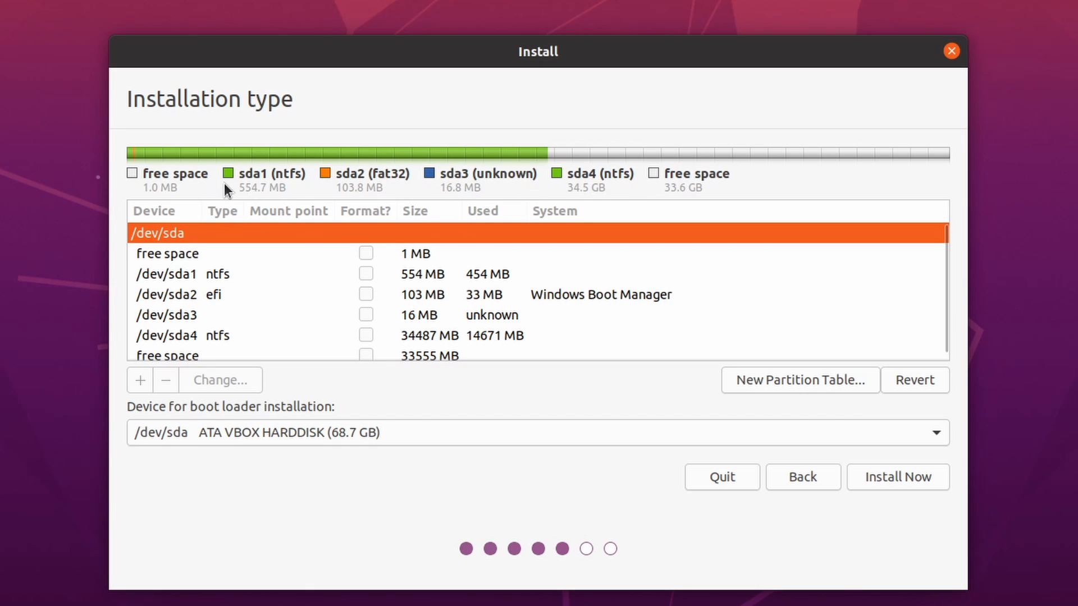
pyautogui.moveTo(572, 175)
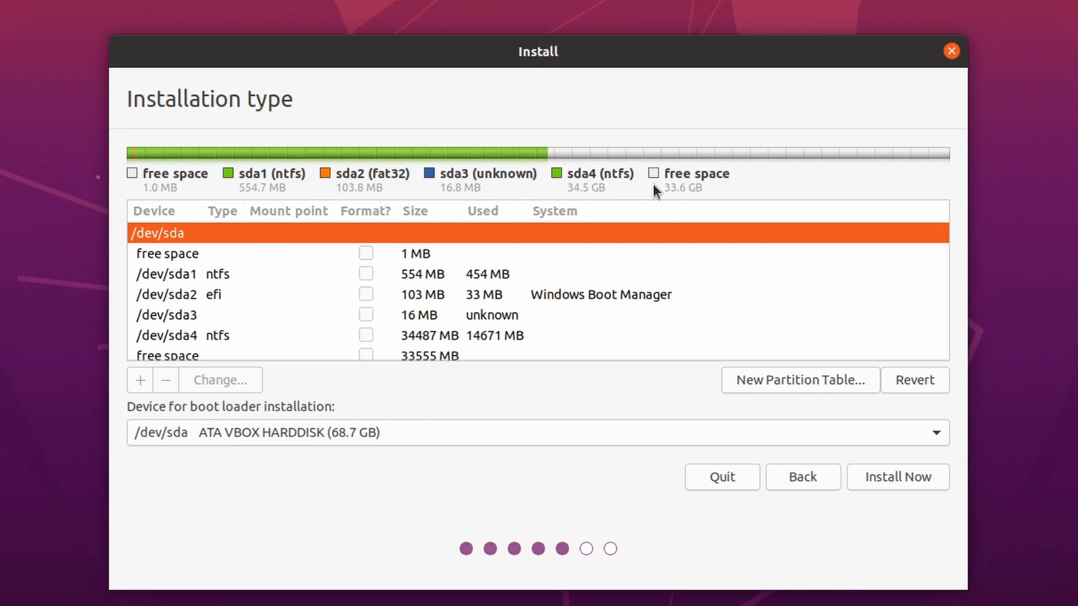
pyautogui.moveTo(638, 182)
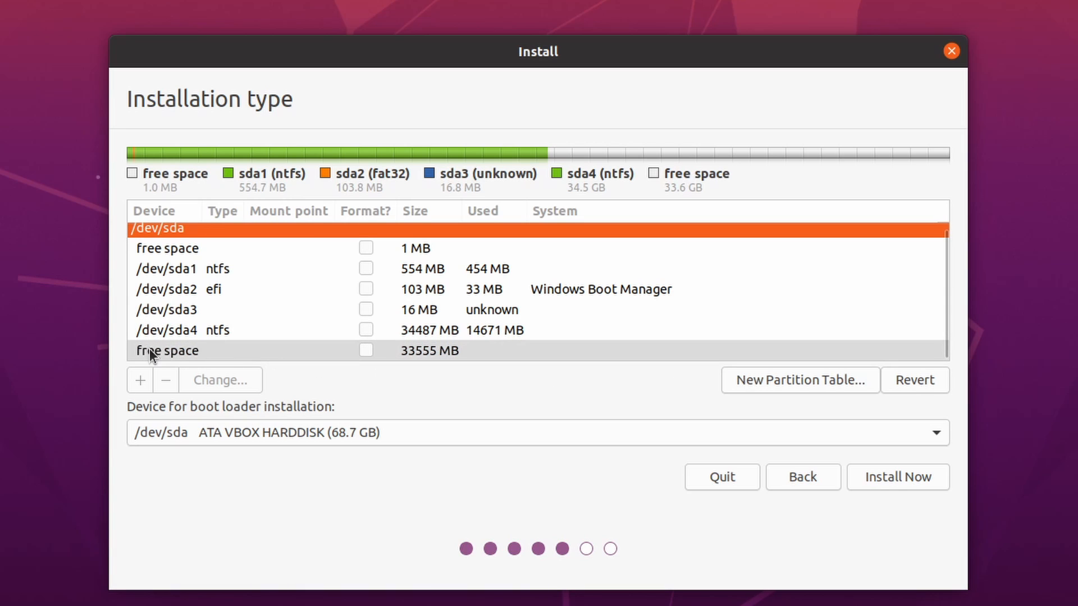
pyautogui.moveTo(413, 360)
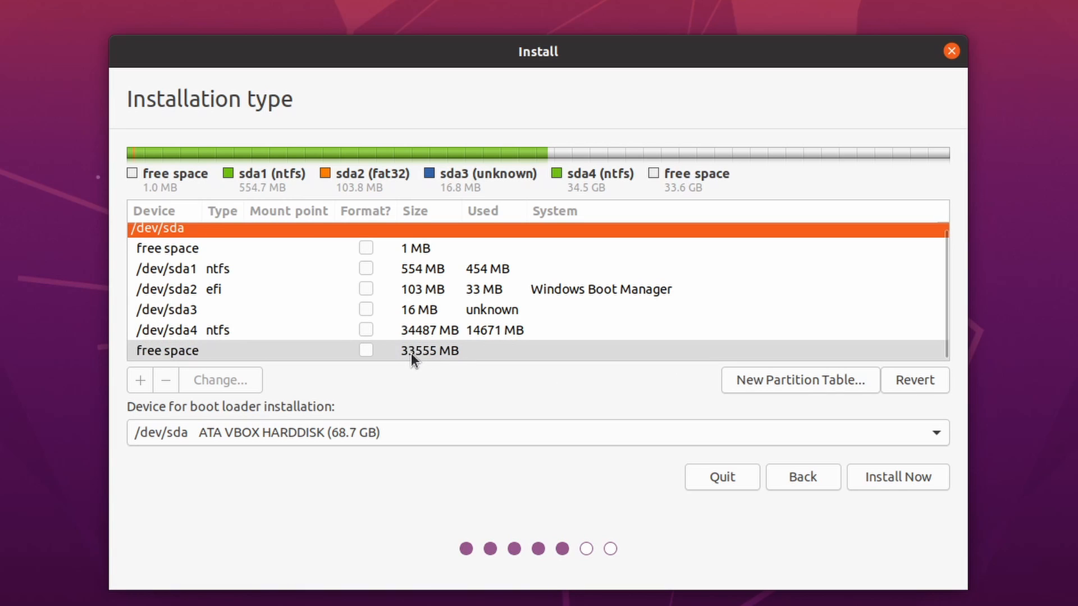
# Add a new ext4 partition /dev/sda5 in the free space, mounted at '/'
pyautogui.click(140, 380)
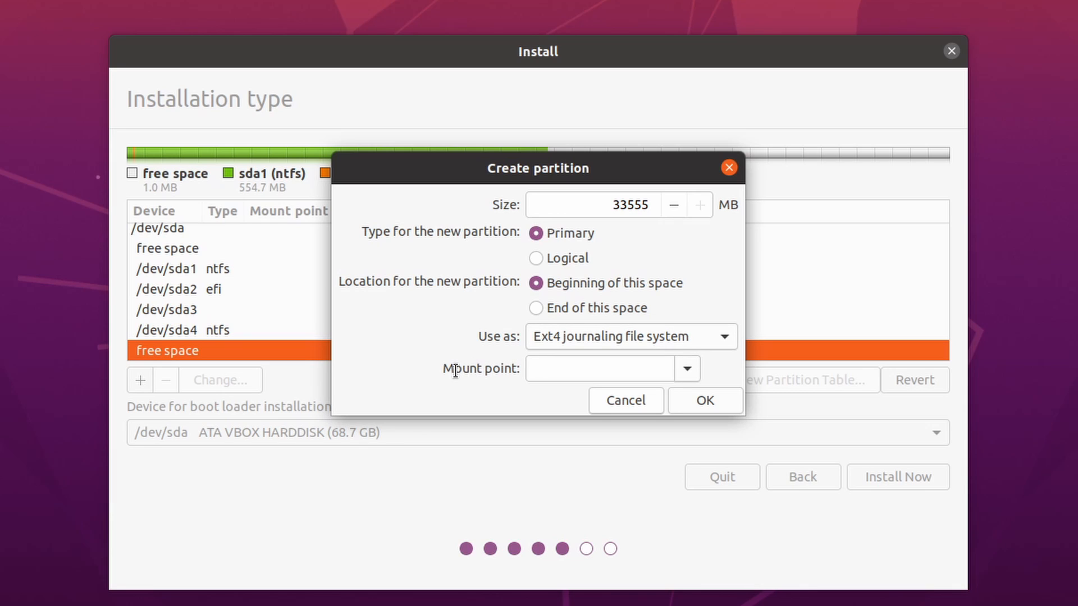
pyautogui.moveTo(686, 374)
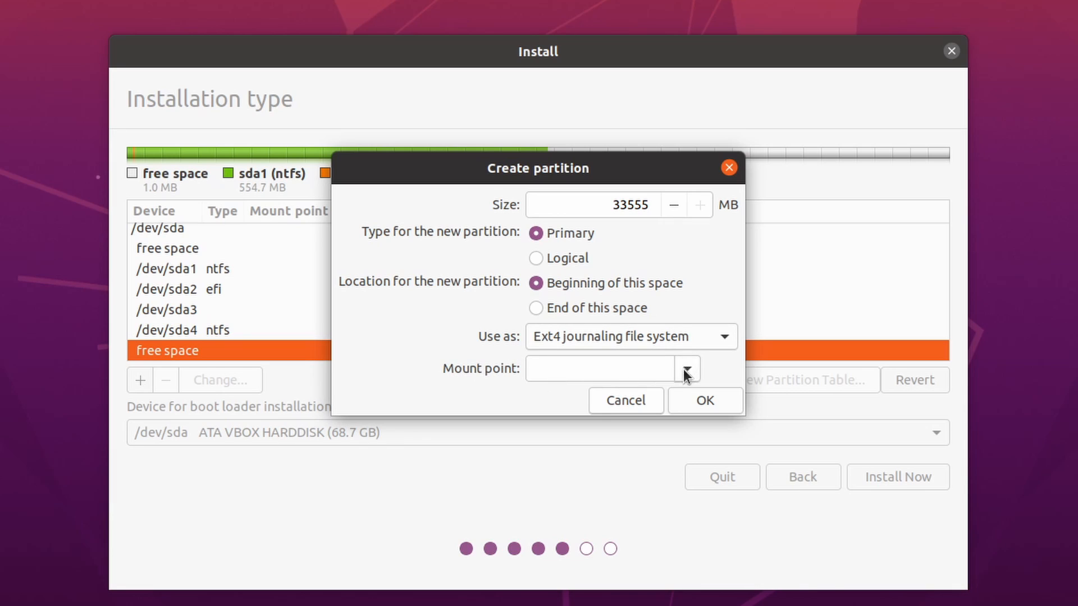
pyautogui.click(686, 367)
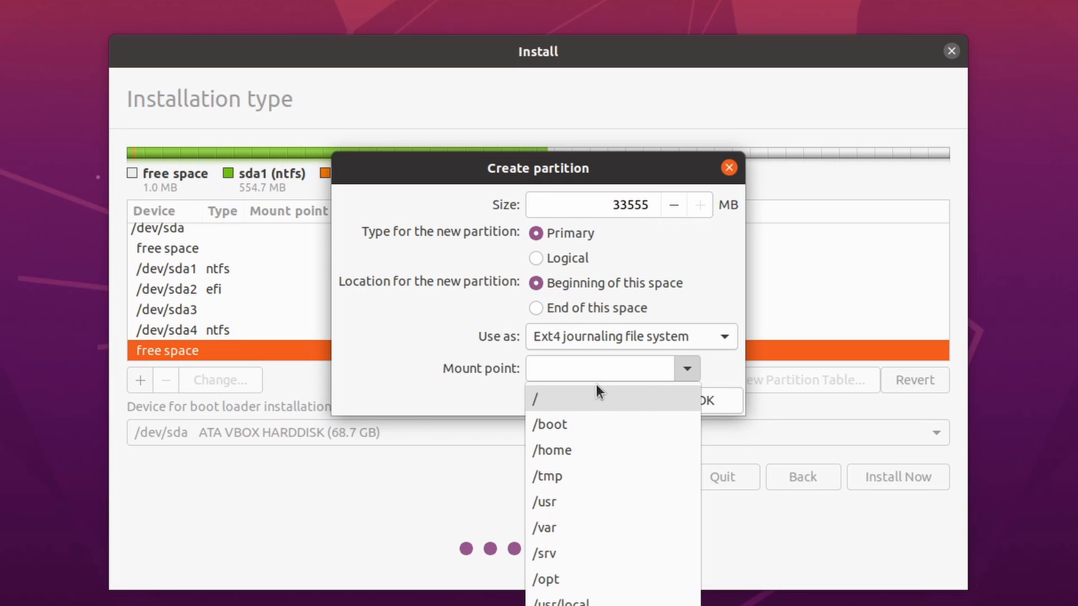
pyautogui.moveTo(554, 407)
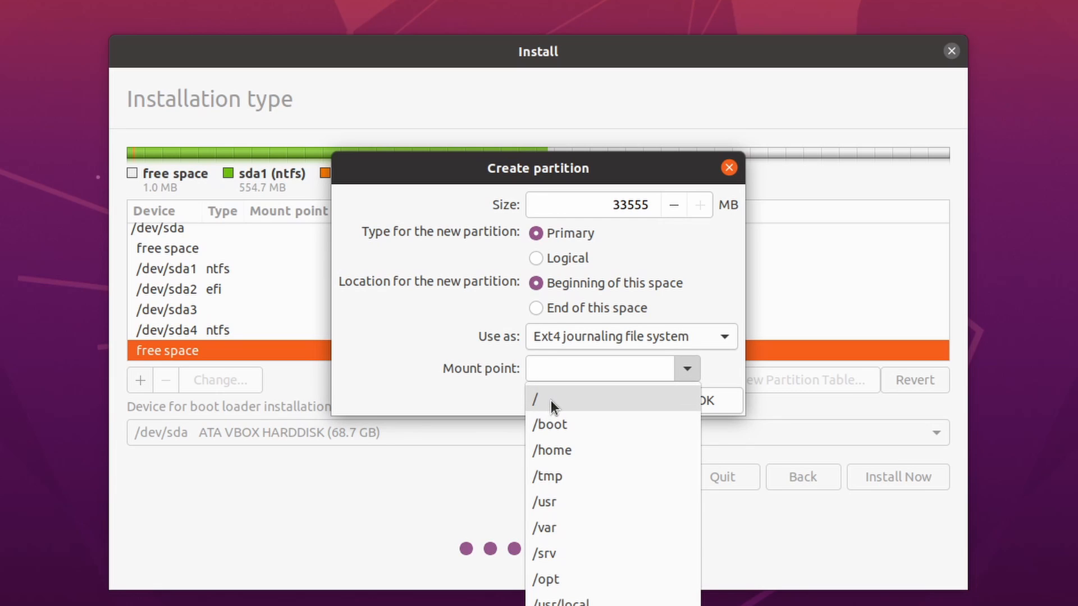
pyautogui.click(536, 398)
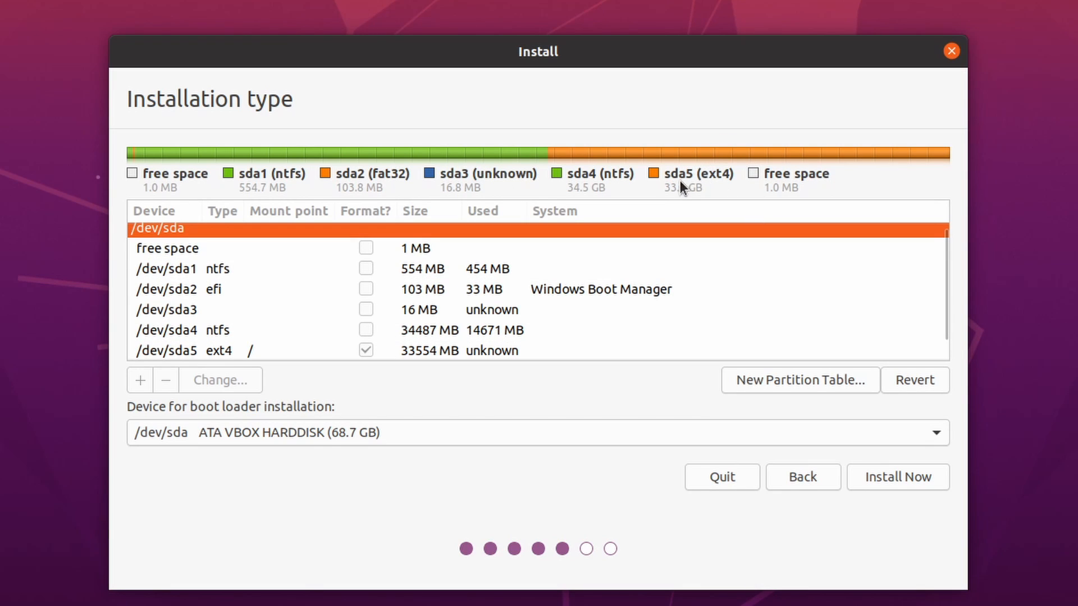
pyautogui.moveTo(698, 180)
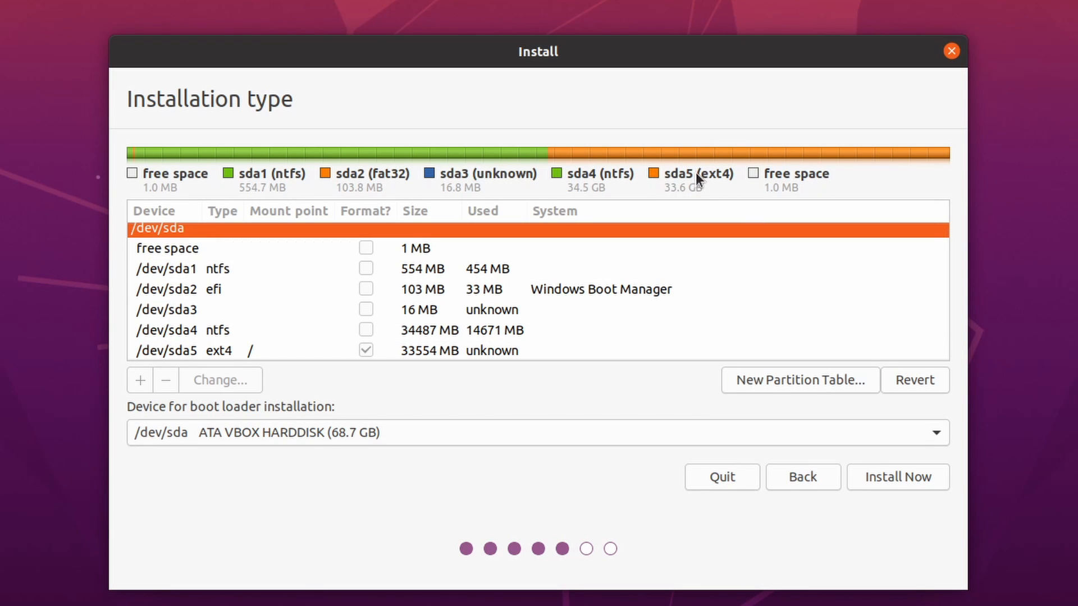
pyautogui.moveTo(688, 200)
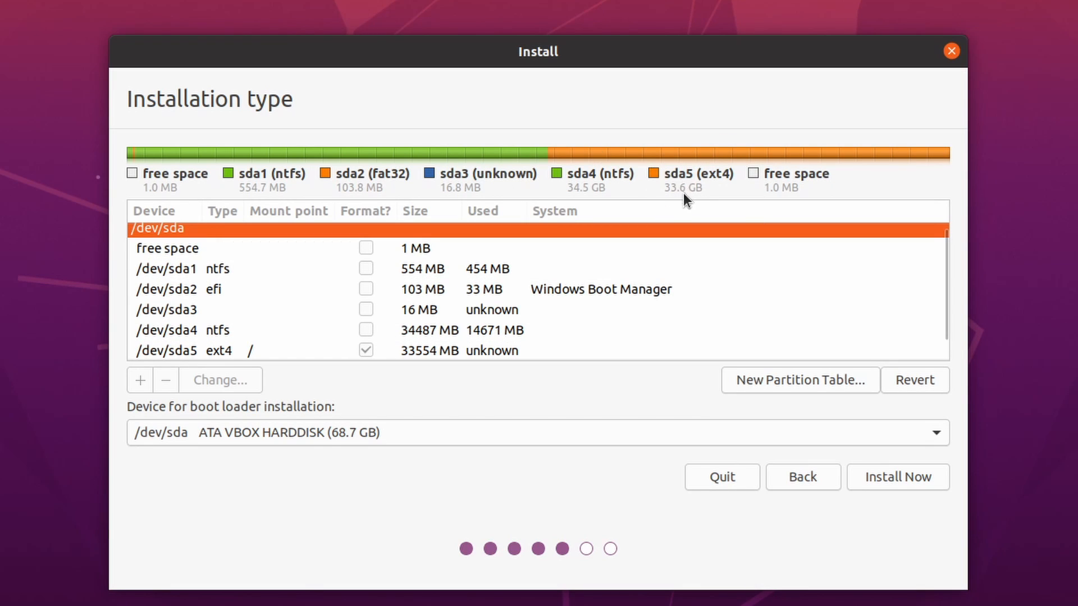
pyautogui.moveTo(709, 194)
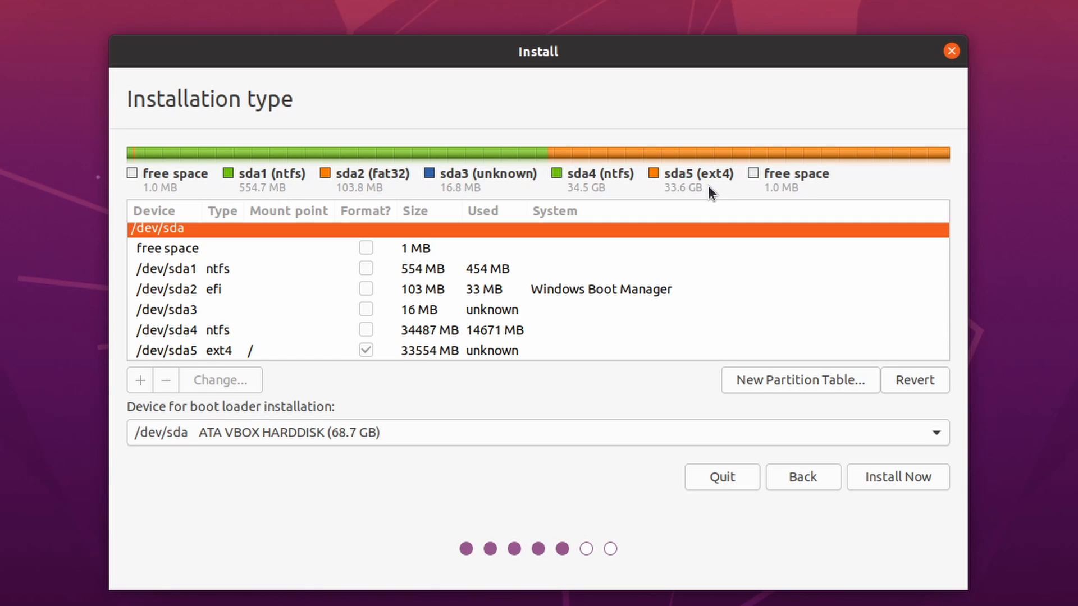
pyautogui.moveTo(784, 178)
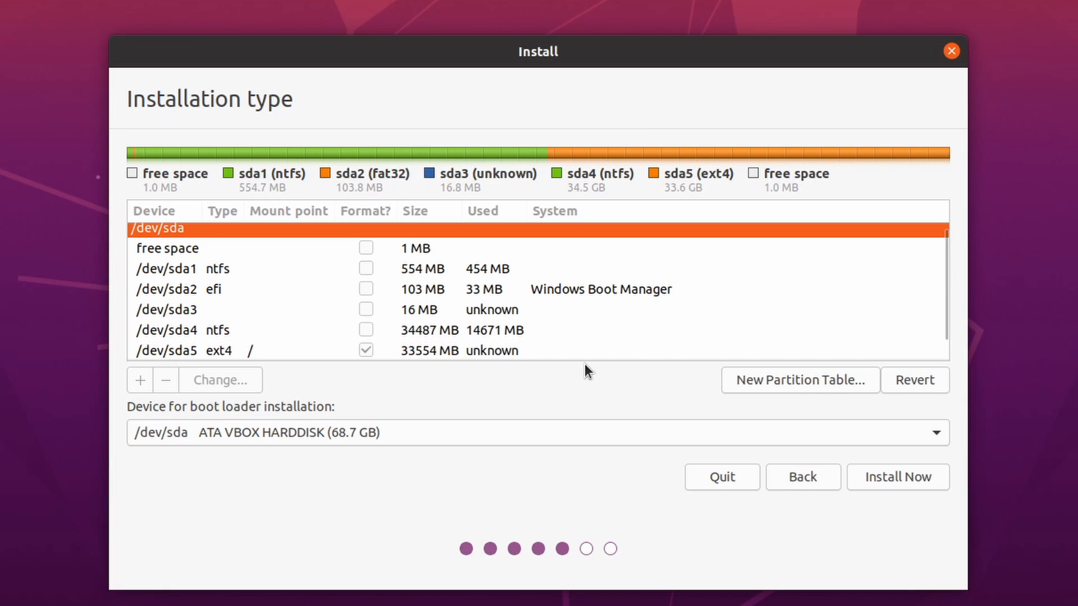
pyautogui.moveTo(580, 383)
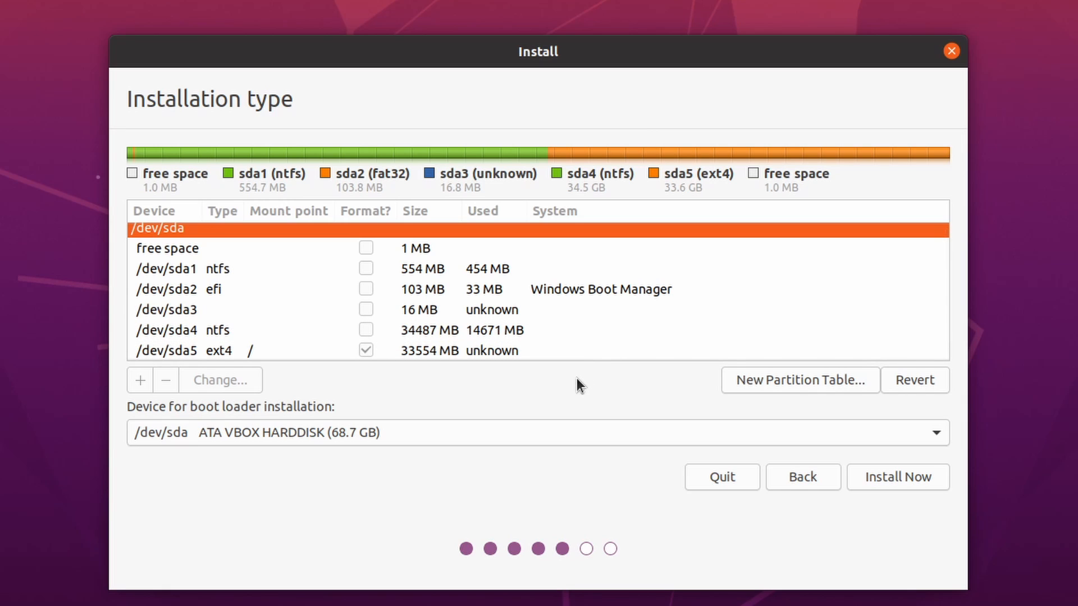
pyautogui.moveTo(561, 440)
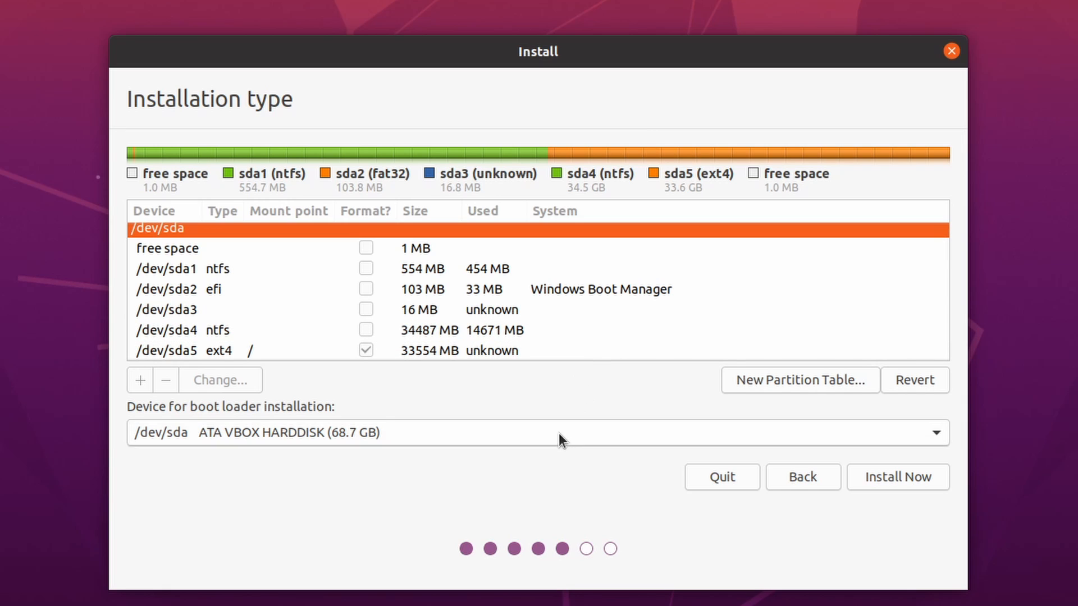
# Expand the boot loader device list showing /dev/sda and /dev/sda2 Windows Boot Manager
pyautogui.click(538, 432)
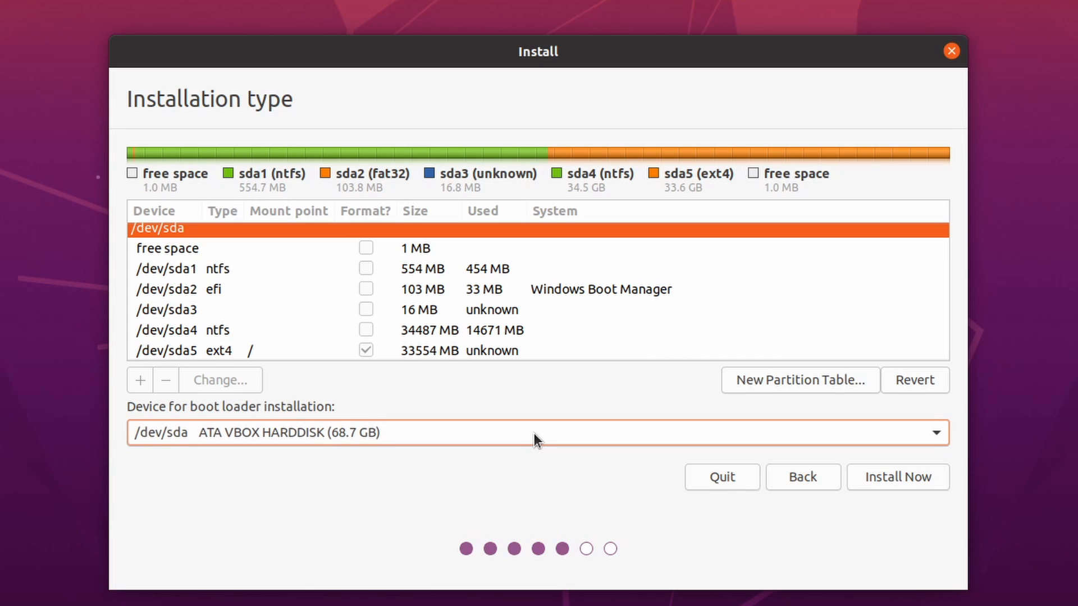
pyautogui.click(934, 432)
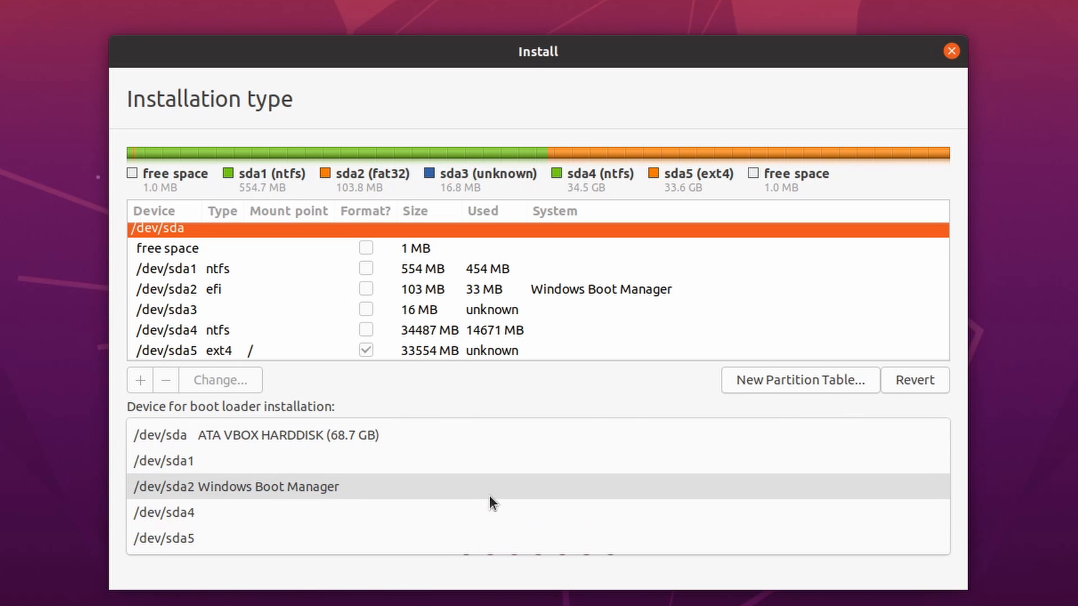
pyautogui.moveTo(499, 500)
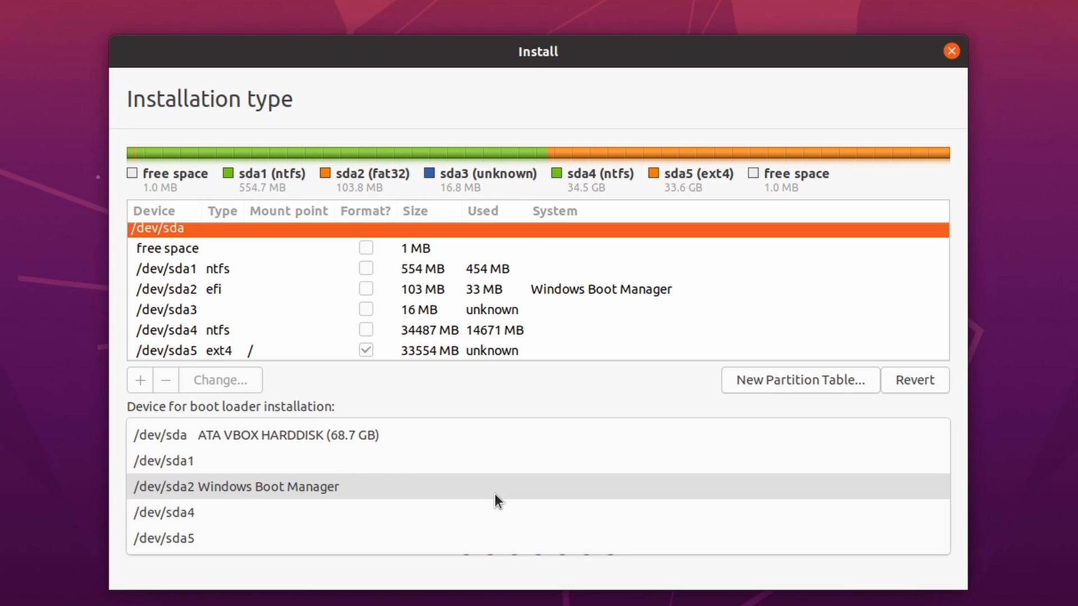
pyautogui.moveTo(208, 498)
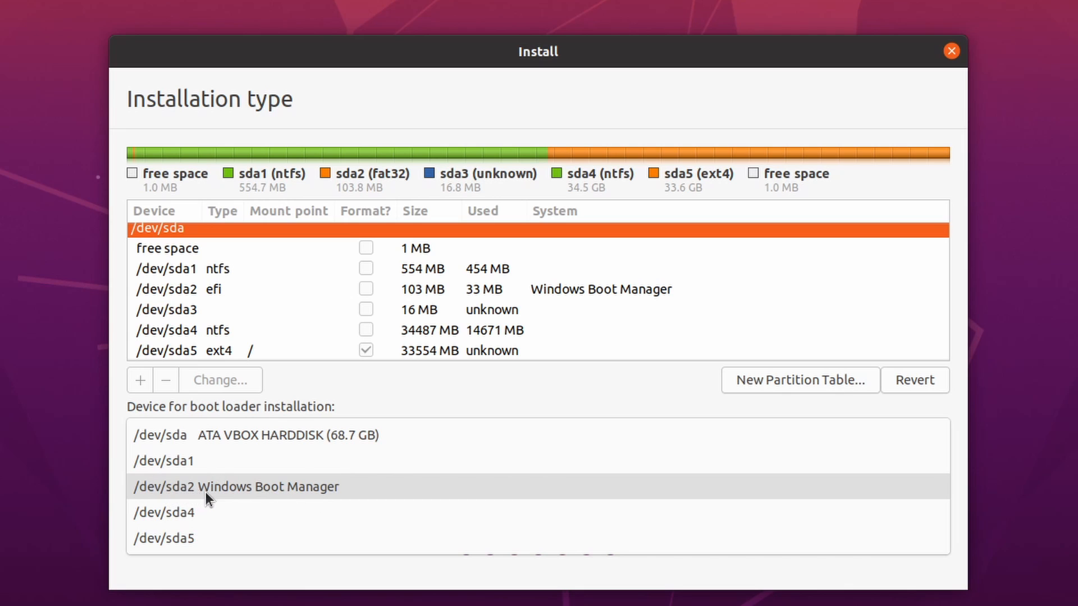
pyautogui.moveTo(306, 496)
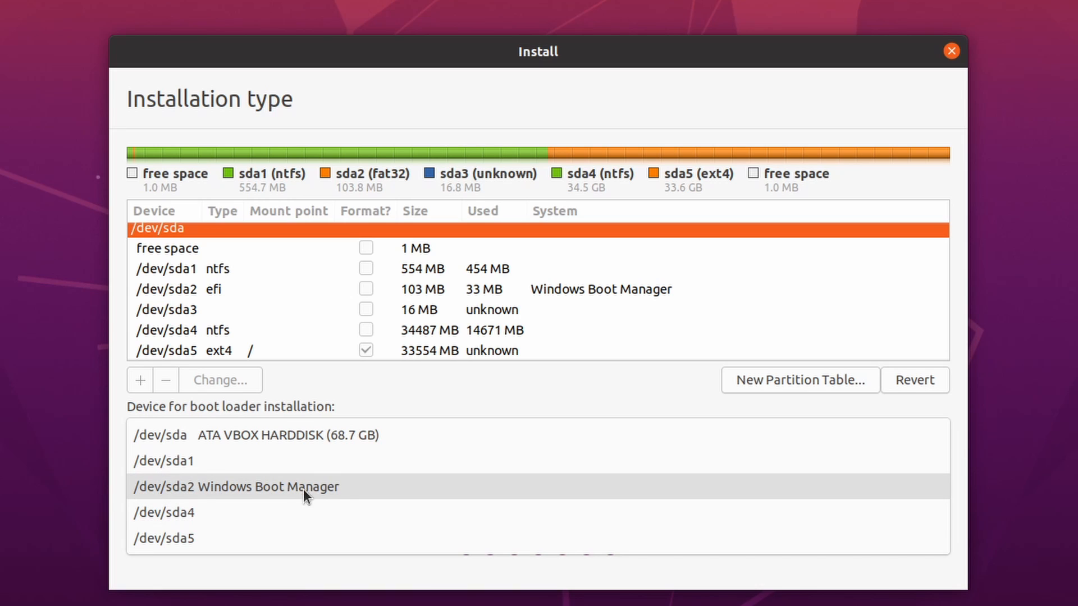
pyautogui.moveTo(349, 498)
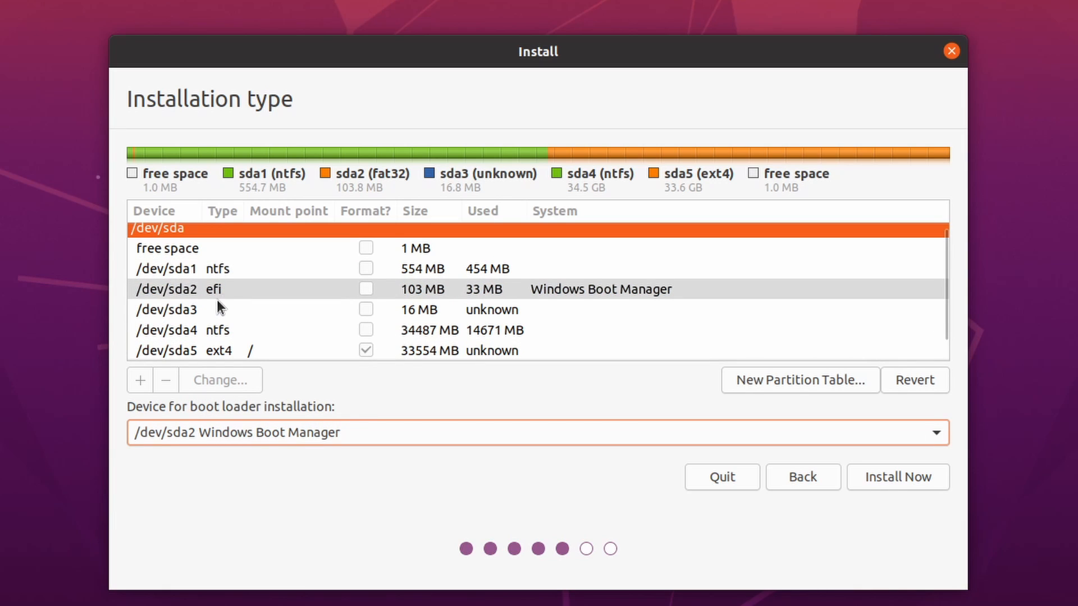
pyautogui.moveTo(222, 301)
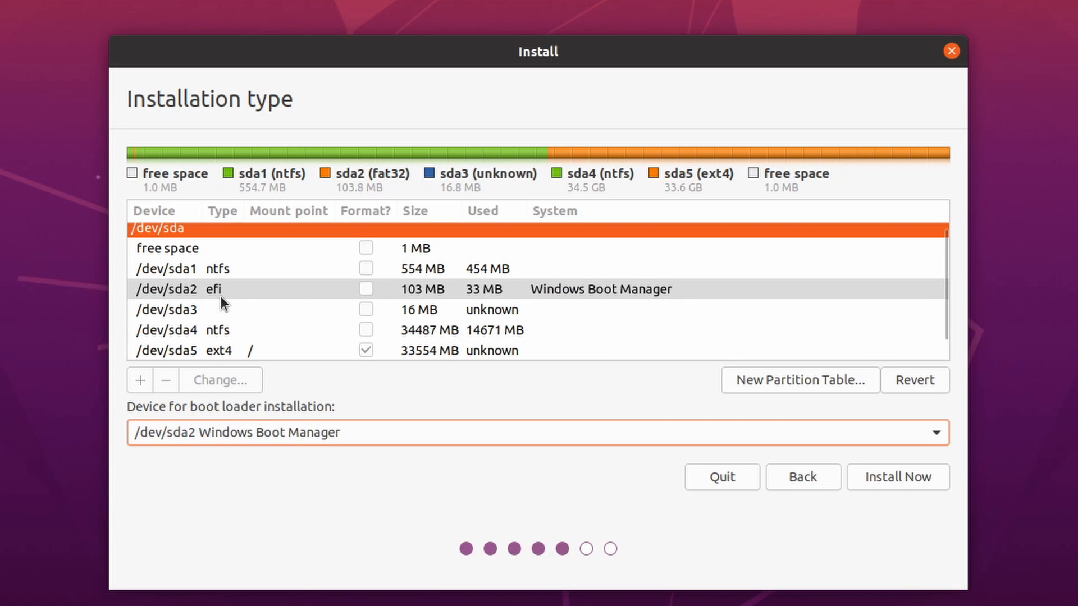
pyautogui.moveTo(592, 300)
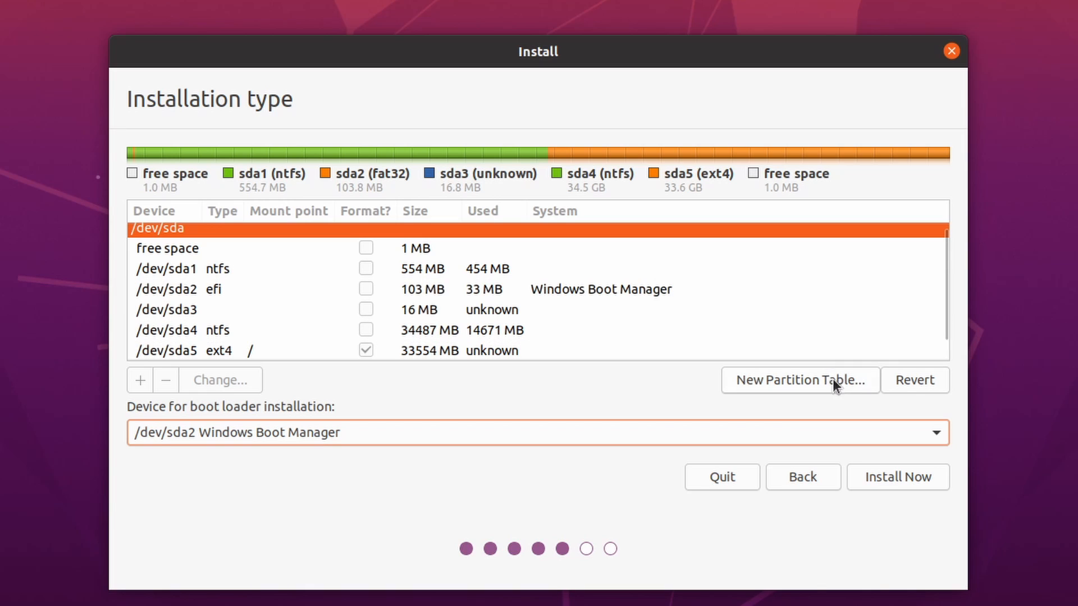
pyautogui.moveTo(385, 517)
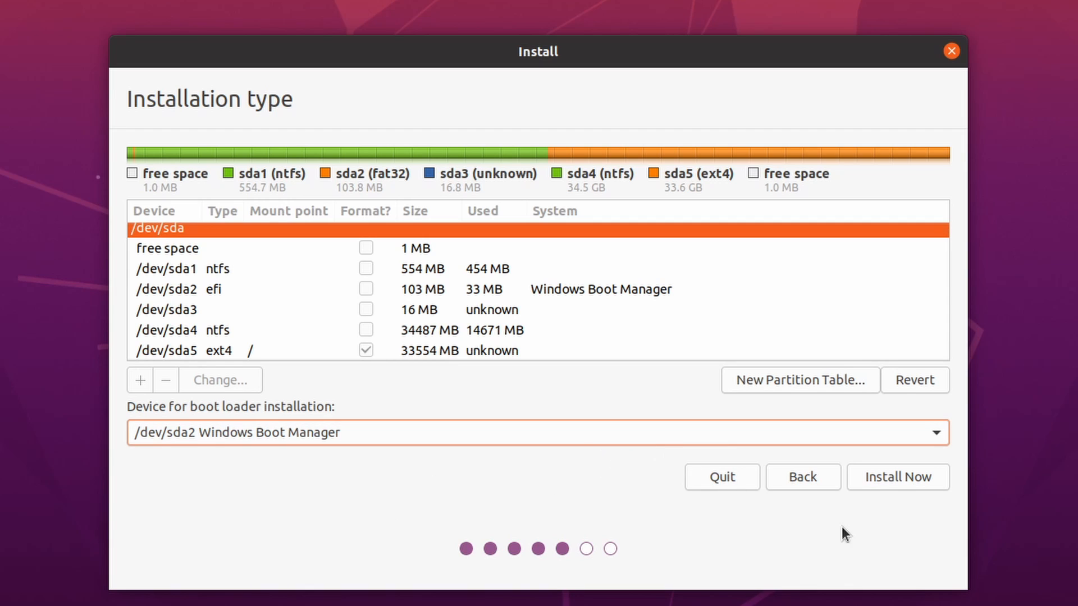
pyautogui.moveTo(865, 505)
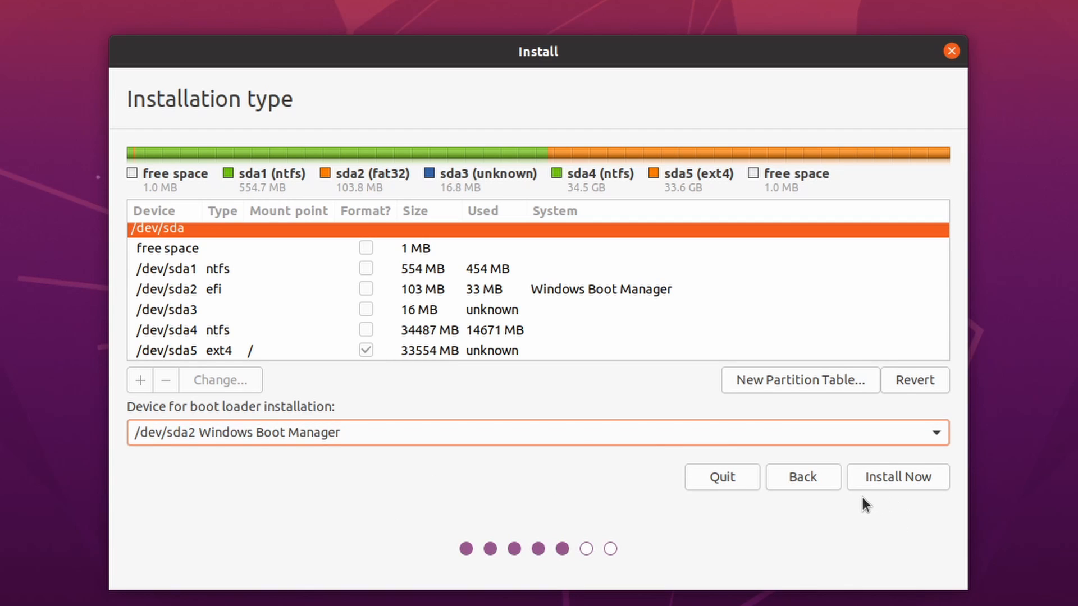
# Start installing with this partition layout, bringing up the write-changes confirmation
pyautogui.click(897, 476)
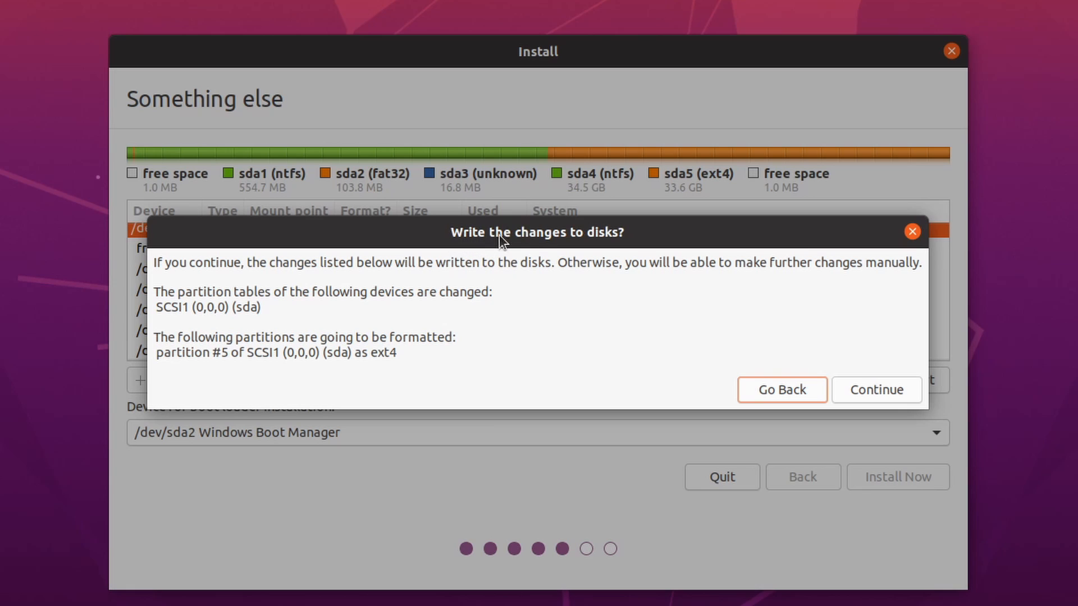
pyautogui.moveTo(506, 311)
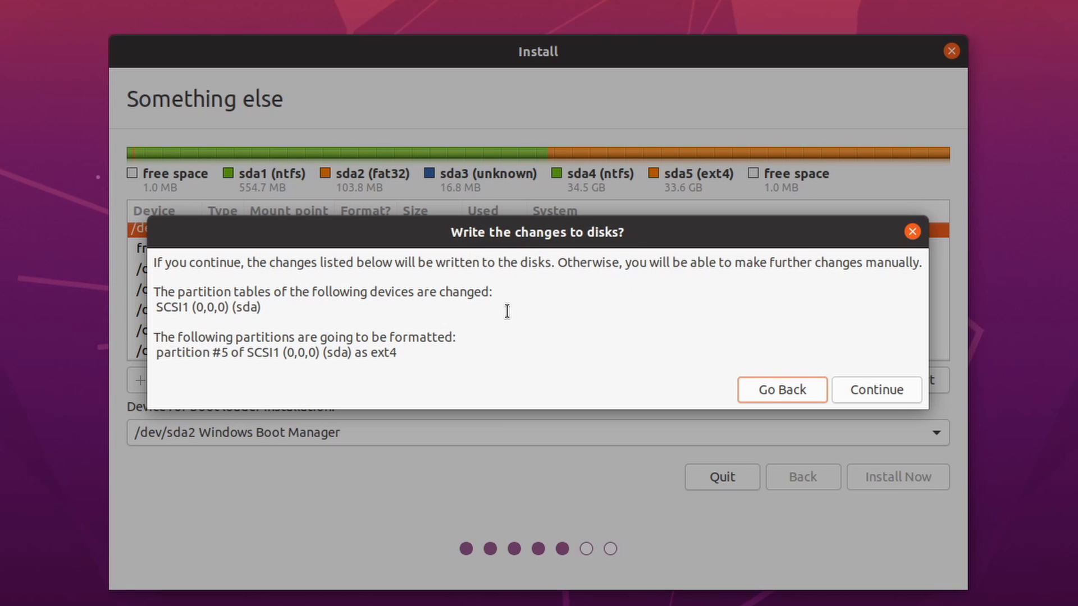
pyautogui.moveTo(492, 370)
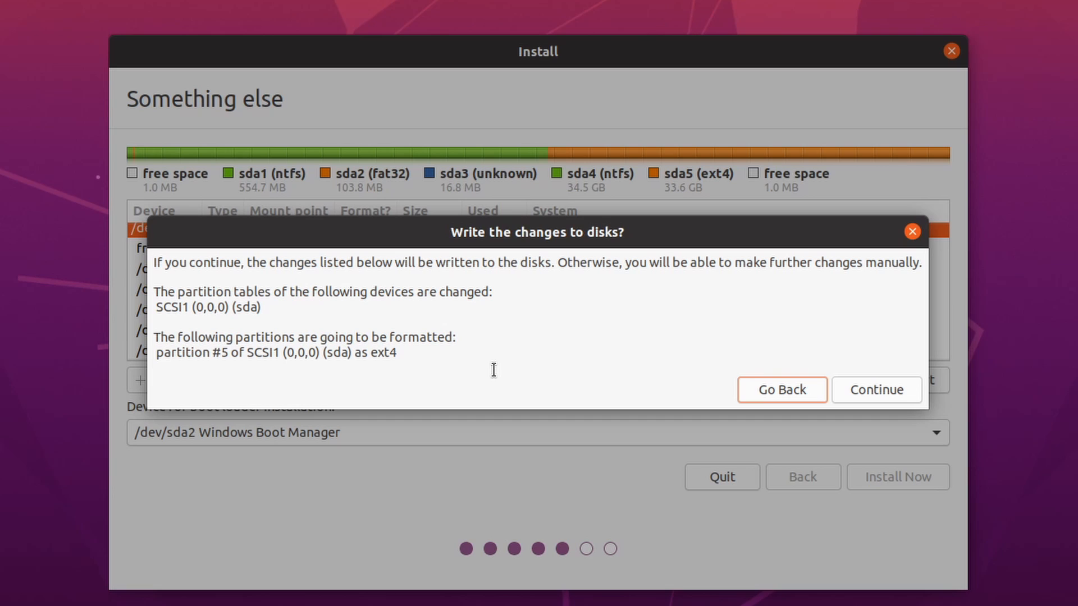
pyautogui.moveTo(838, 325)
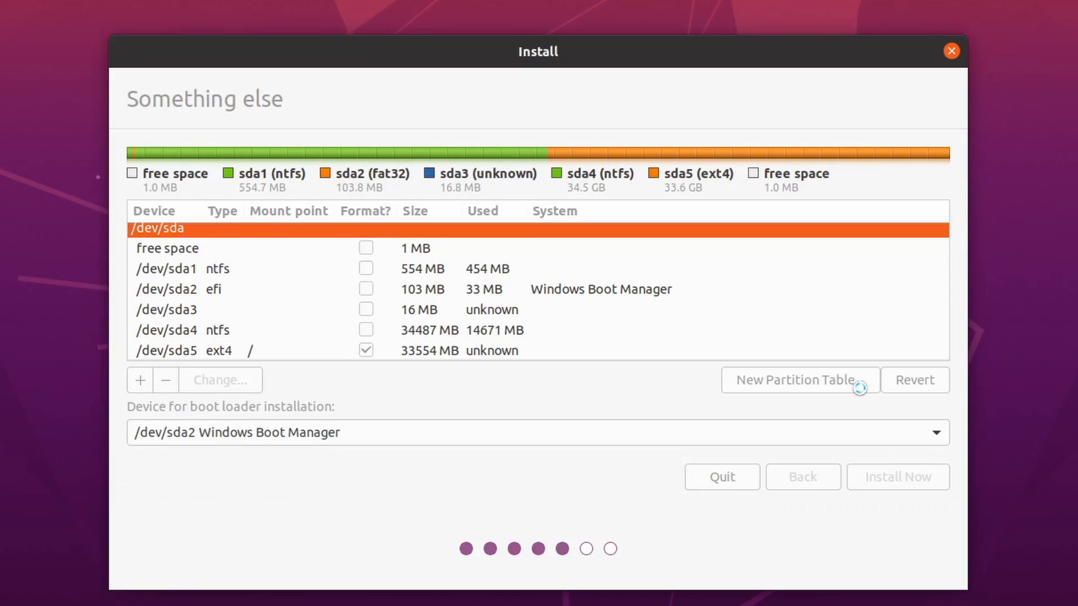
# Confirm writing the partition changes and accept Los Angeles as the location
pyautogui.click(897, 476)
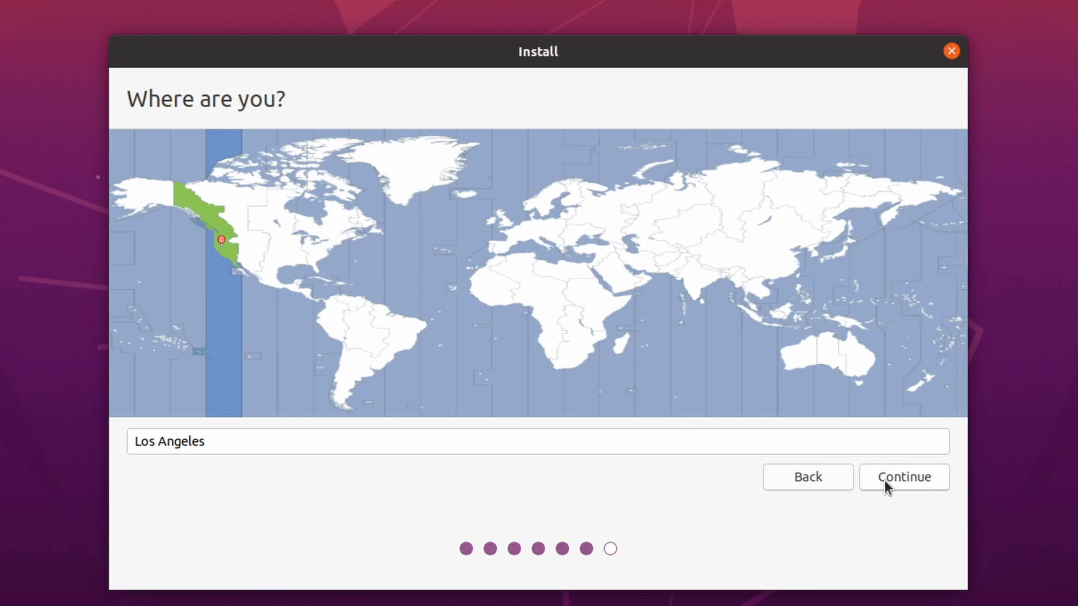
pyautogui.click(903, 477)
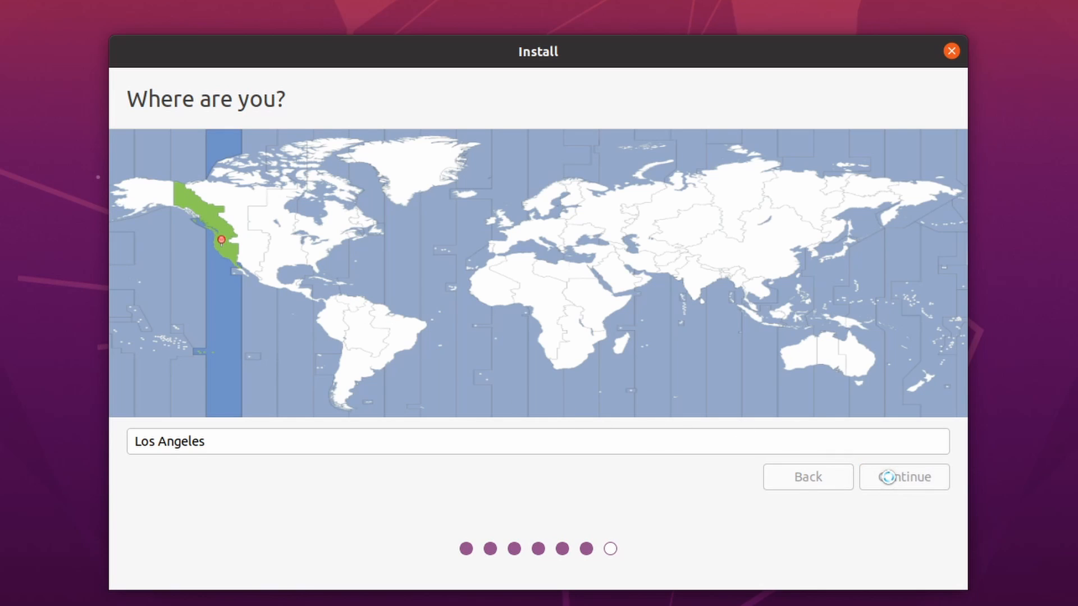
pyautogui.click(903, 477)
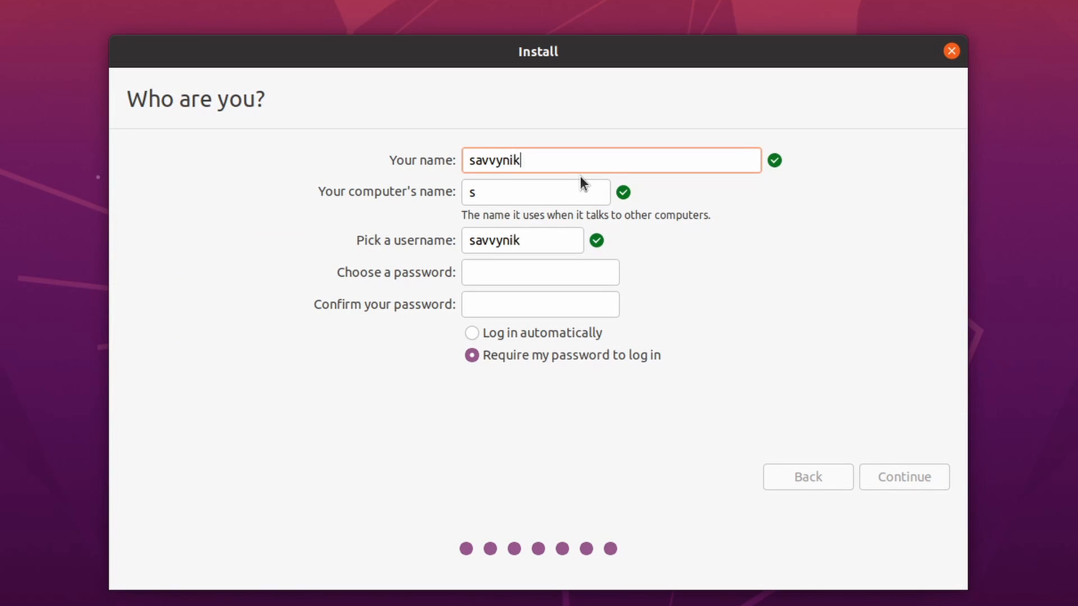
# Enter 'avvy' as the name, check the username, and set the account password
pyautogui.write('avvynik')
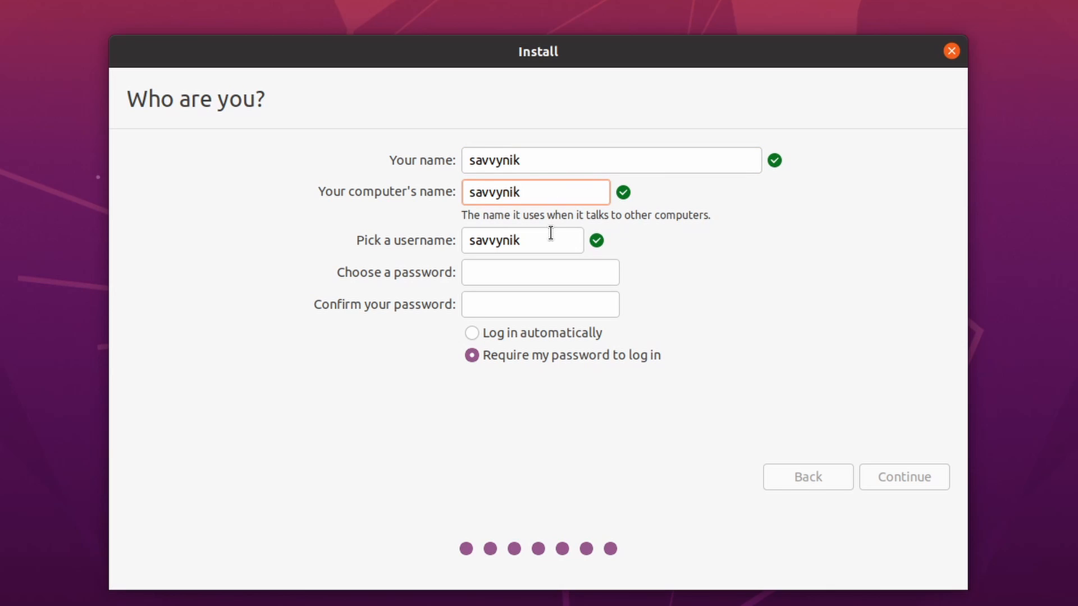
pyautogui.click(522, 239)
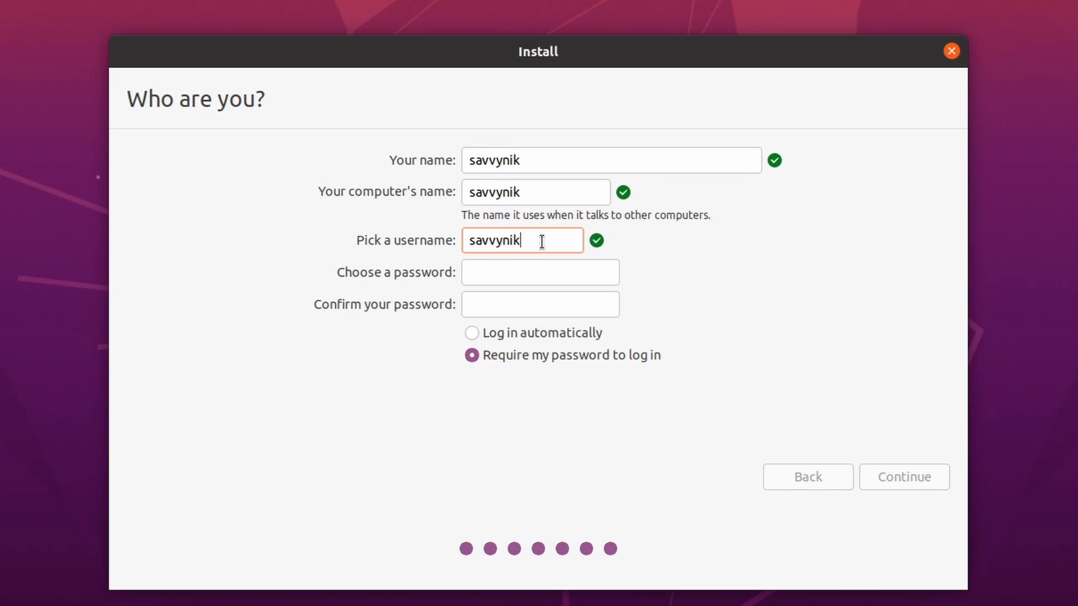
pyautogui.click(539, 272)
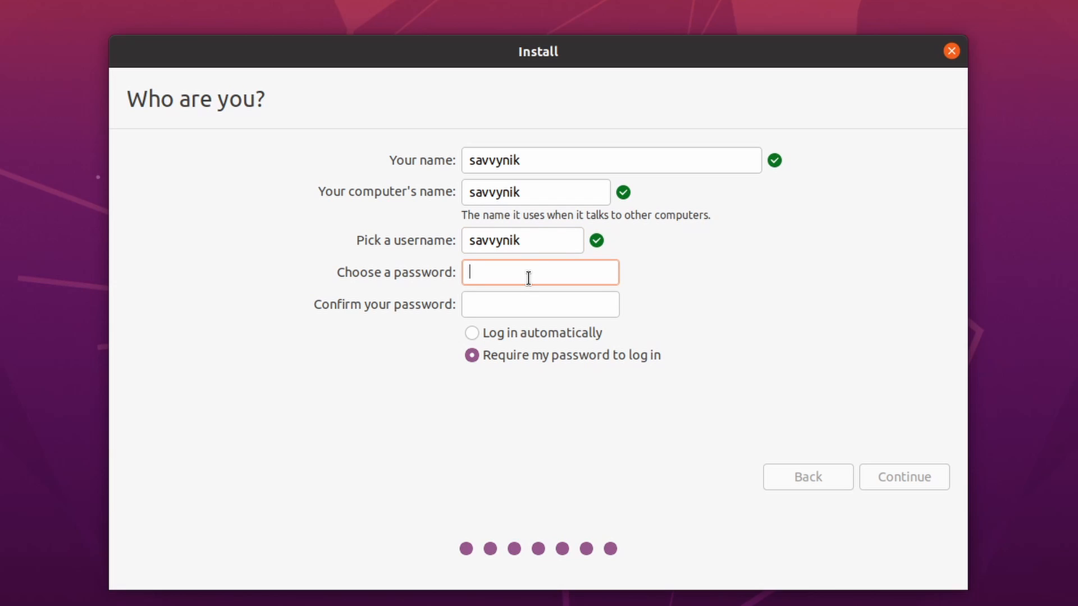
pyautogui.write('password')
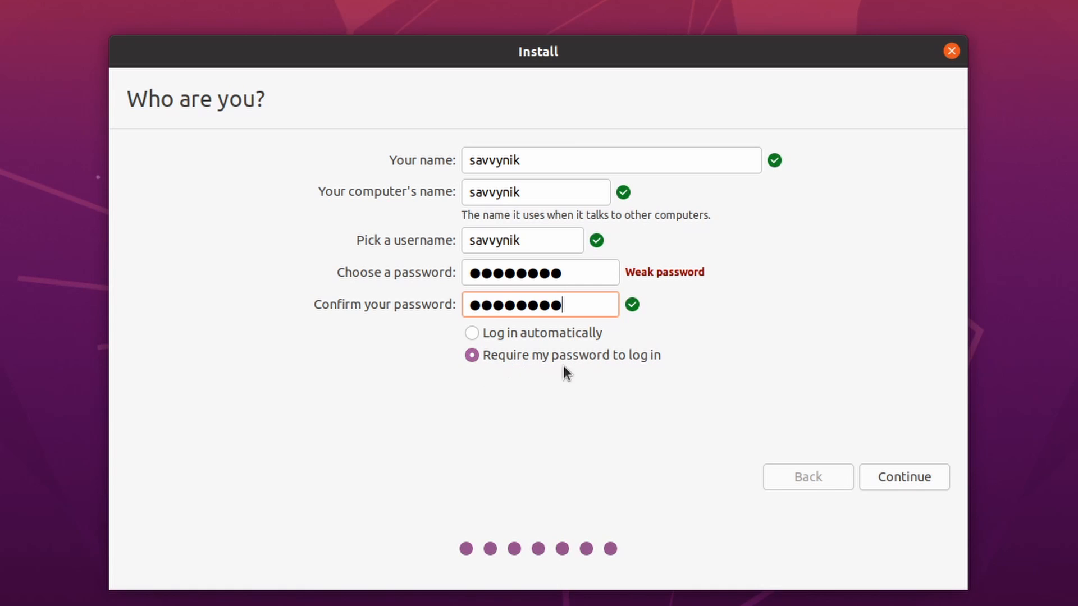
pyautogui.moveTo(568, 390)
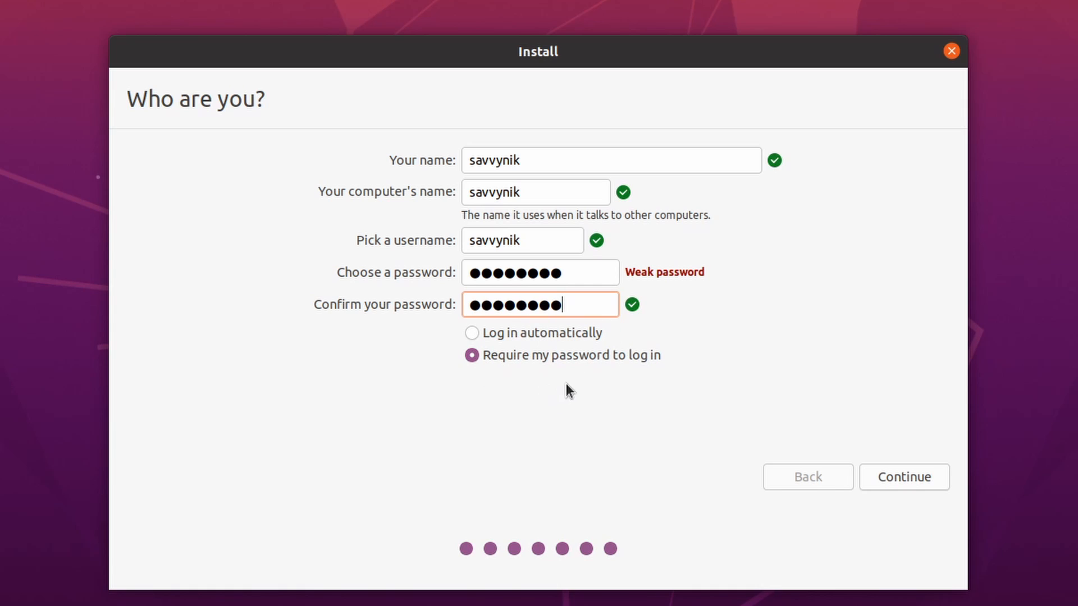
pyautogui.moveTo(622, 402)
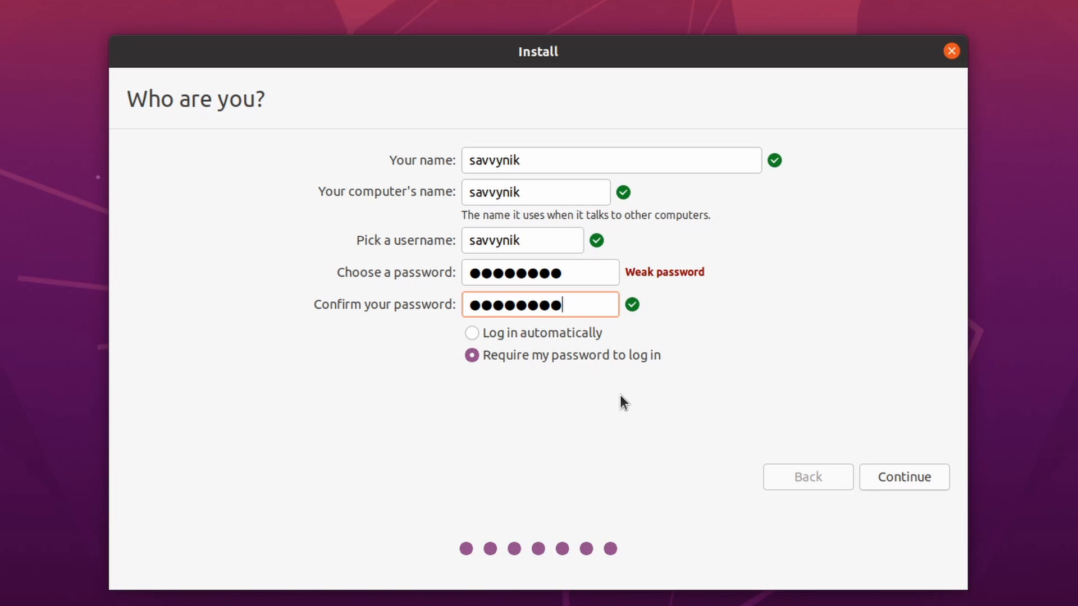
pyautogui.moveTo(607, 405)
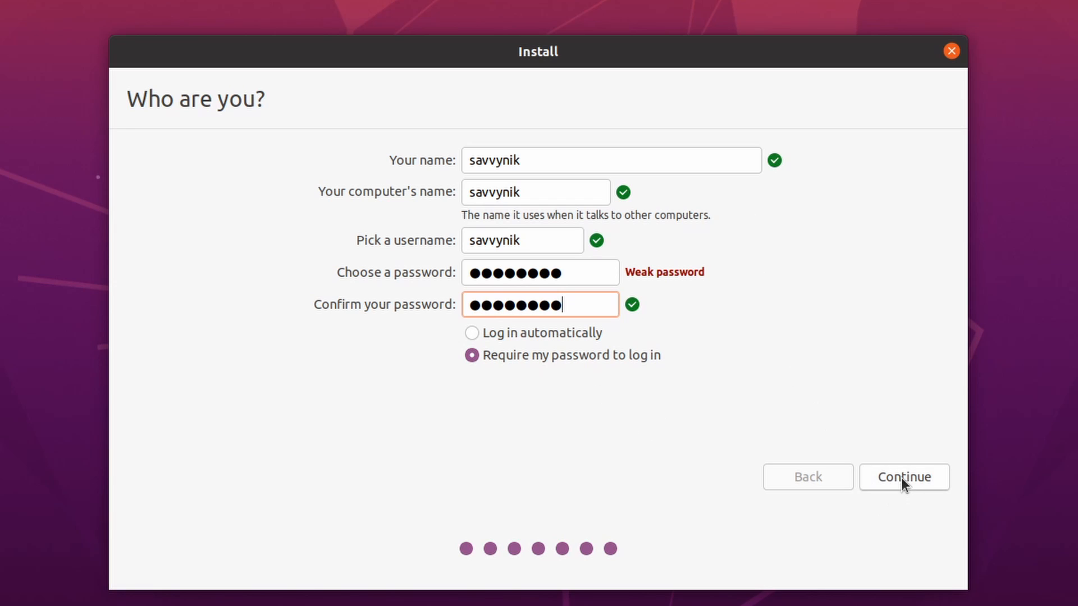
# Accept the account details, let Ubuntu finish installing, and restart the computer
pyautogui.click(903, 476)
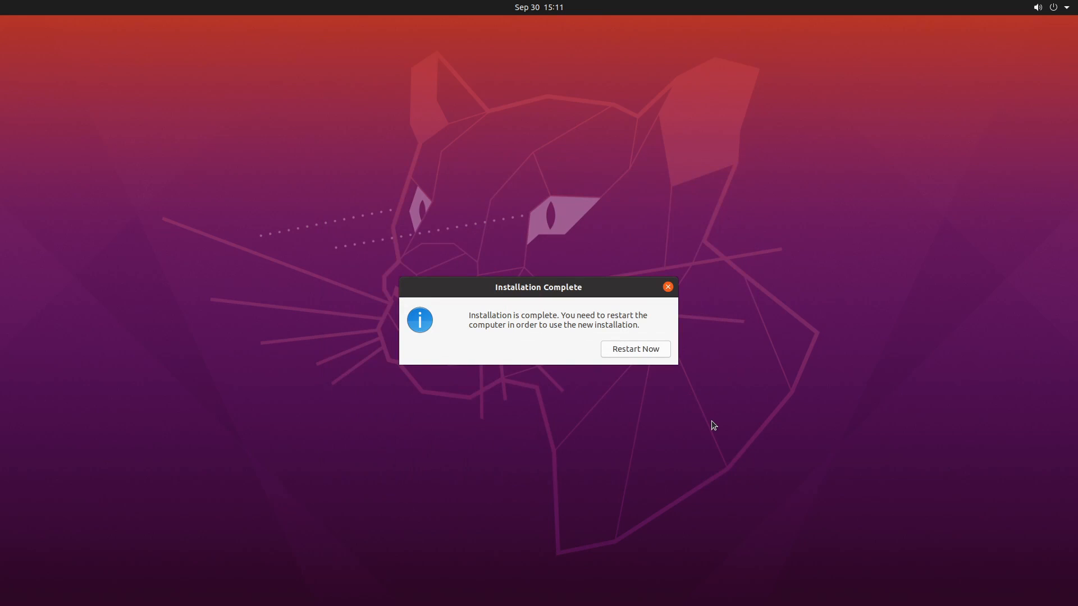
pyautogui.moveTo(518, 287)
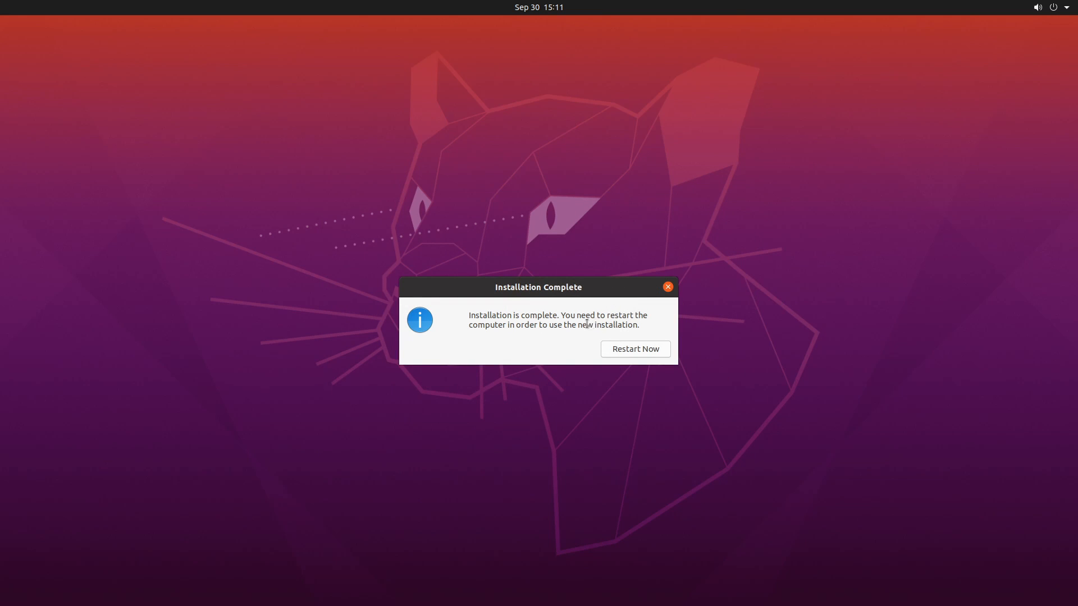
pyautogui.moveTo(633, 349)
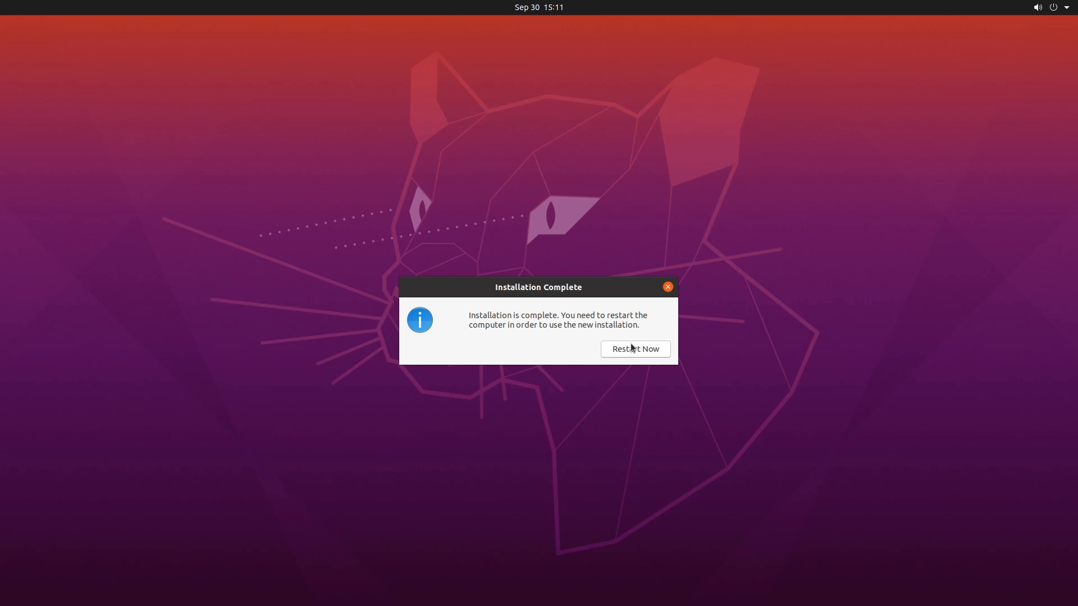
pyautogui.click(635, 349)
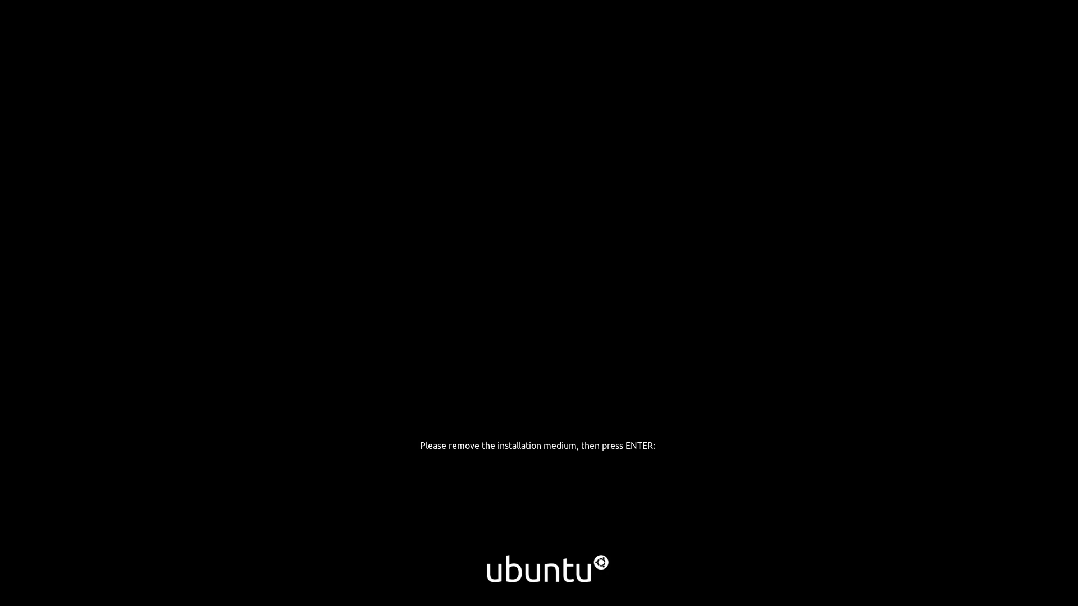
# Confirm the installation medium is removed and choose Windows Boot Manager in GRUB
pyautogui.press('enter')
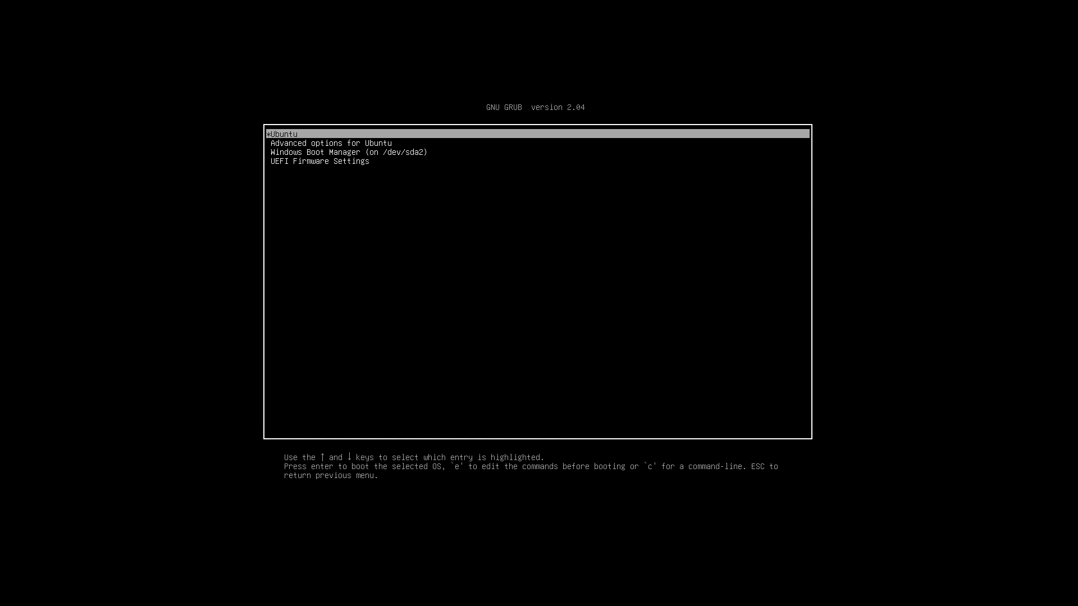
pyautogui.press('Down')
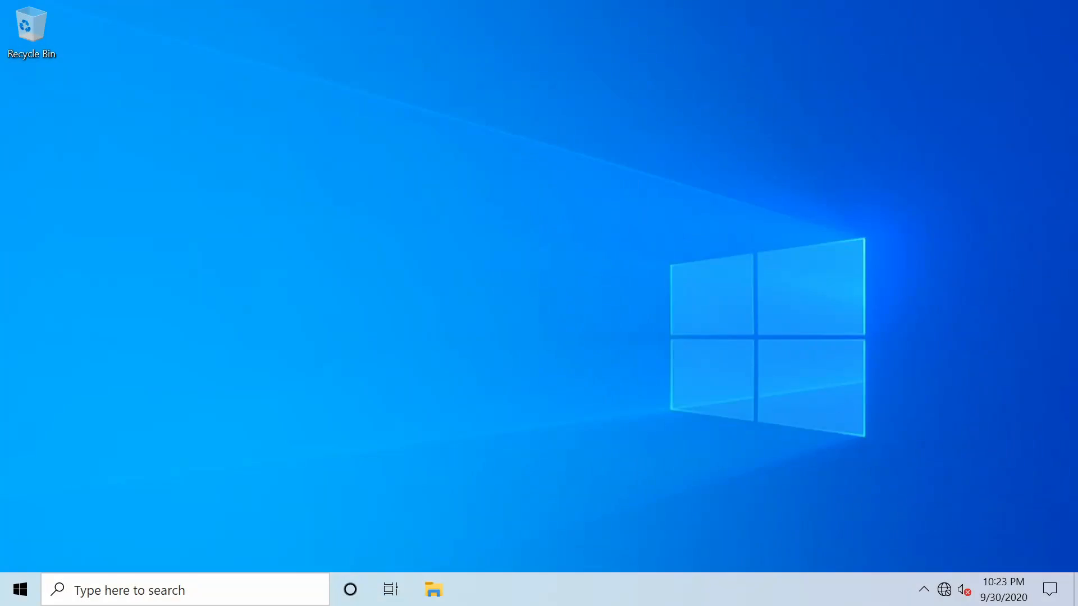
pyautogui.moveTo(550, 199)
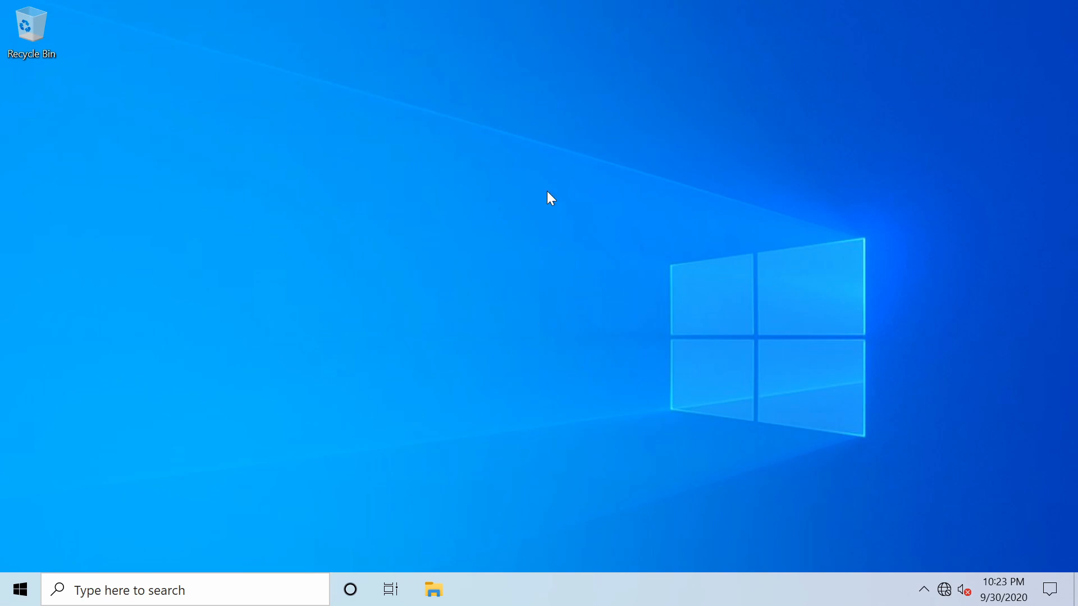
pyautogui.moveTo(142, 383)
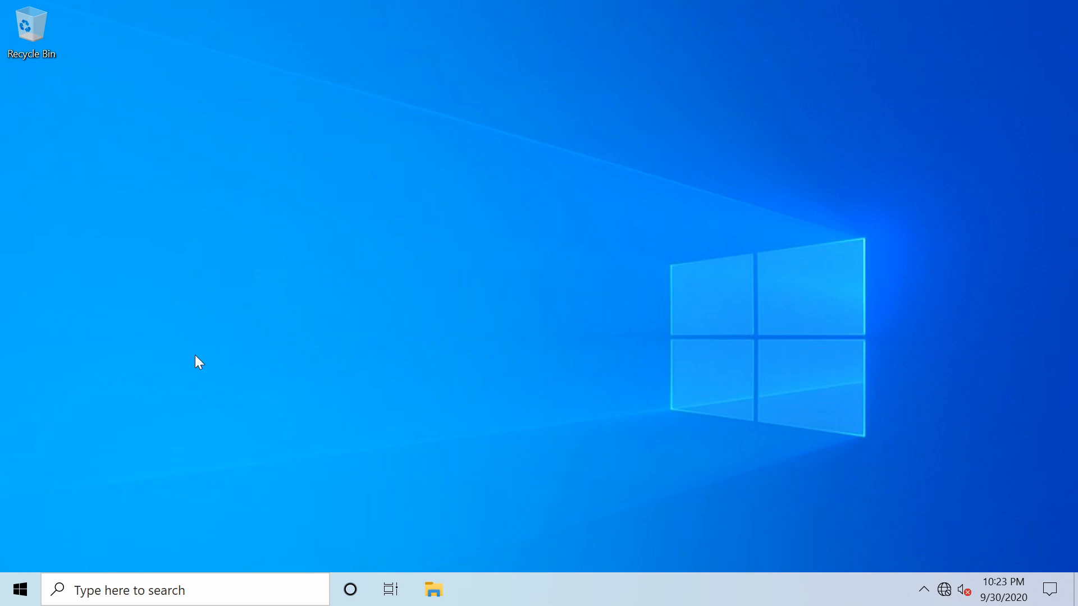
# Restart Windows 10 from the Start menu's power options
pyautogui.click(19, 590)
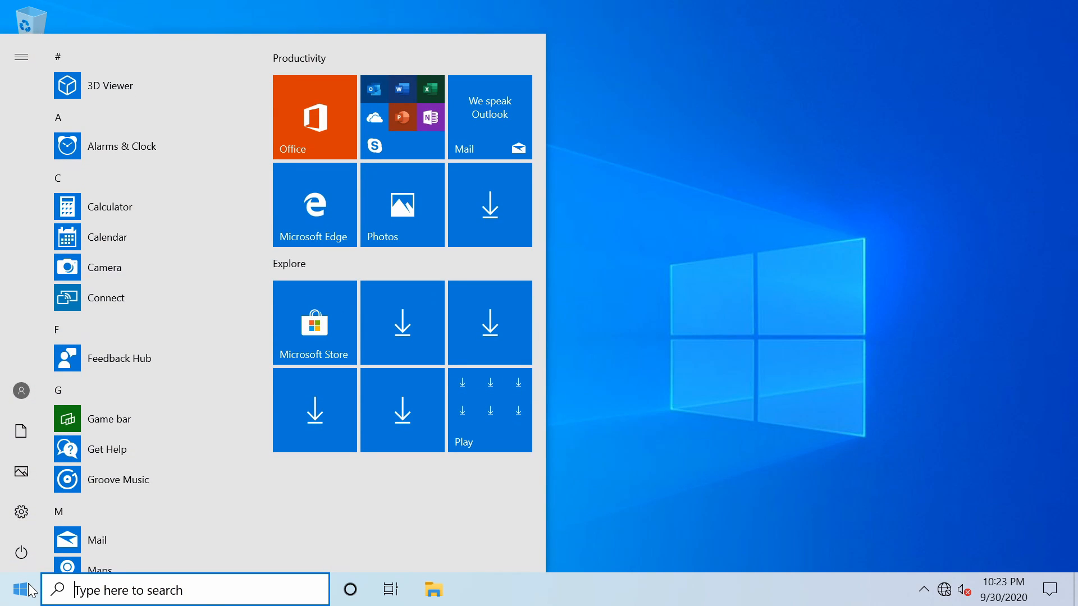
pyautogui.click(21, 552)
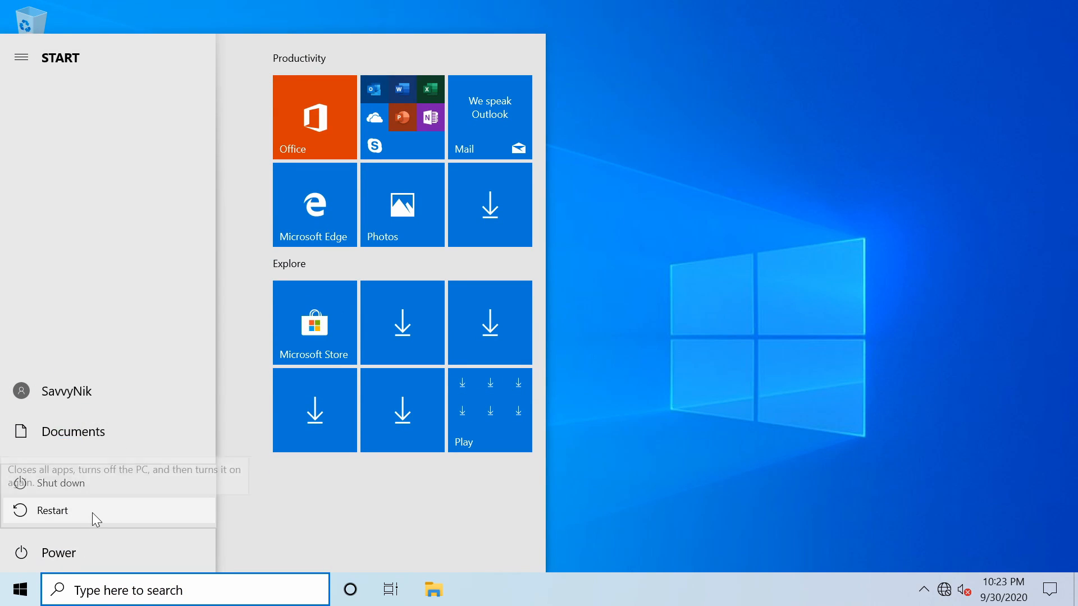
pyautogui.click(52, 510)
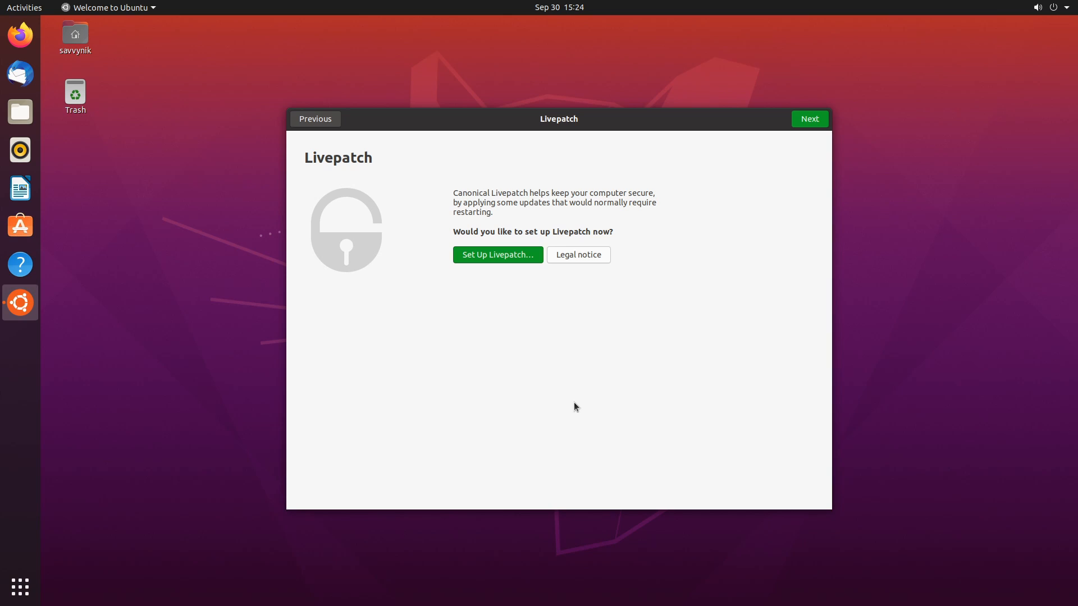
pyautogui.moveTo(658, 343)
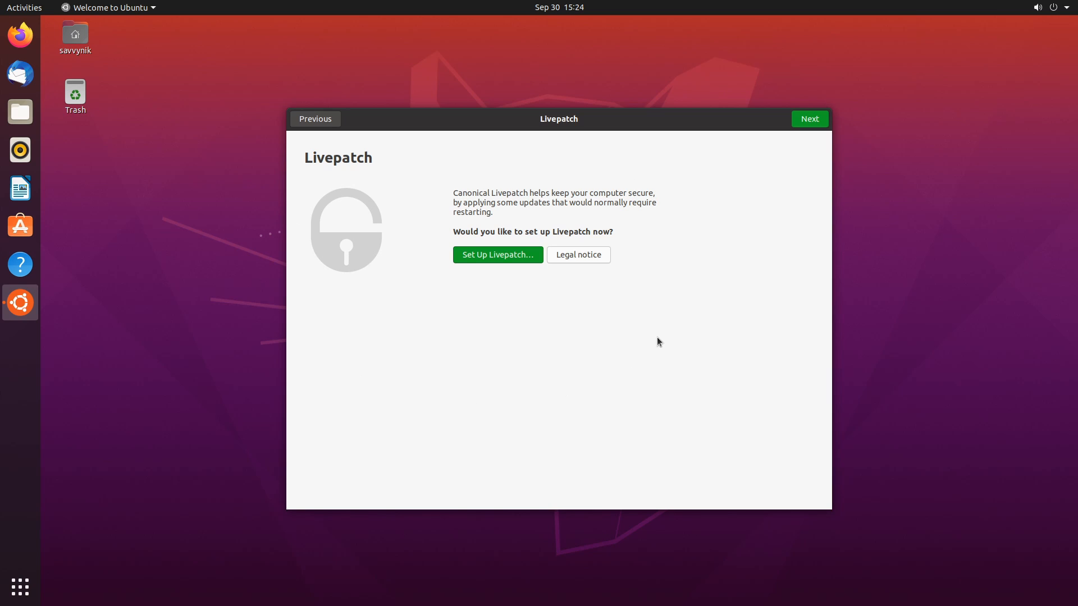
pyautogui.moveTo(554, 179)
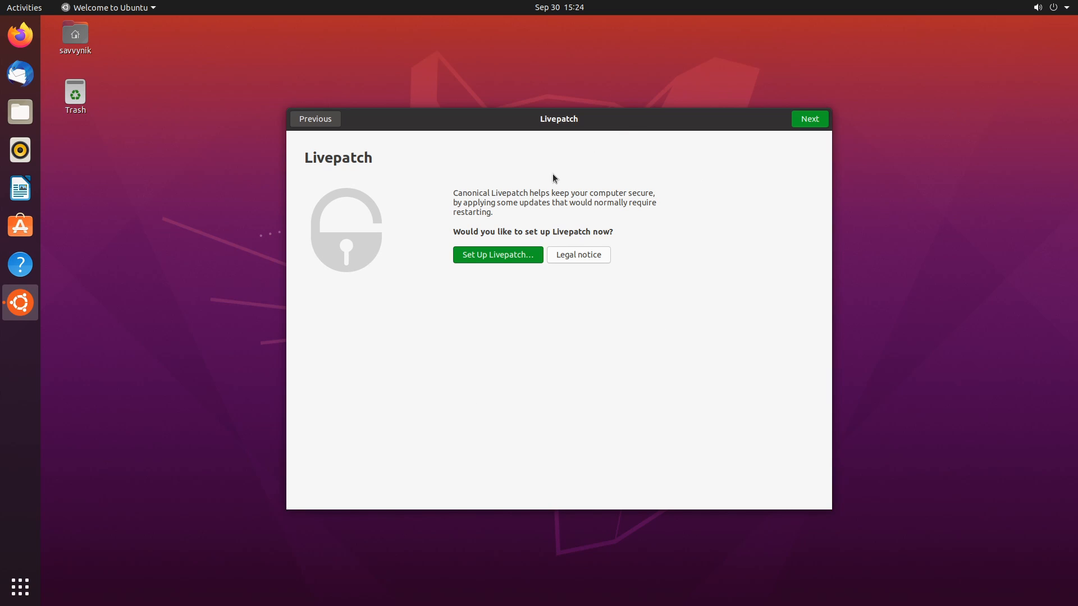
# Skip Livepatch, decline sending system info, leave location services off, and close Welcome
pyautogui.click(809, 119)
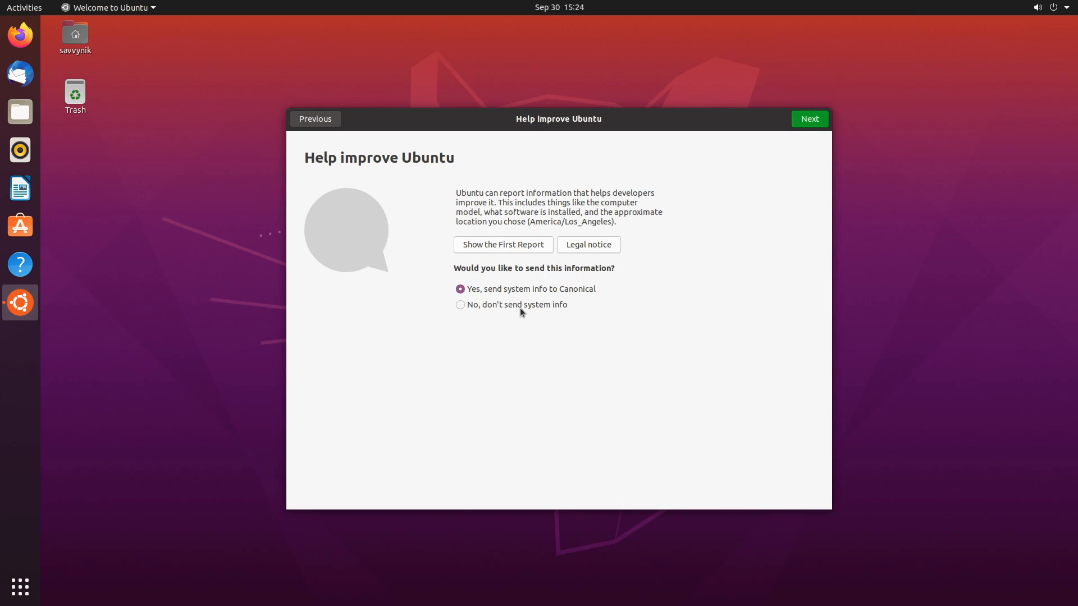
pyautogui.click(459, 304)
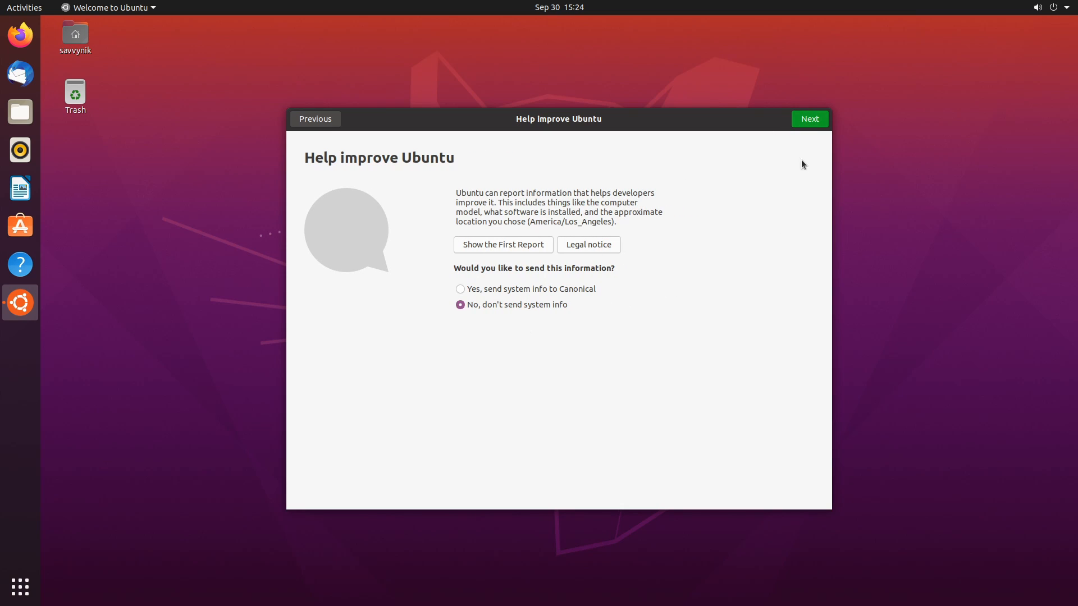
pyautogui.click(808, 119)
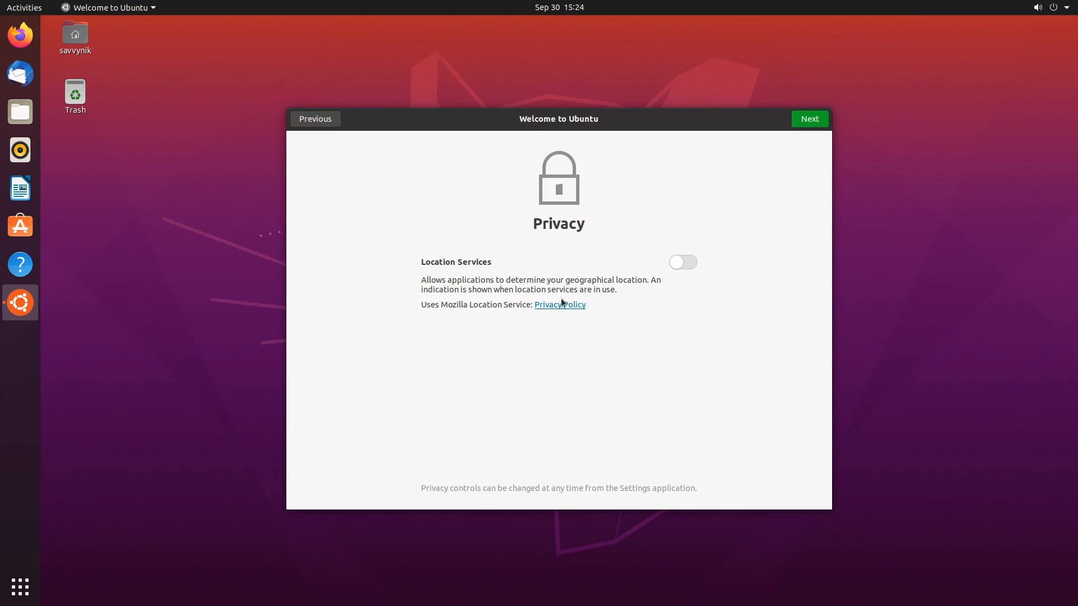
pyautogui.click(809, 118)
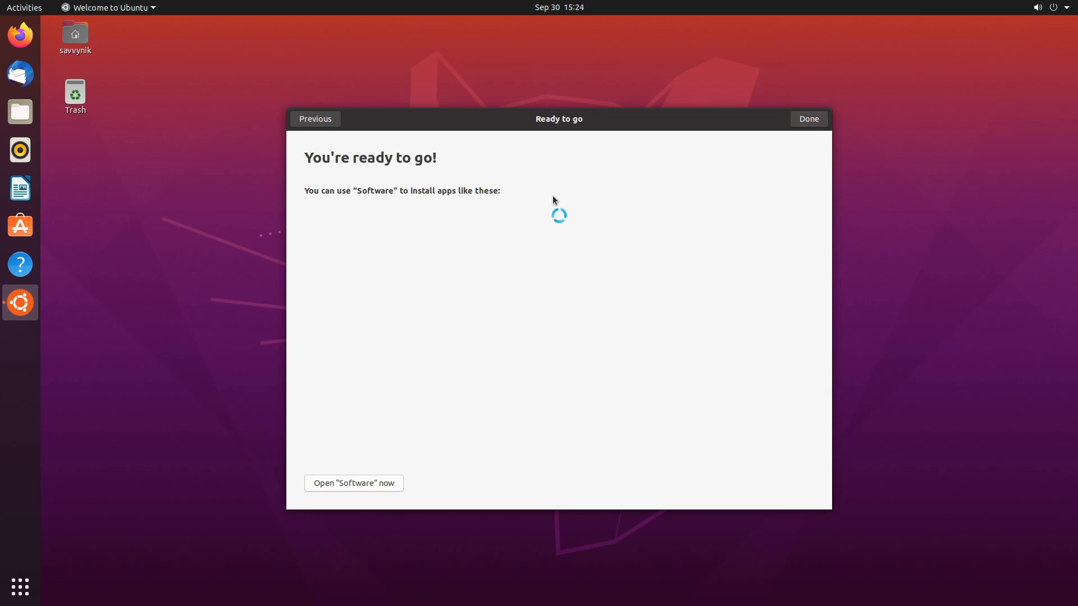
pyautogui.click(808, 119)
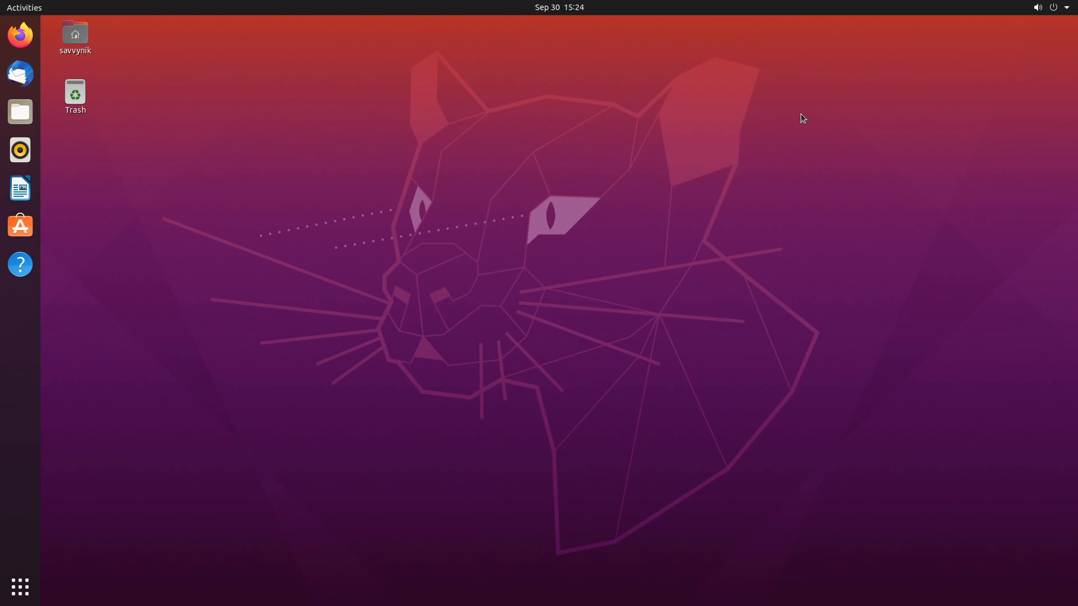
pyautogui.moveTo(790, 204)
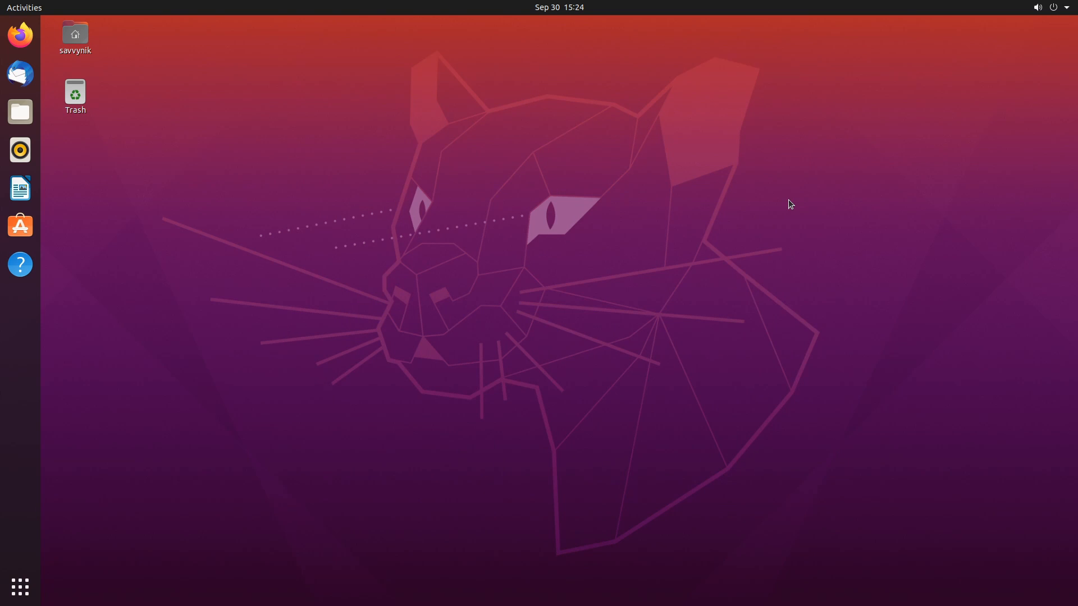